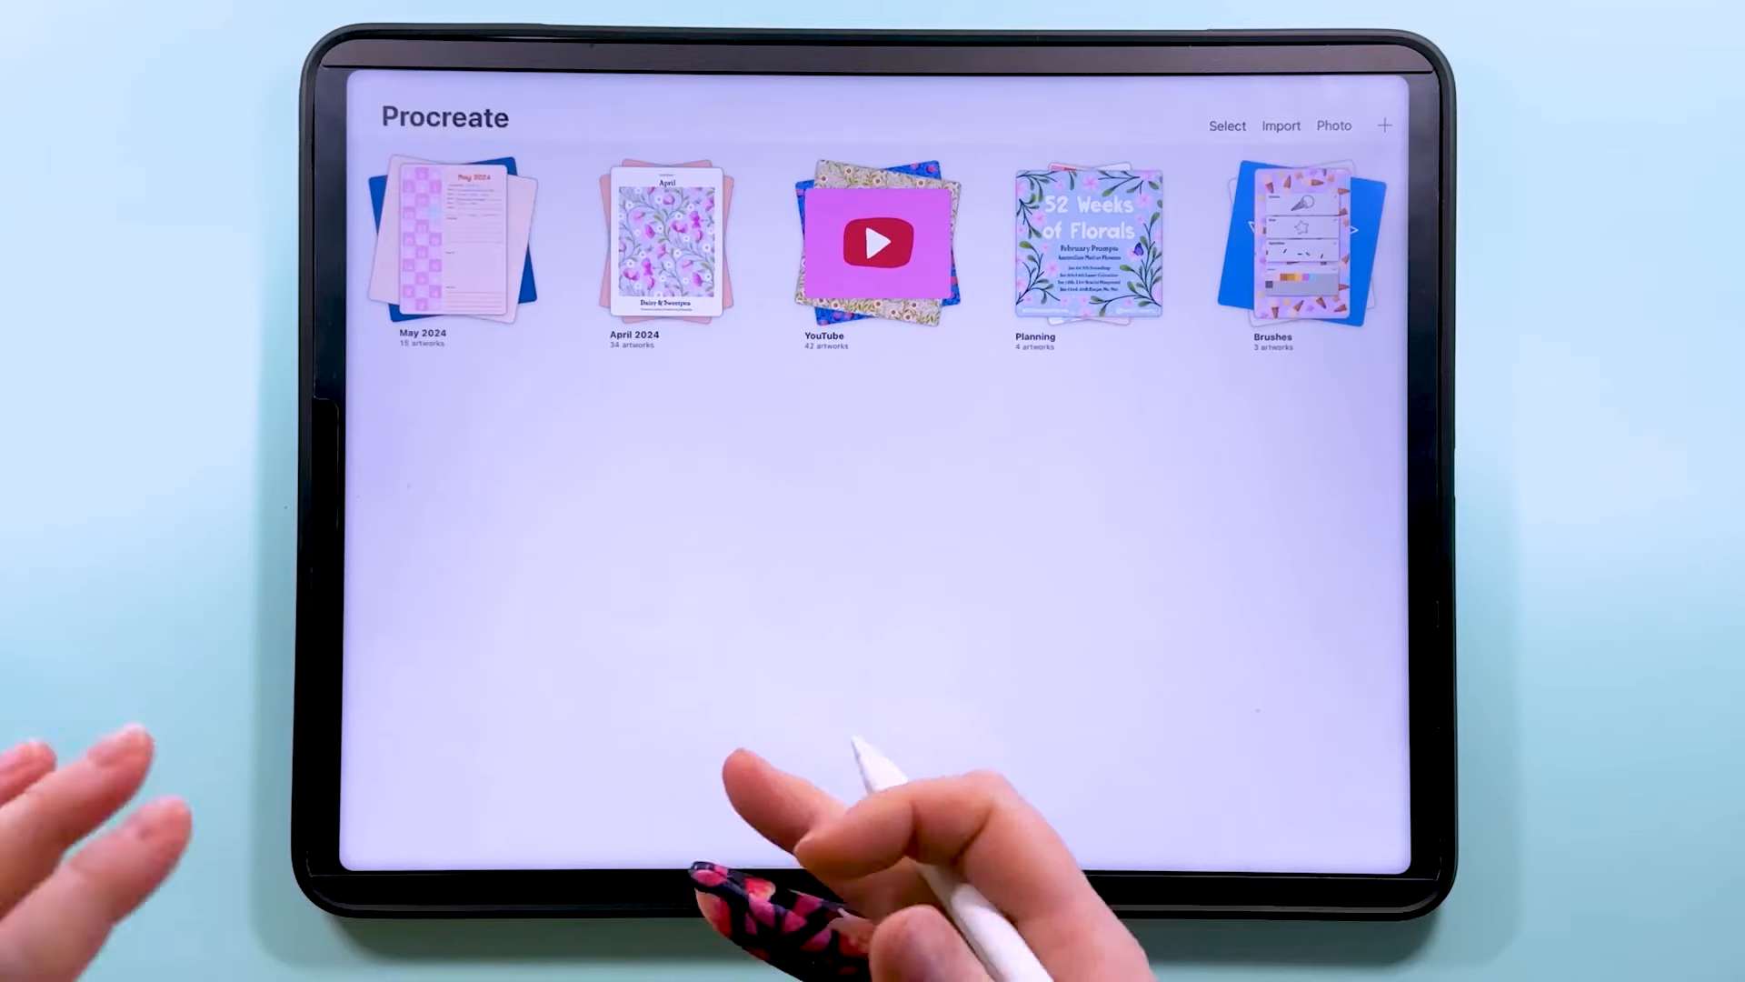
{"action": "mouse_move", "coordinate": [1280, 612]}
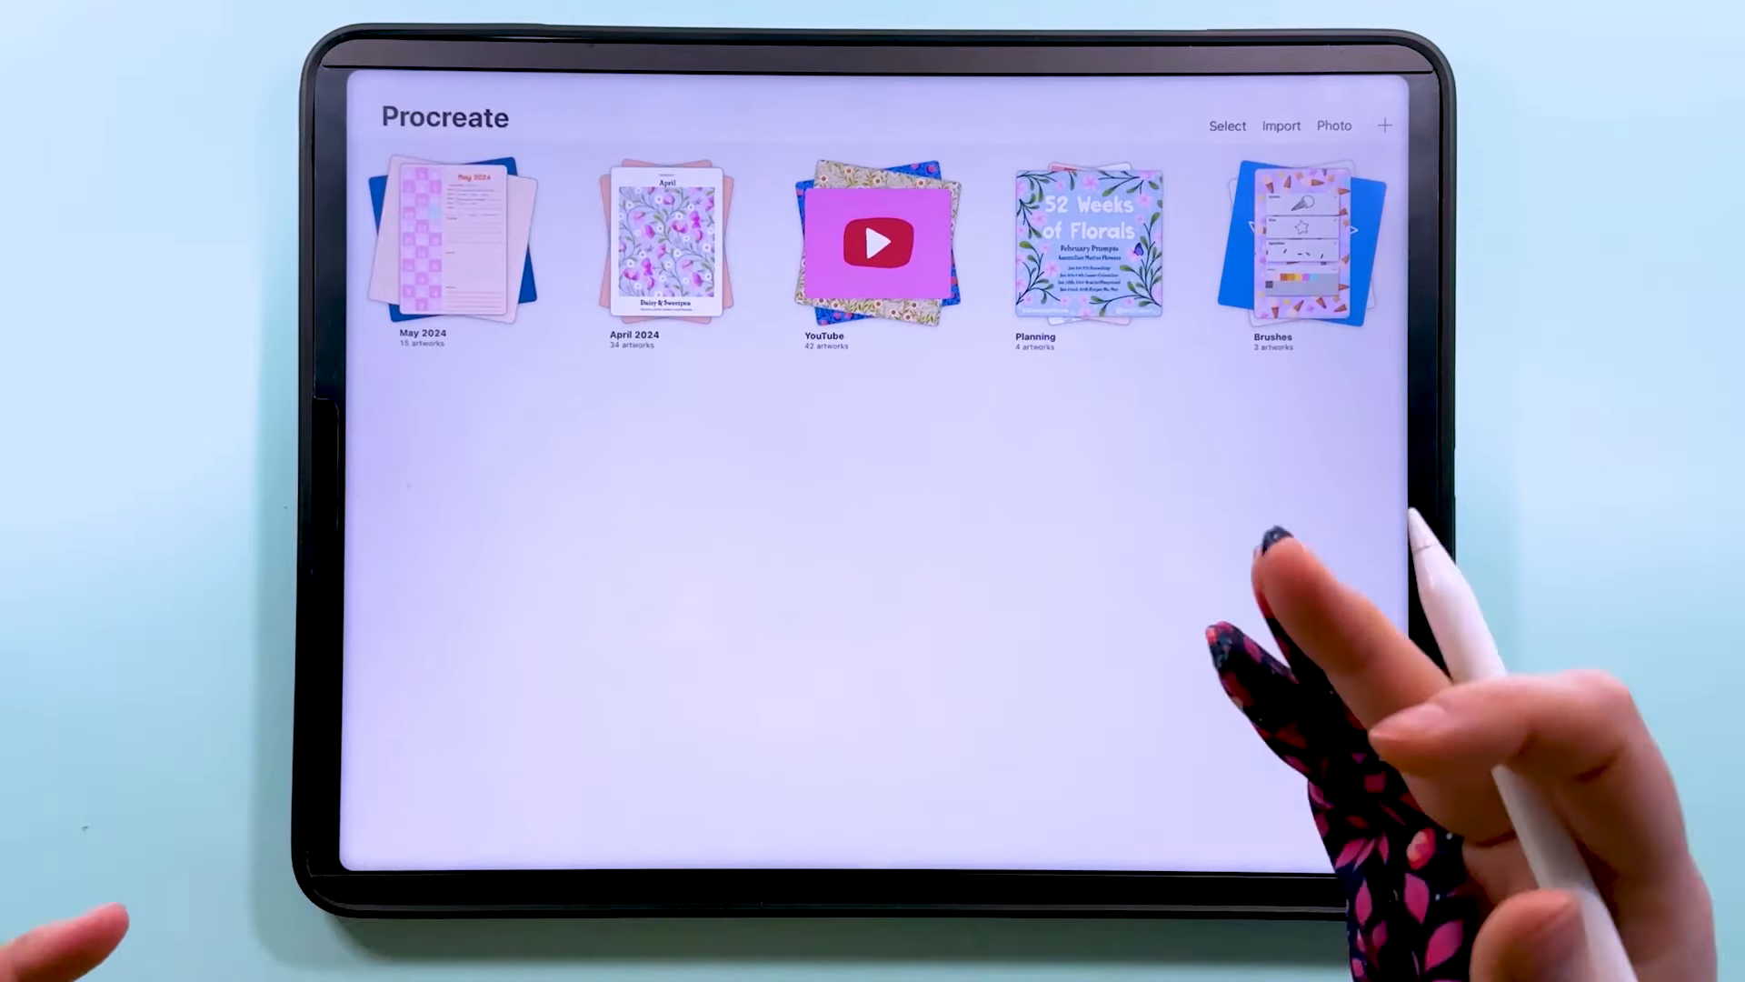
{"action": "mouse_move", "coordinate": [1224, 500]}
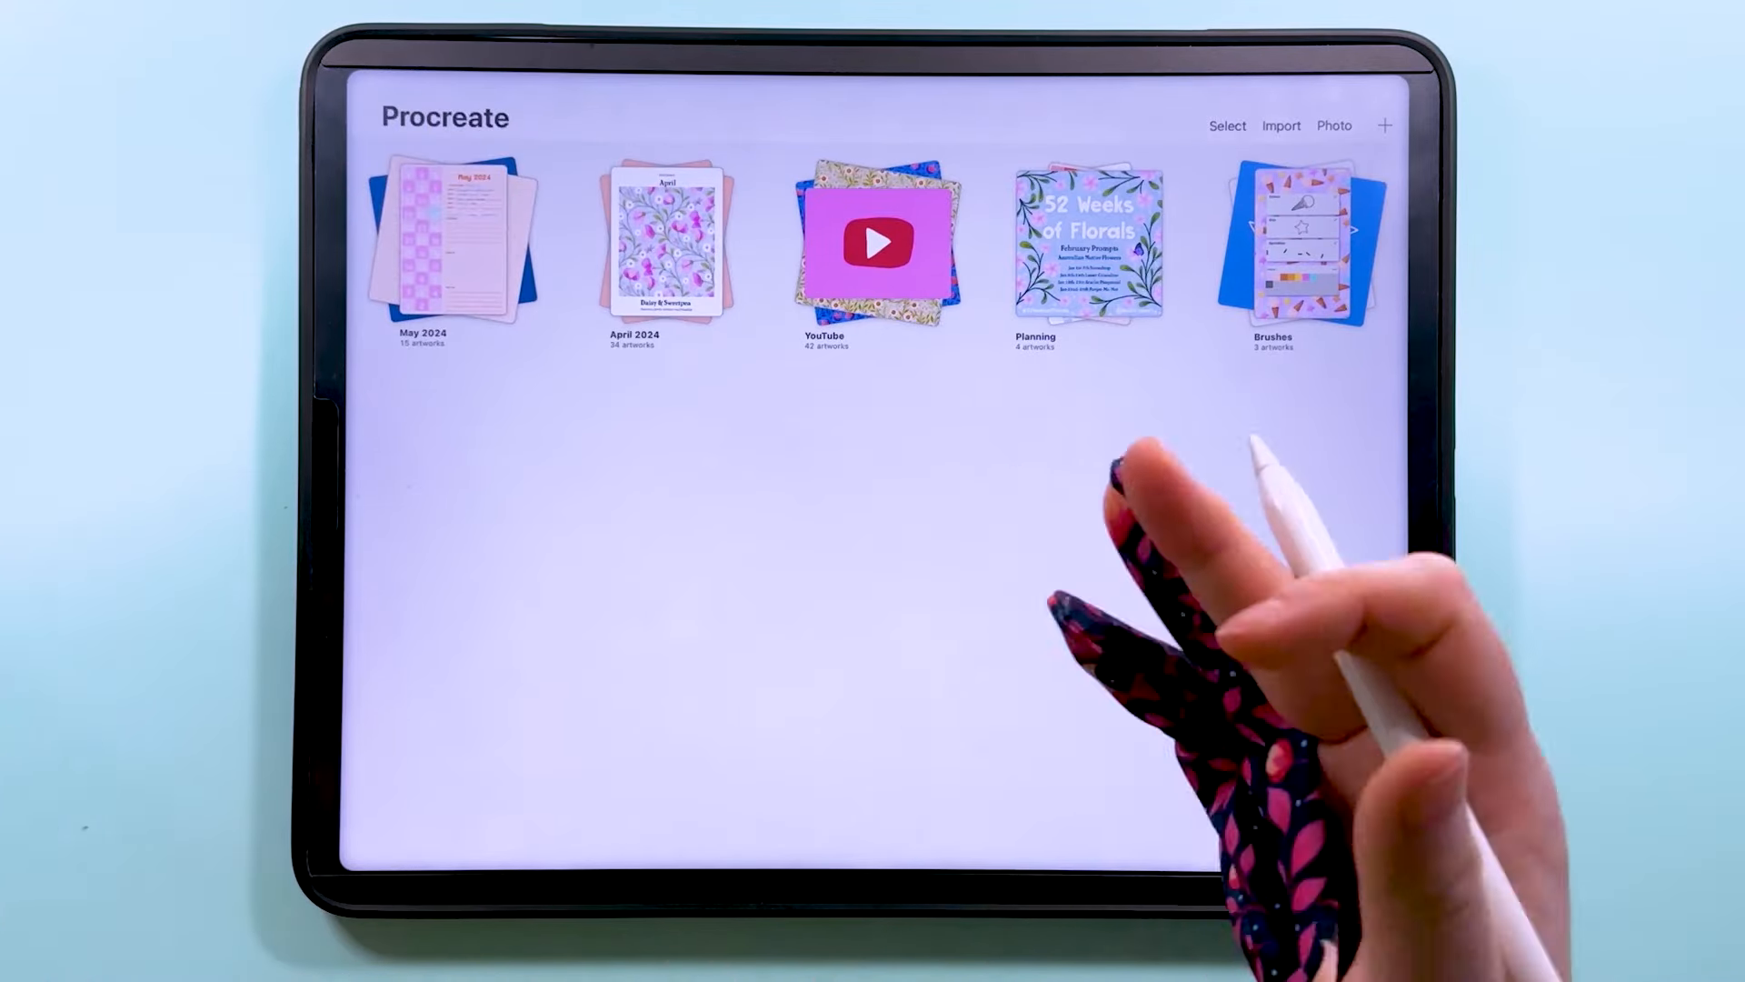
{"action": "mouse_move", "coordinate": [779, 757]}
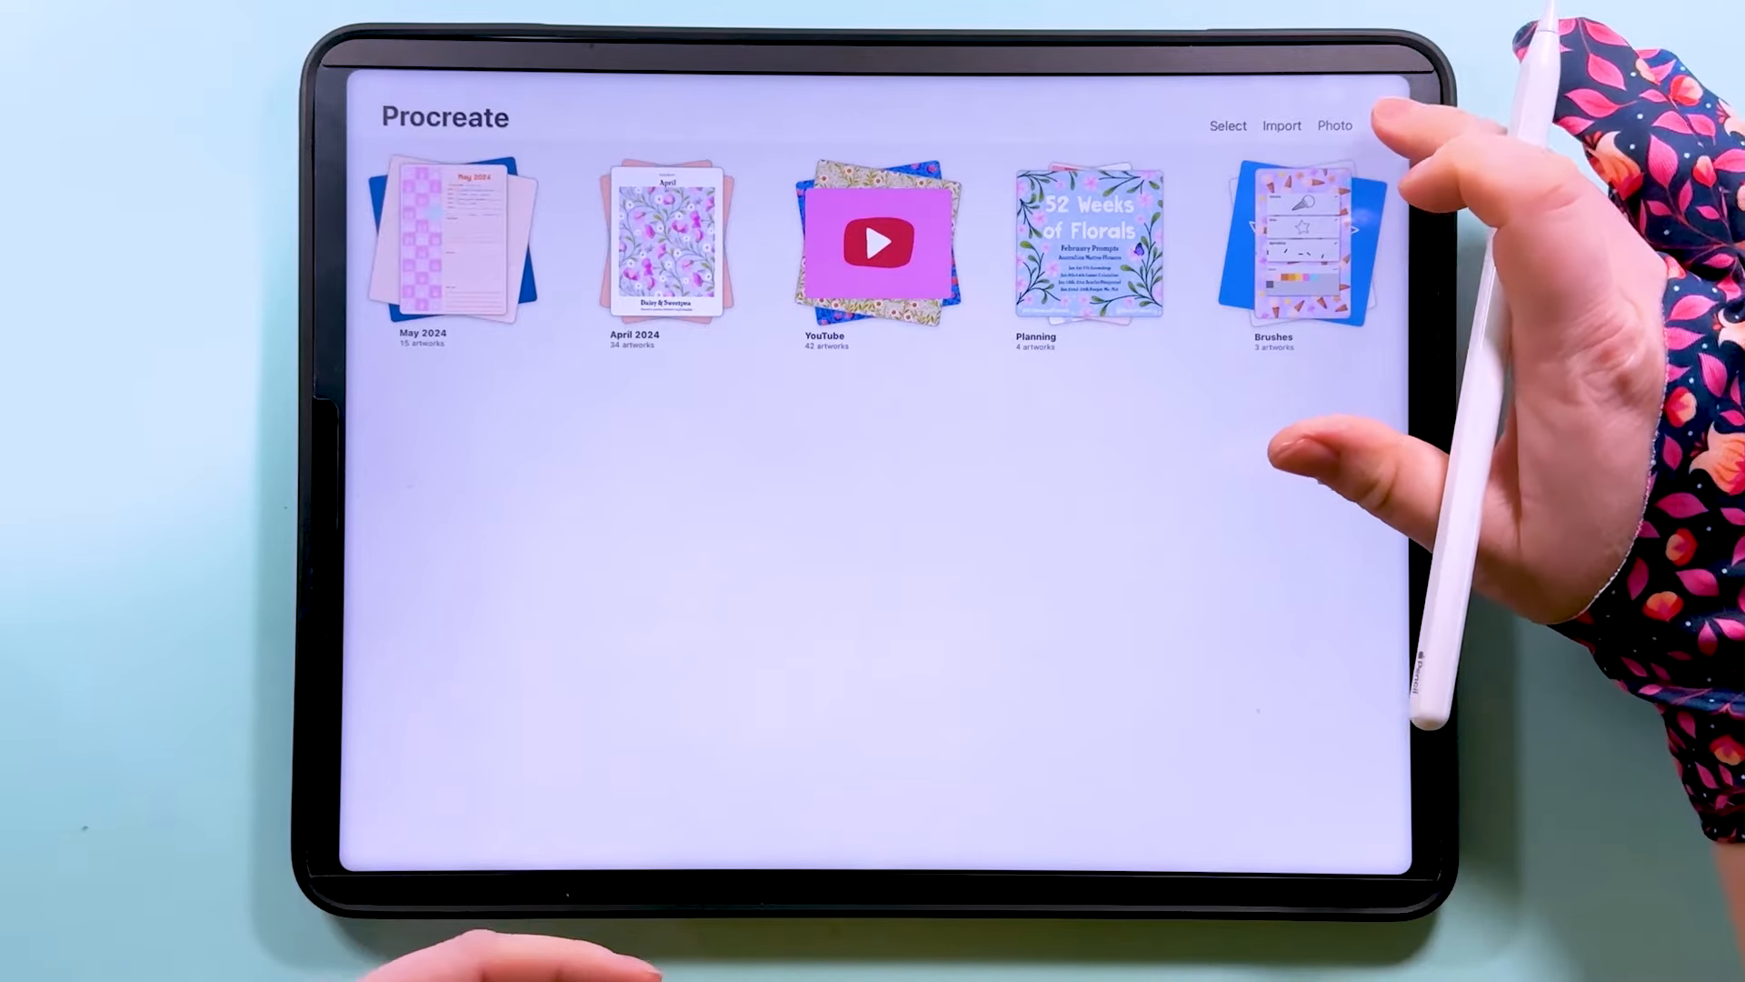
- Create a custom 3600 × 3600 px canvas at 300 DPI
{"action": "left_click", "coordinate": [1385, 125]}
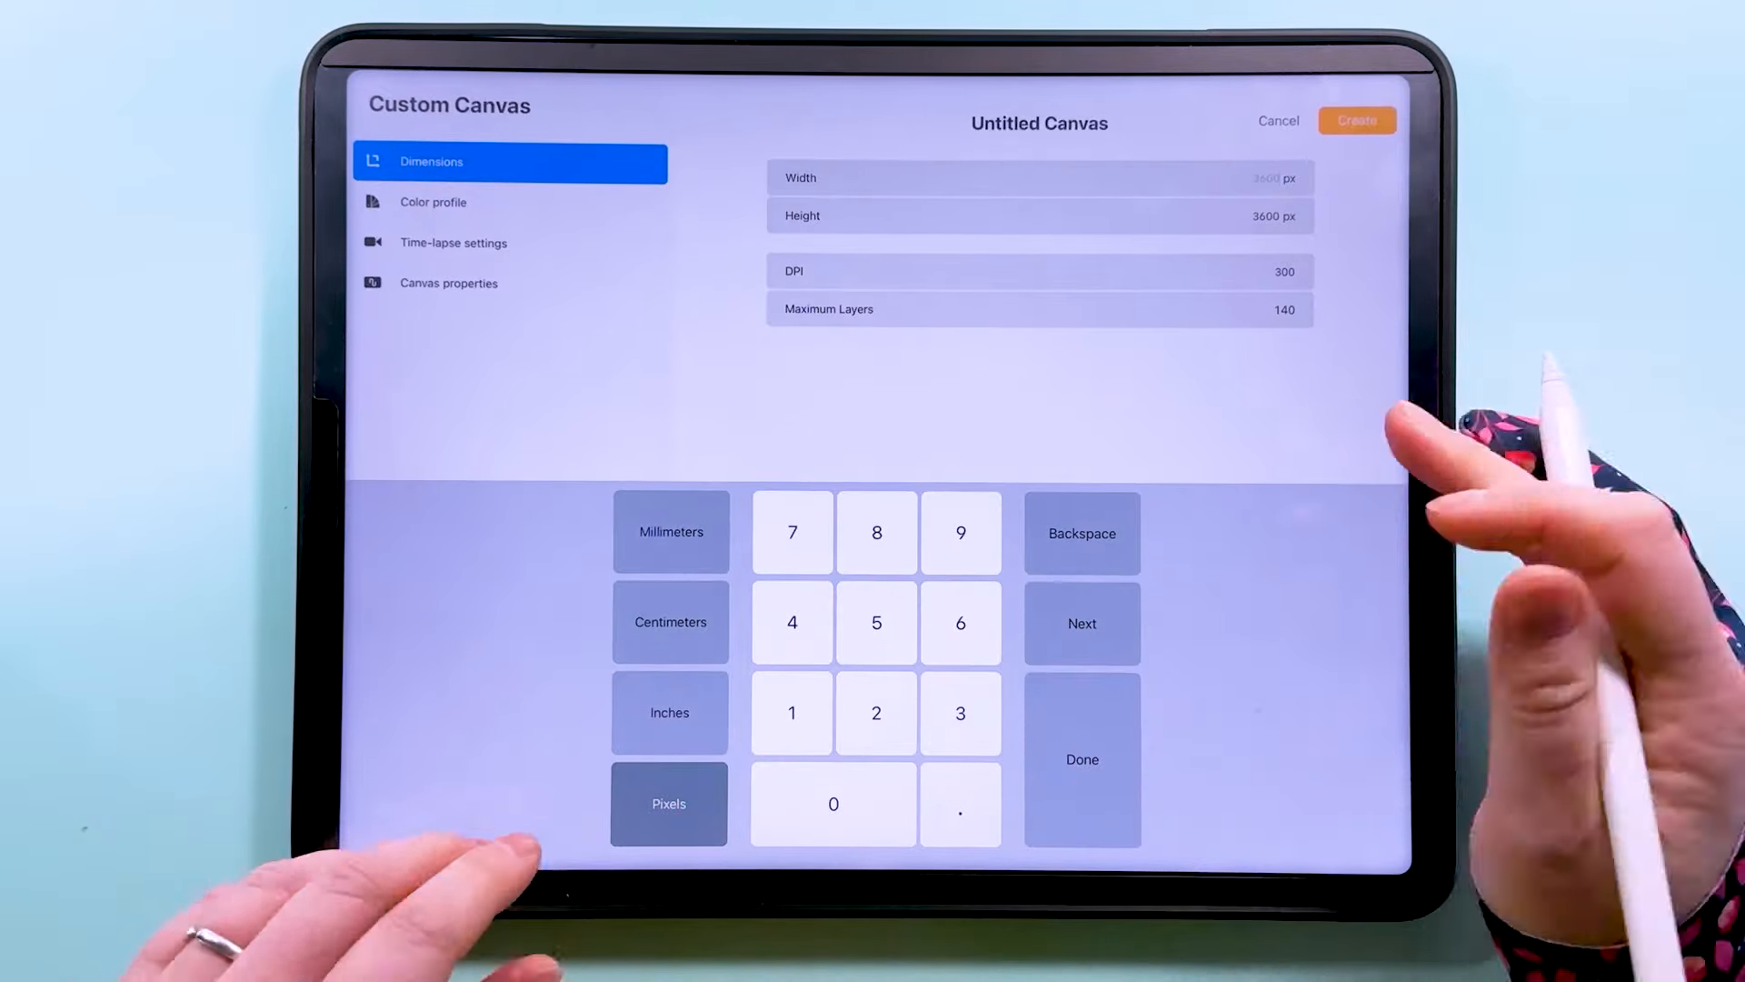
{"action": "left_click", "coordinate": [833, 803]}
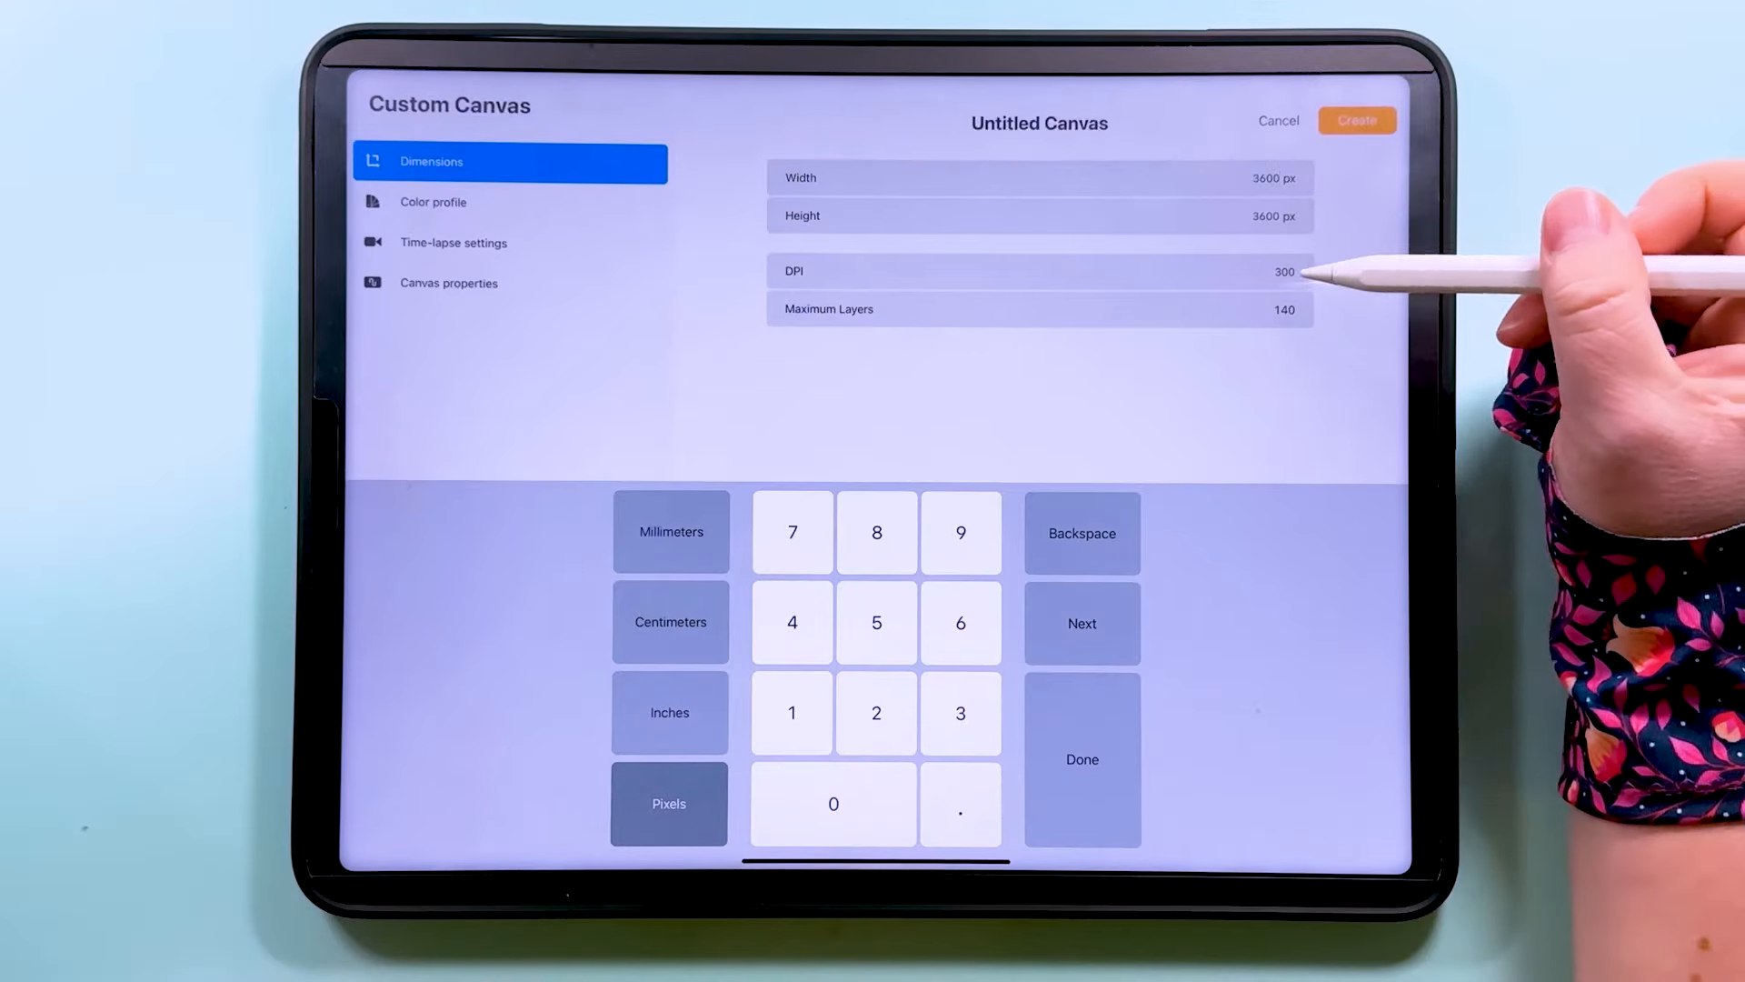
{"action": "mouse_move", "coordinate": [1335, 323]}
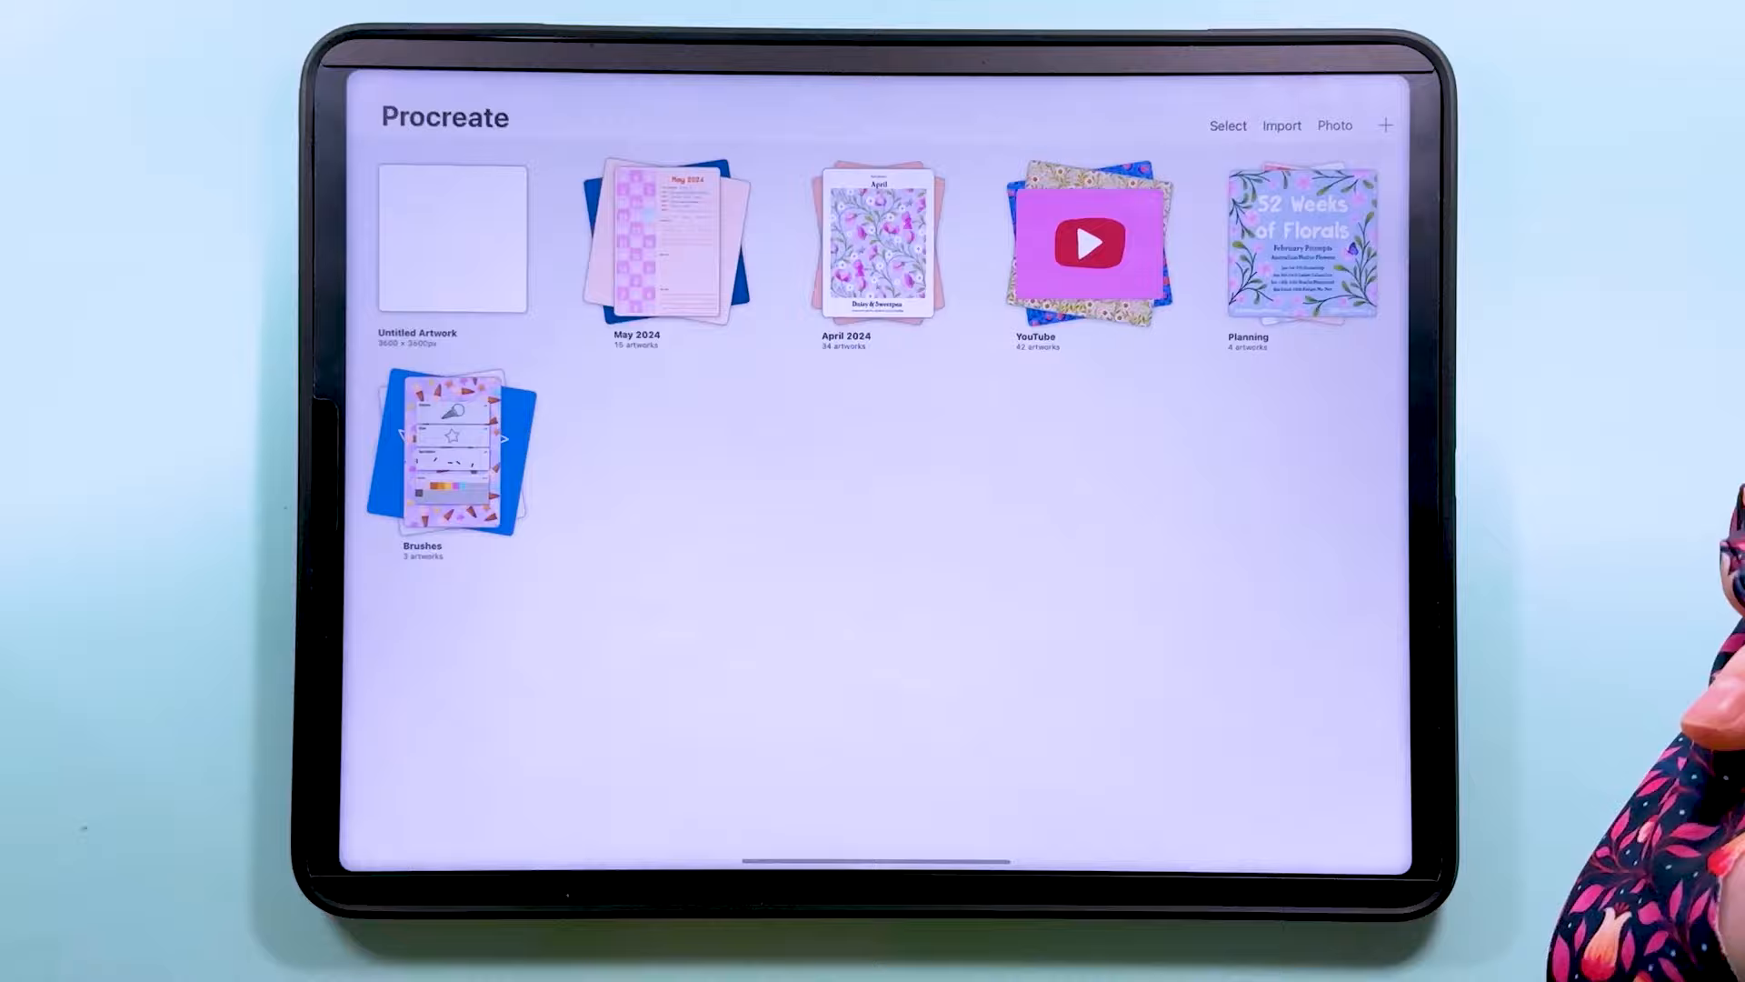
- Open Untitled Artwork, pick black, and fill Layer 1 with it
{"action": "left_click", "coordinate": [450, 239]}
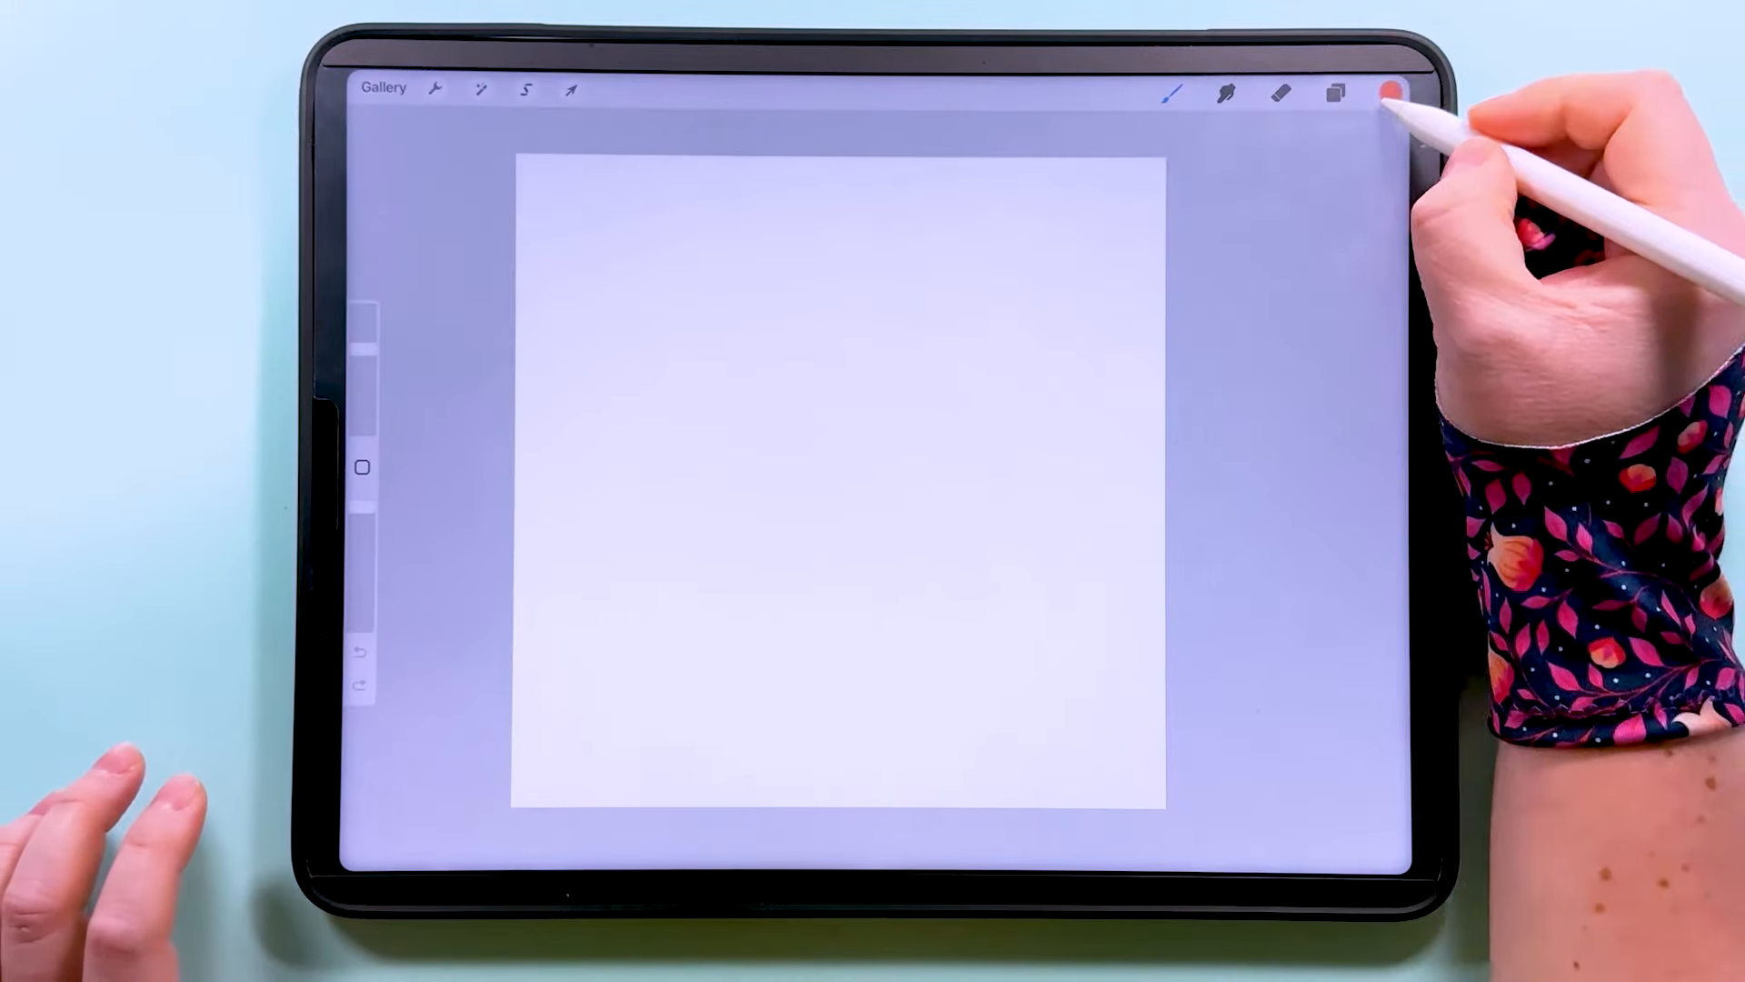
{"action": "left_click", "coordinate": [1388, 91]}
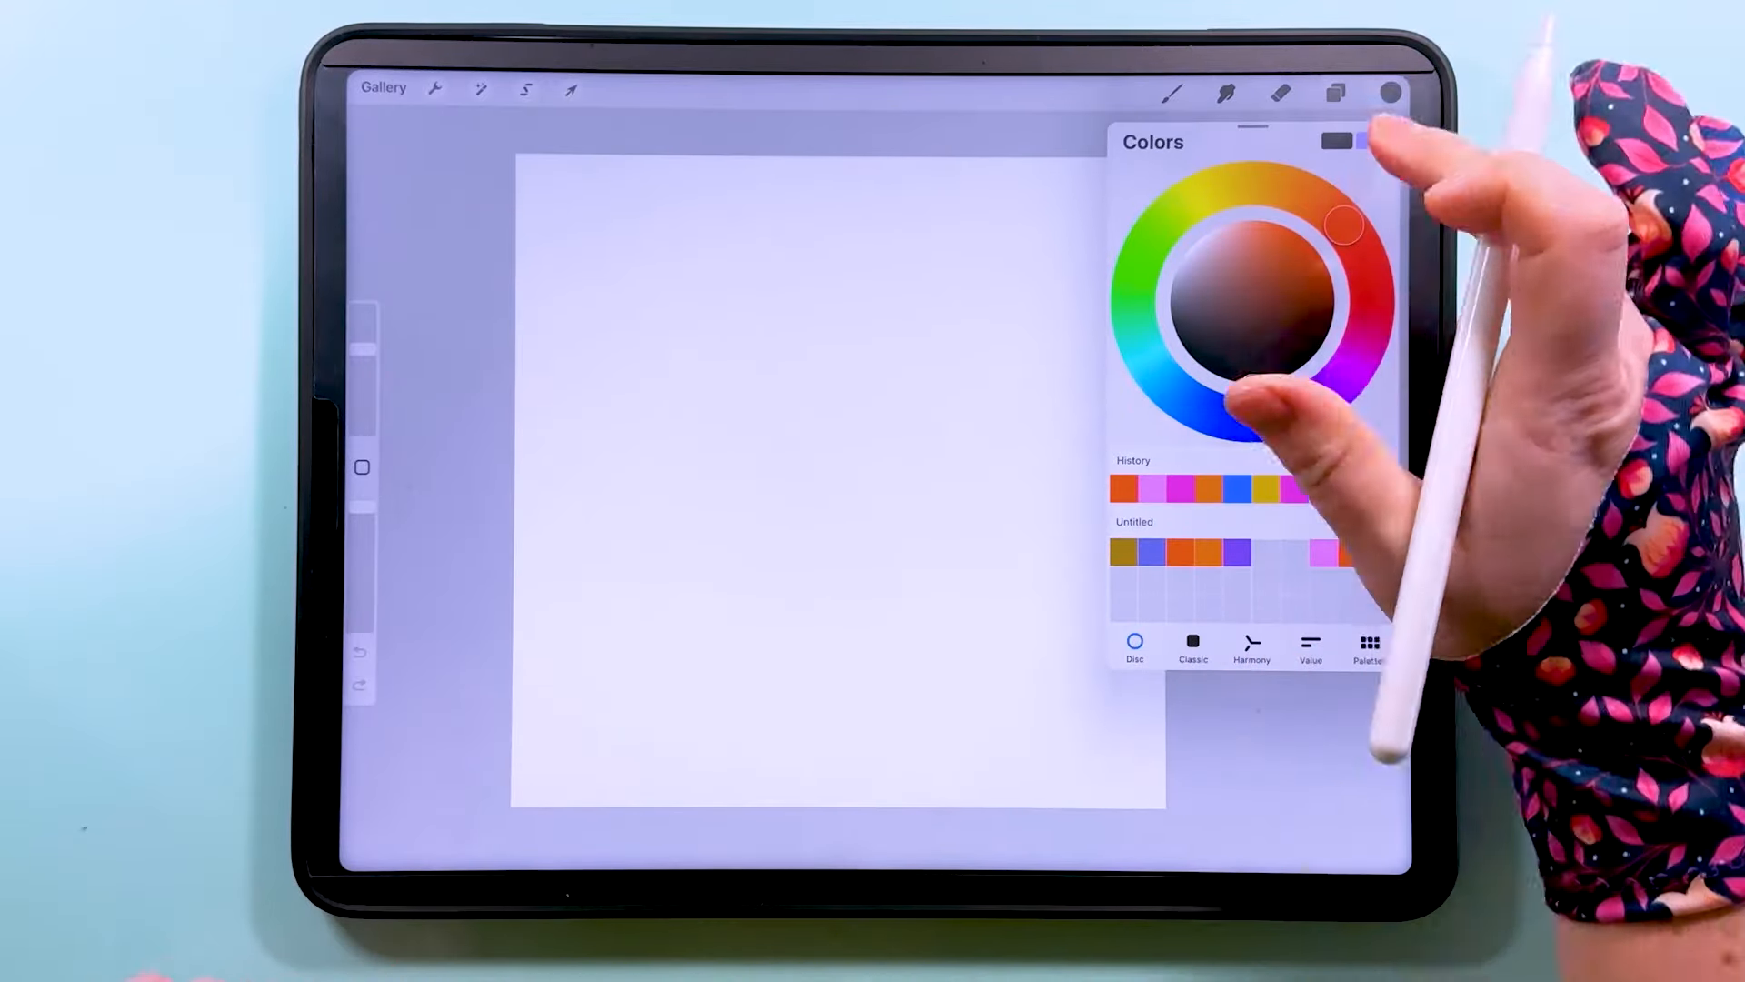
{"action": "left_click", "coordinate": [1334, 92]}
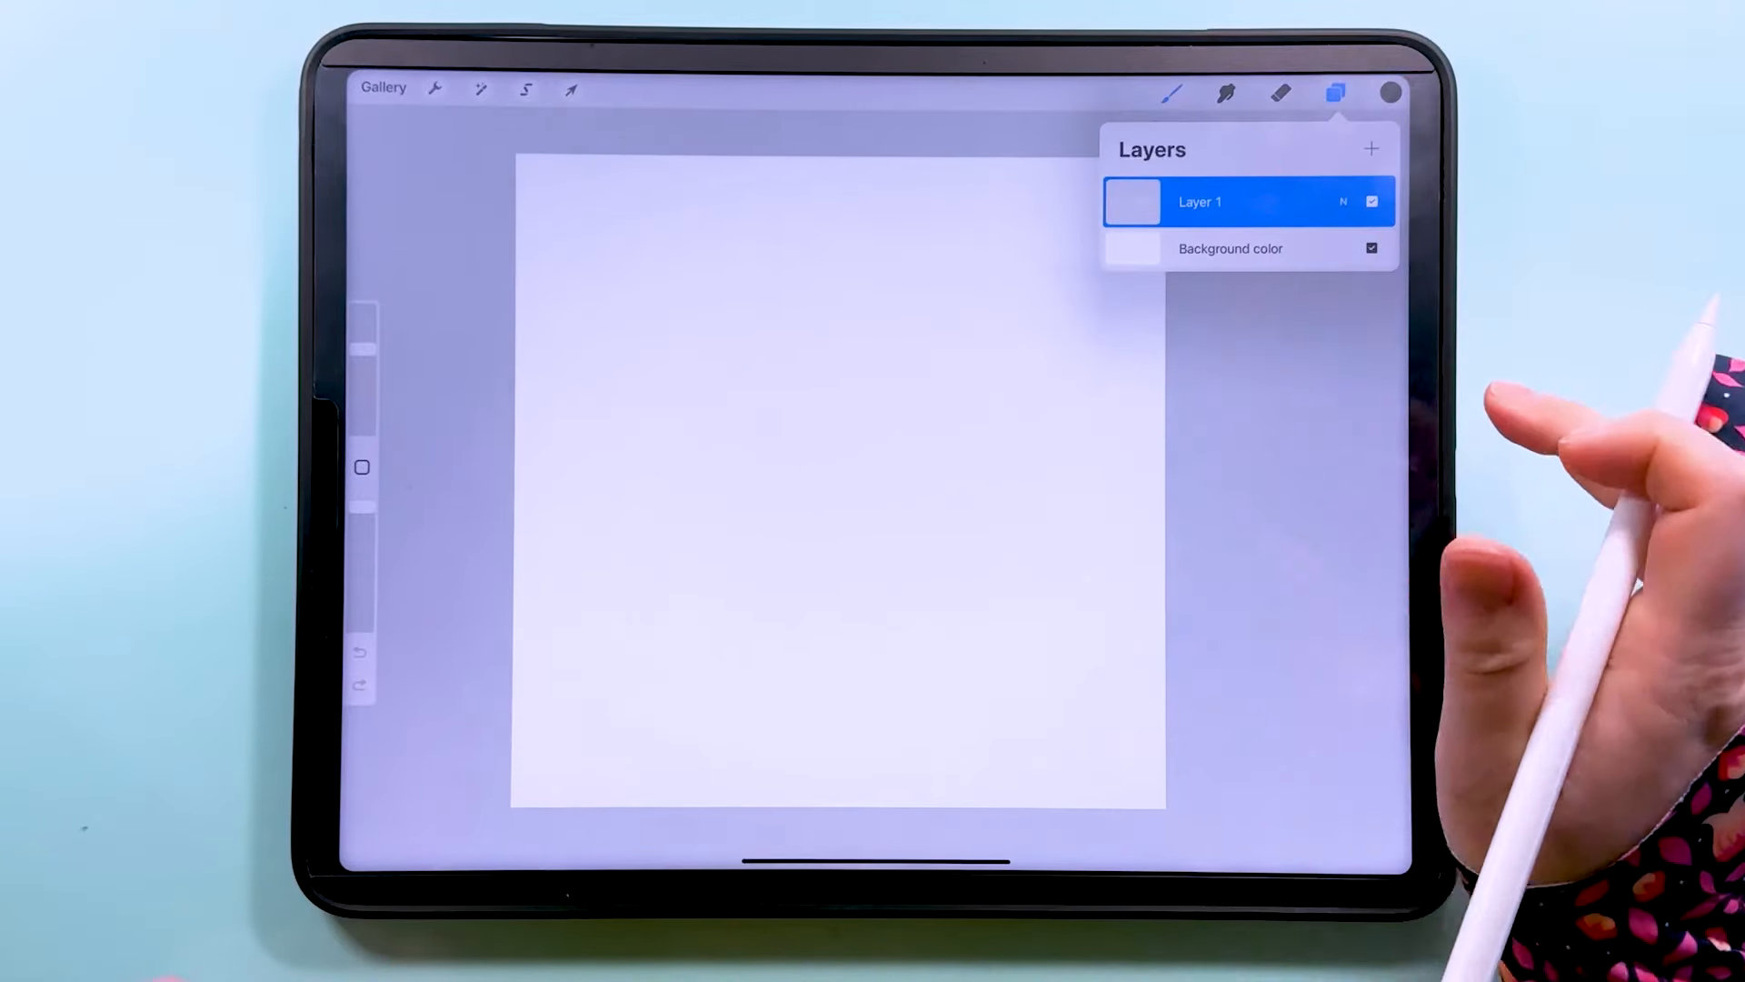
{"action": "left_click", "coordinate": [1200, 201]}
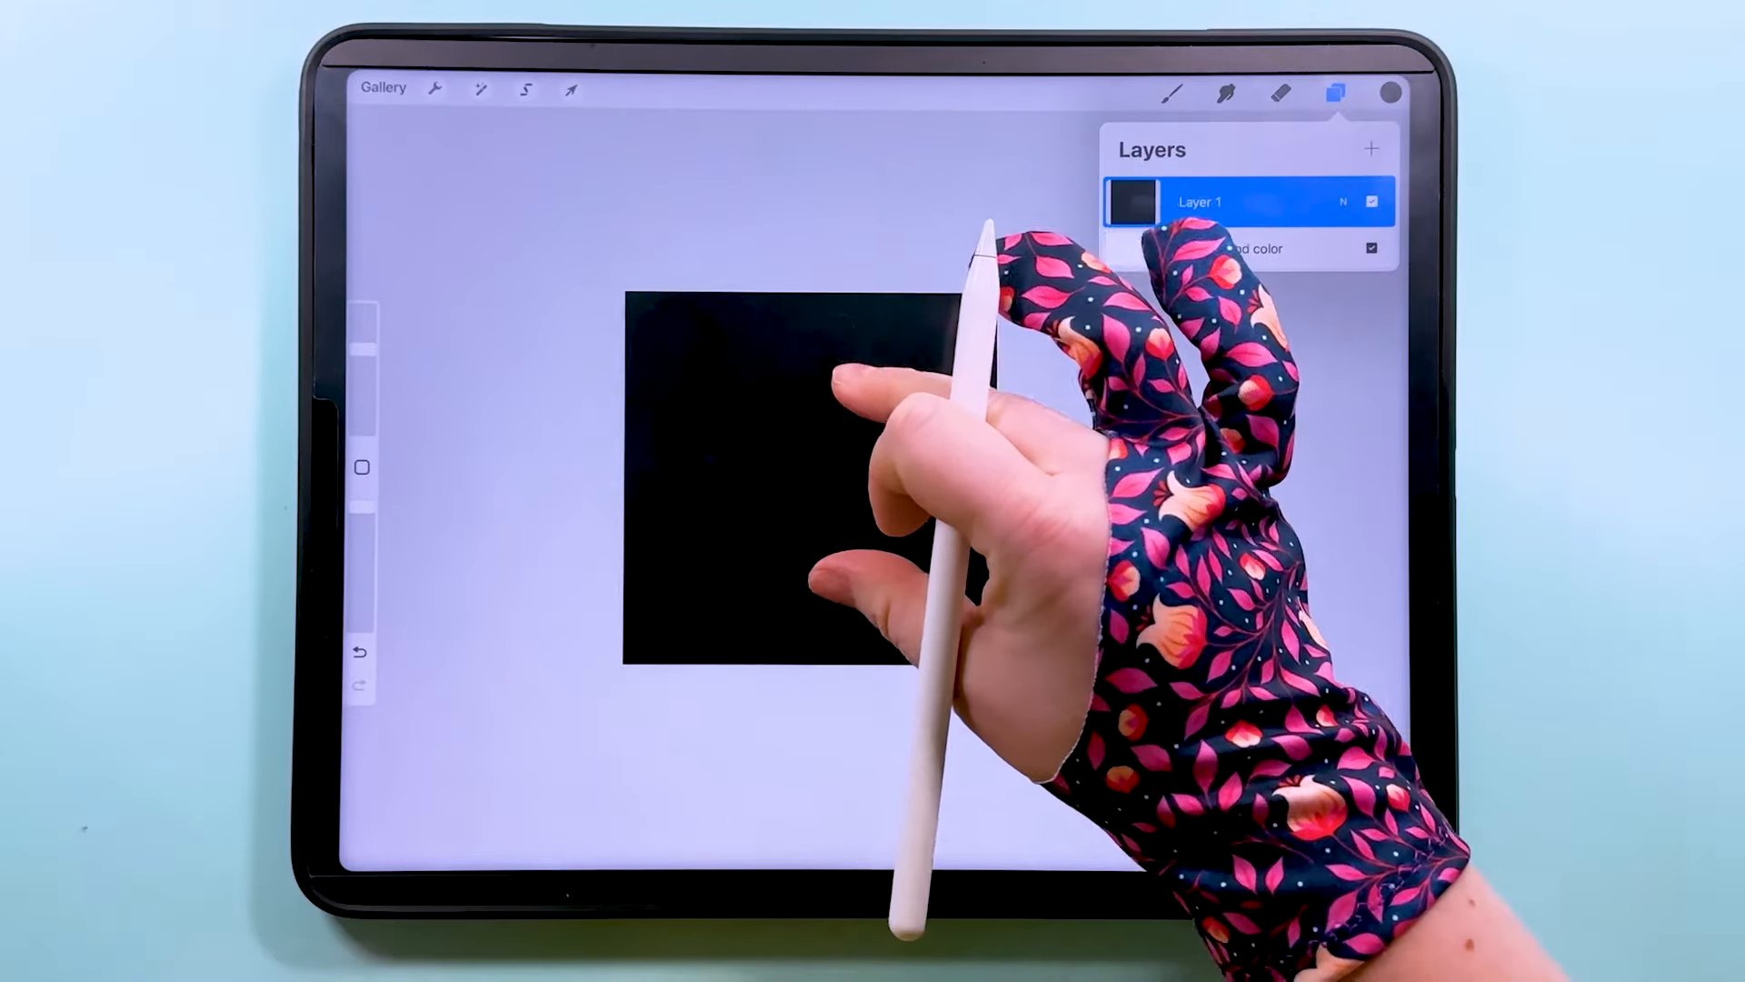
- Resize the black fill to 400 × 9000 px and rotate it 45° into a diagonal stripe
{"action": "left_click", "coordinate": [569, 89]}
{"action": "type", "text": "4"}
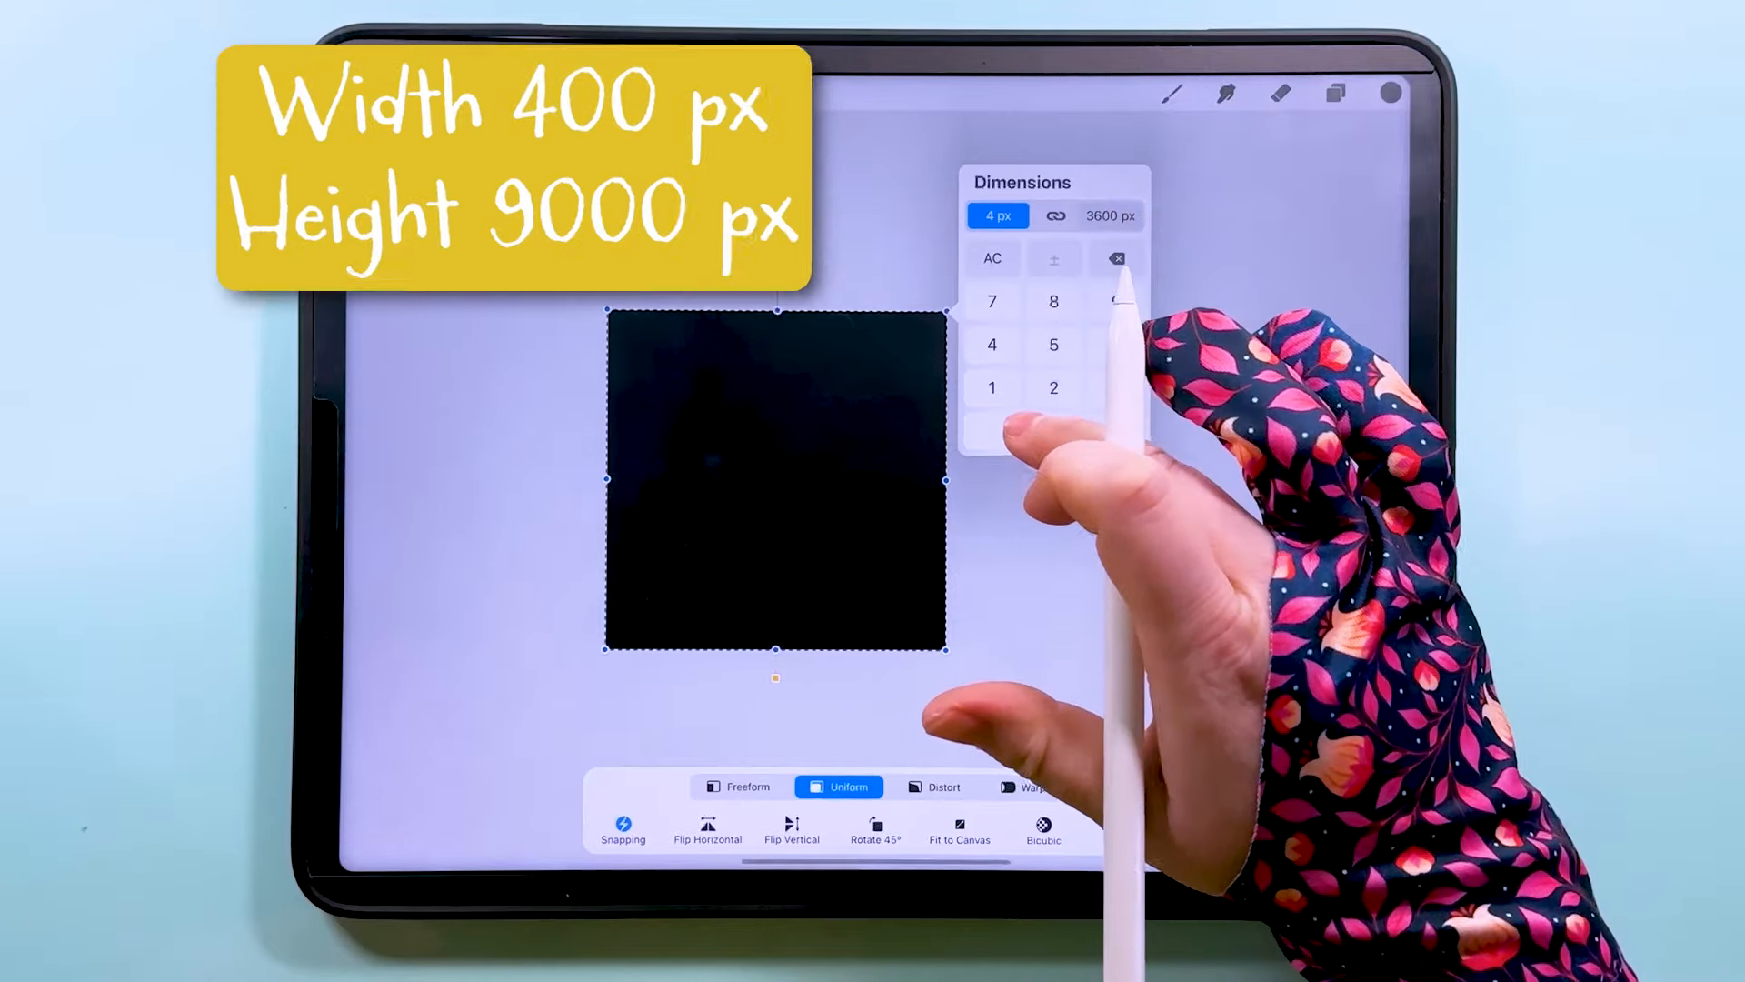
{"action": "type", "text": "00"}
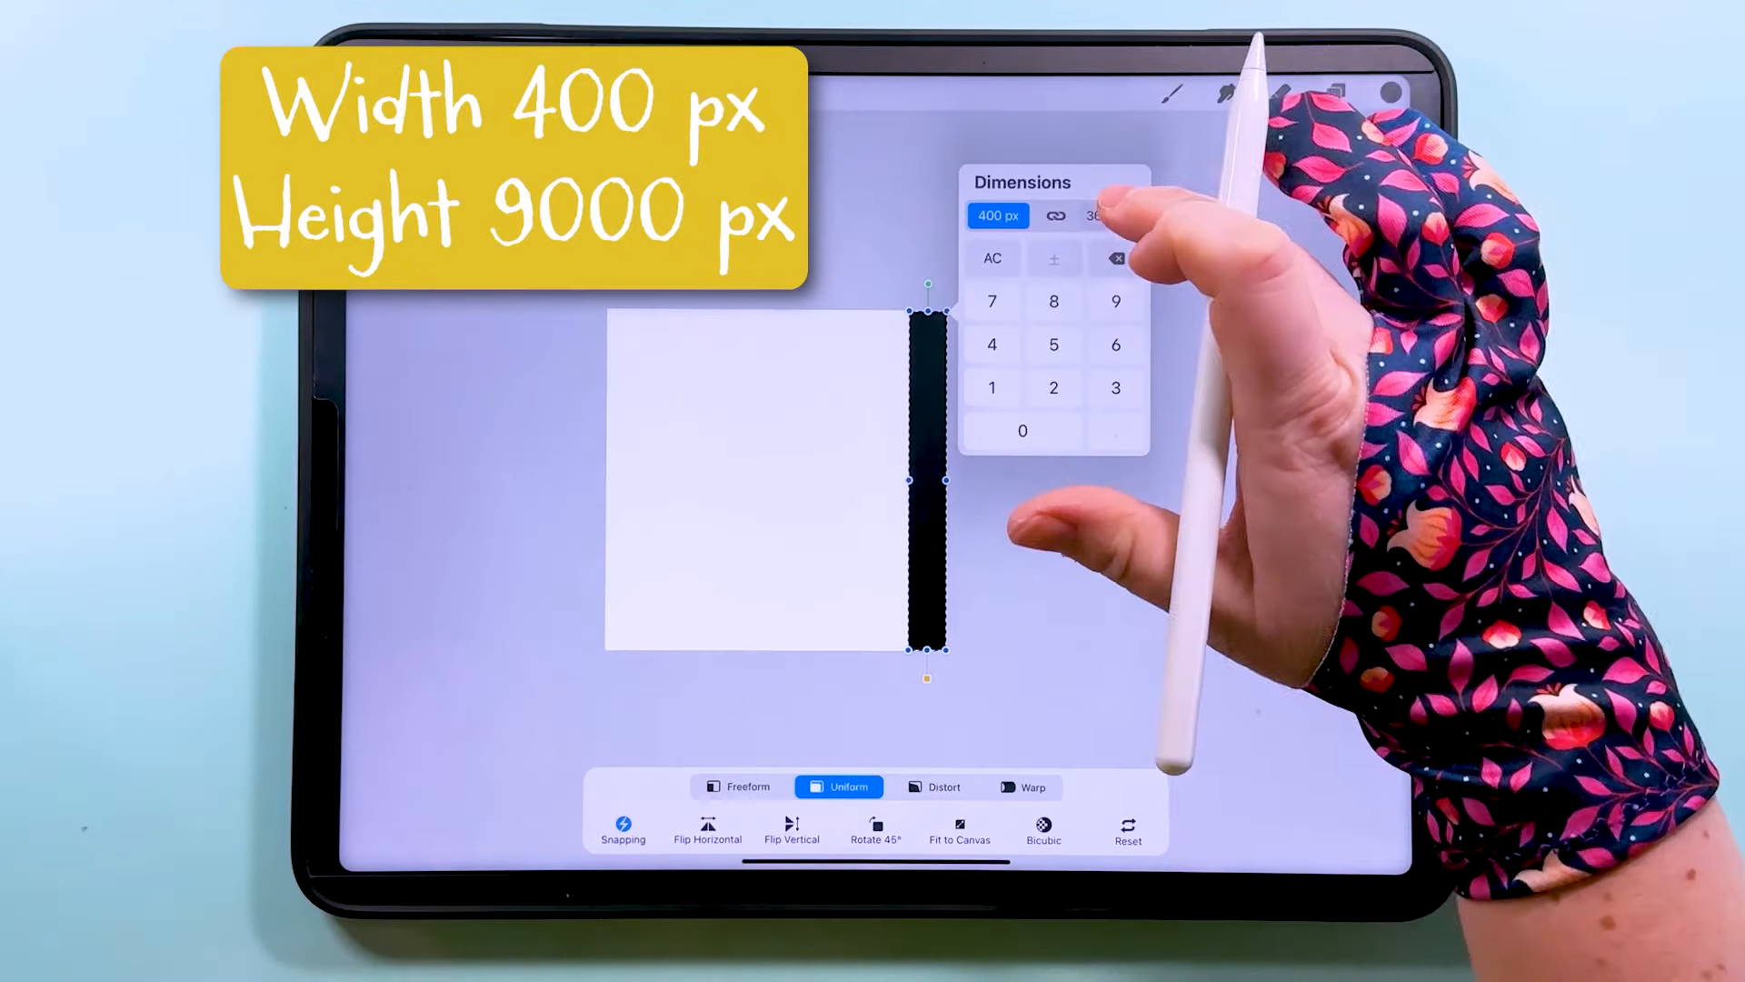
{"action": "left_click", "coordinate": [1110, 217]}
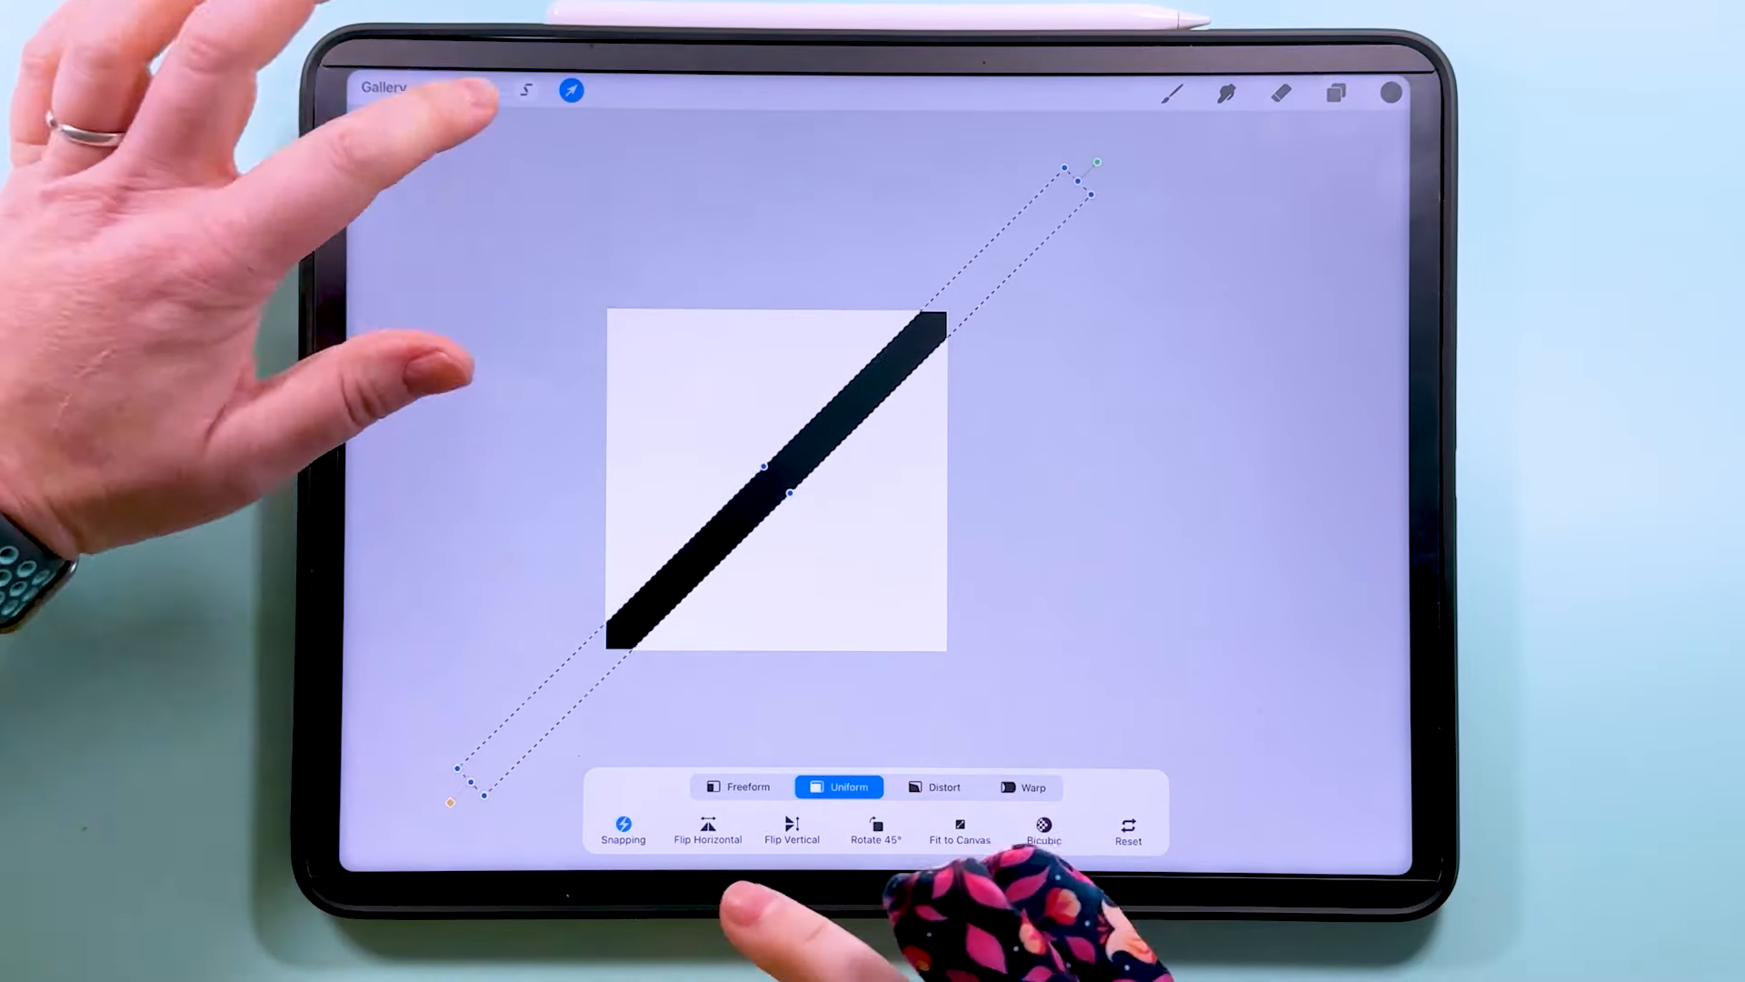
{"action": "left_click", "coordinate": [571, 90]}
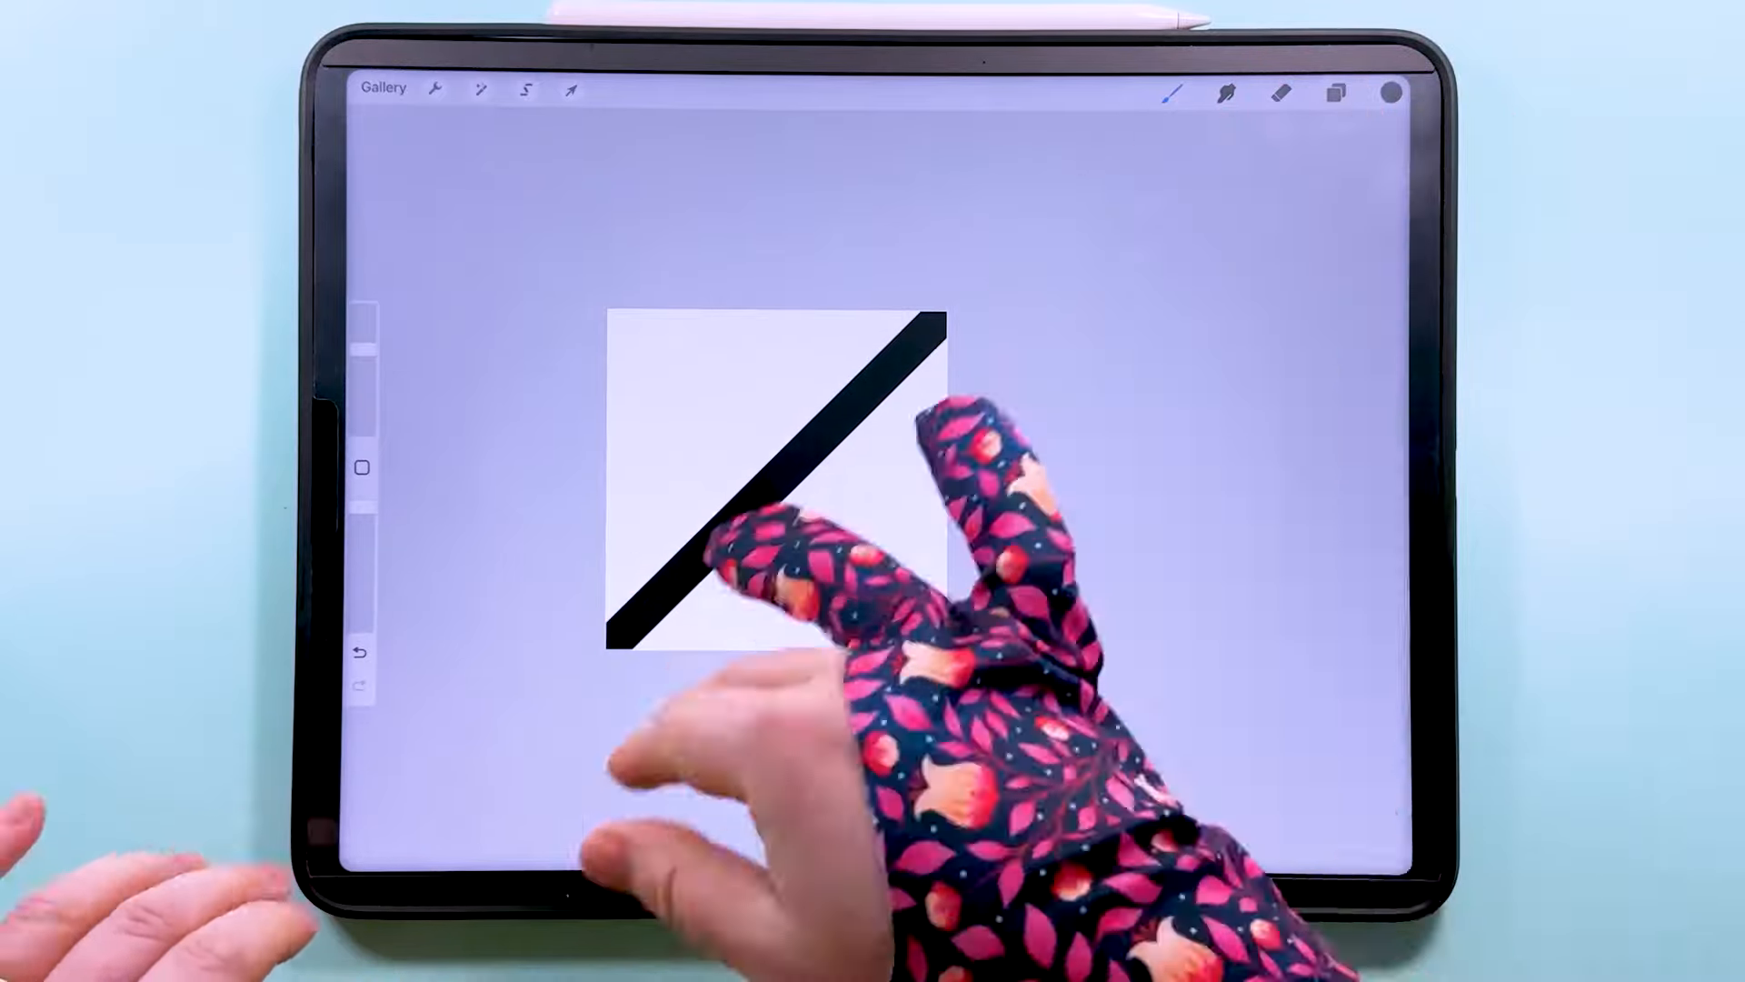
- Duplicate the stripe layer twice
{"action": "left_click", "coordinate": [1337, 93]}
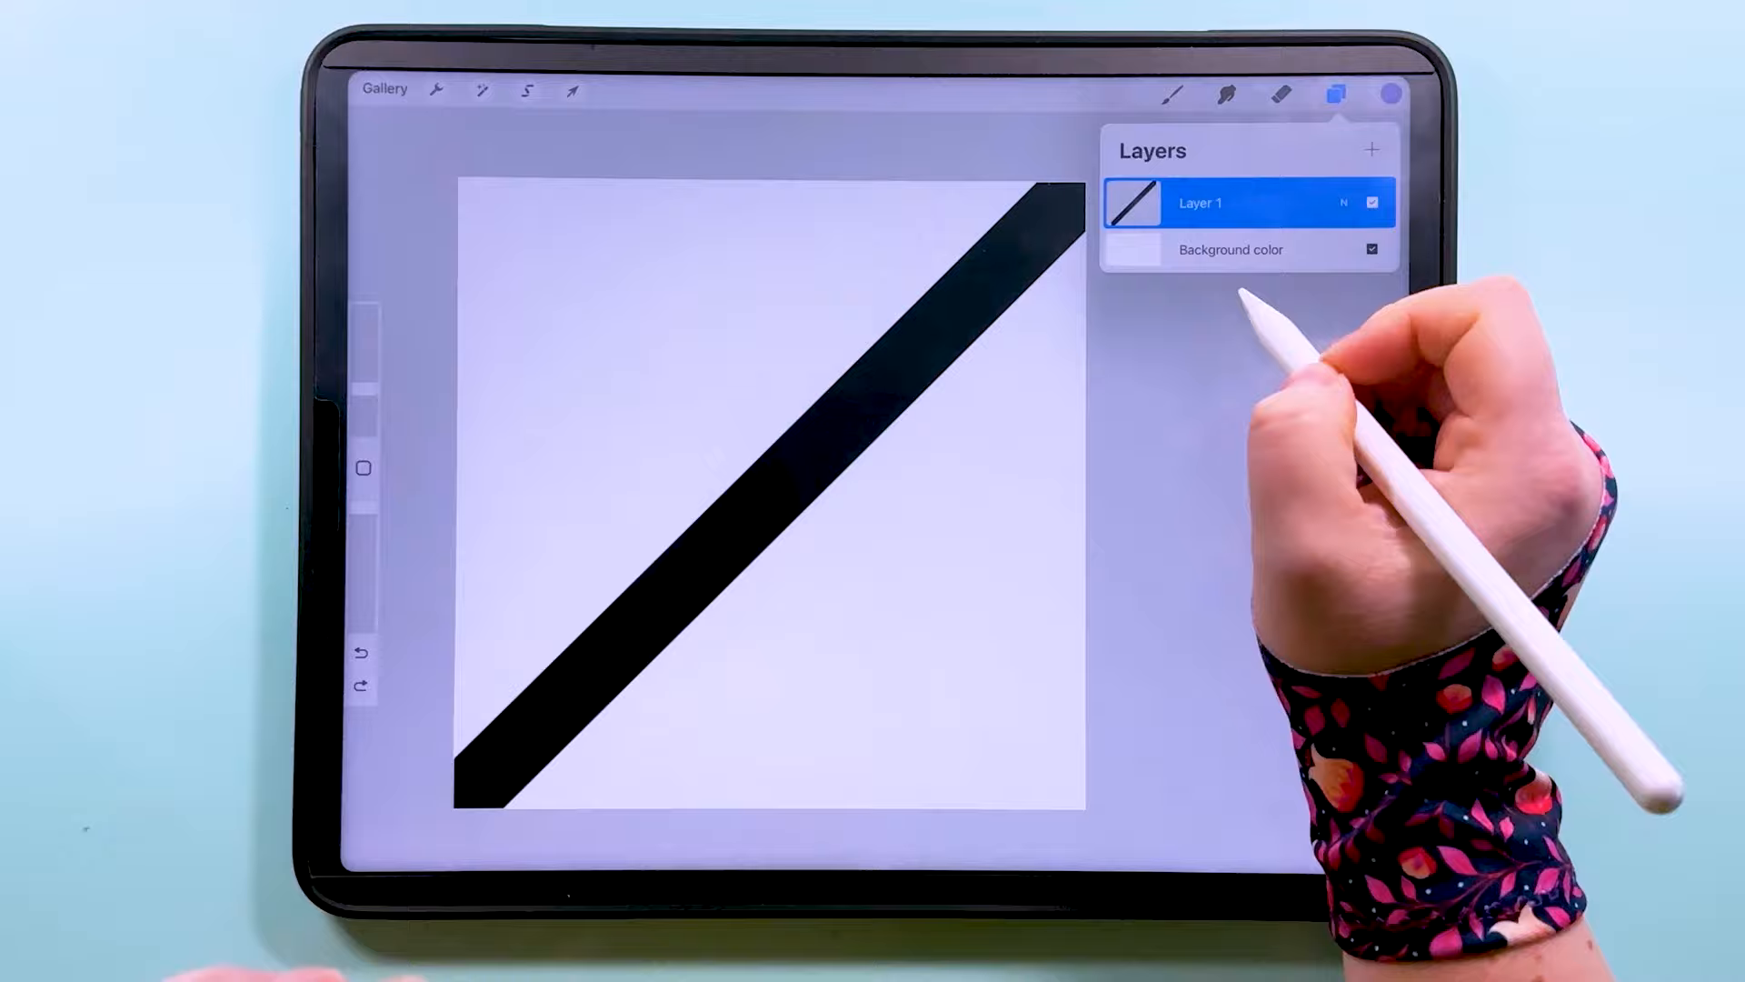
{"action": "left_click", "coordinate": [1198, 202]}
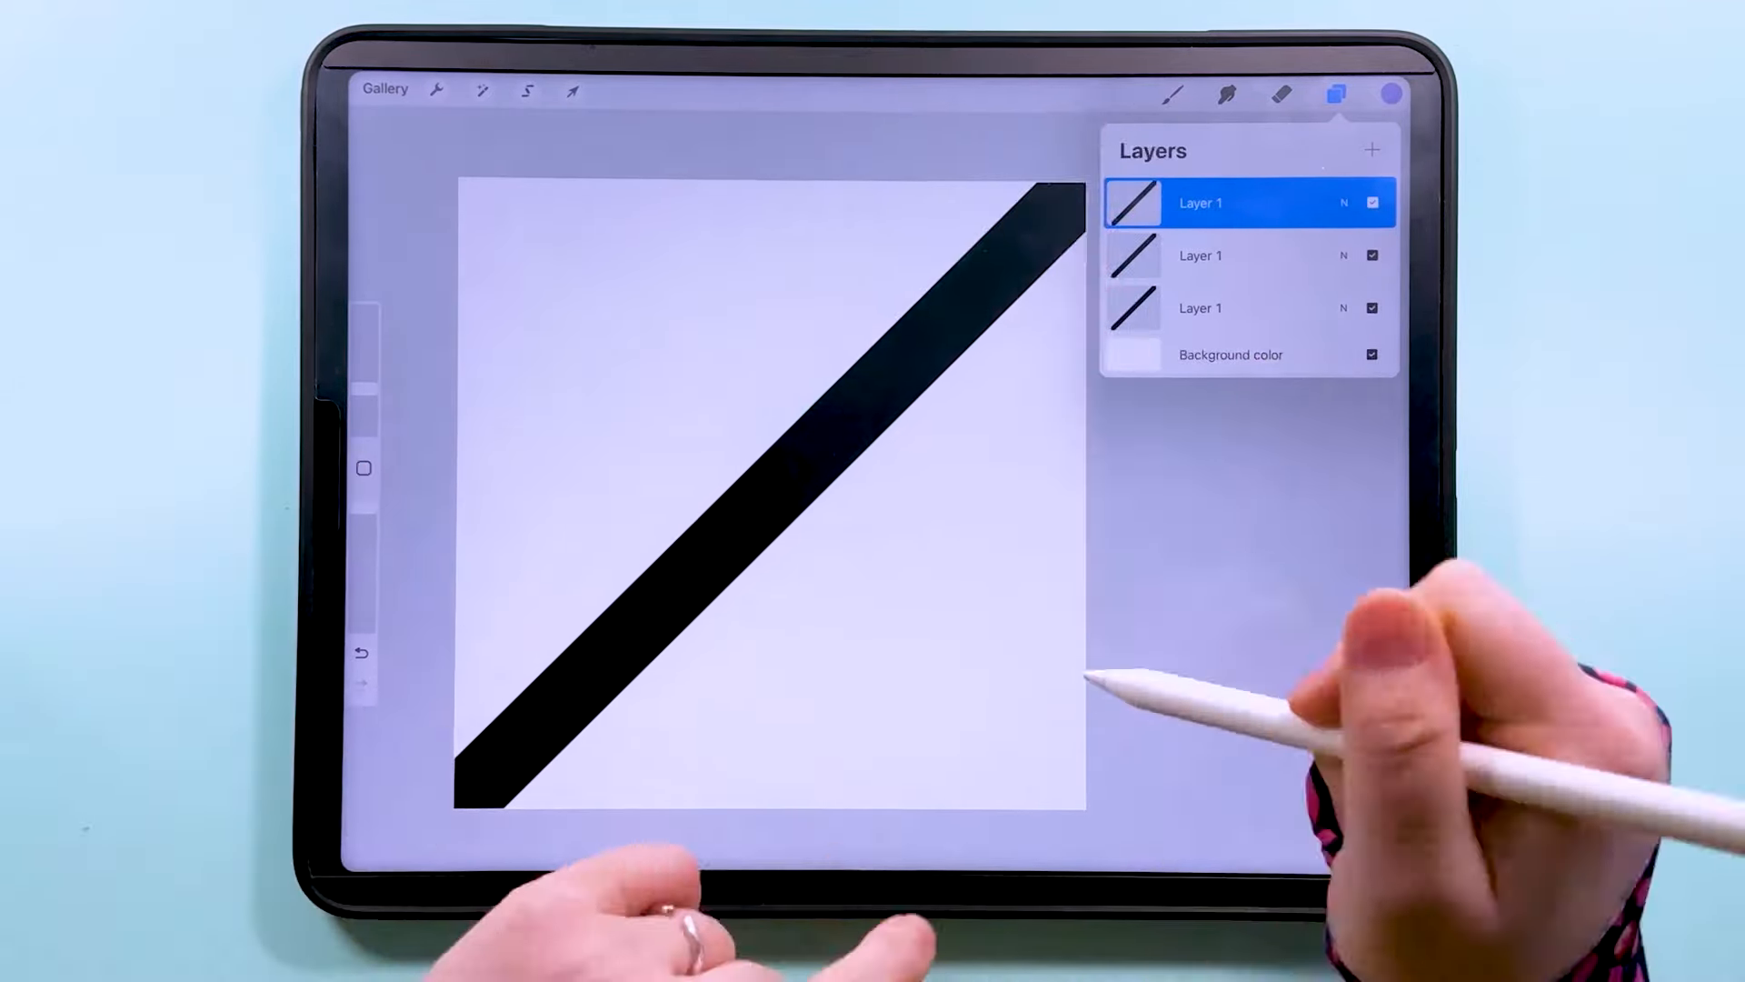
{"action": "left_click", "coordinate": [1372, 308]}
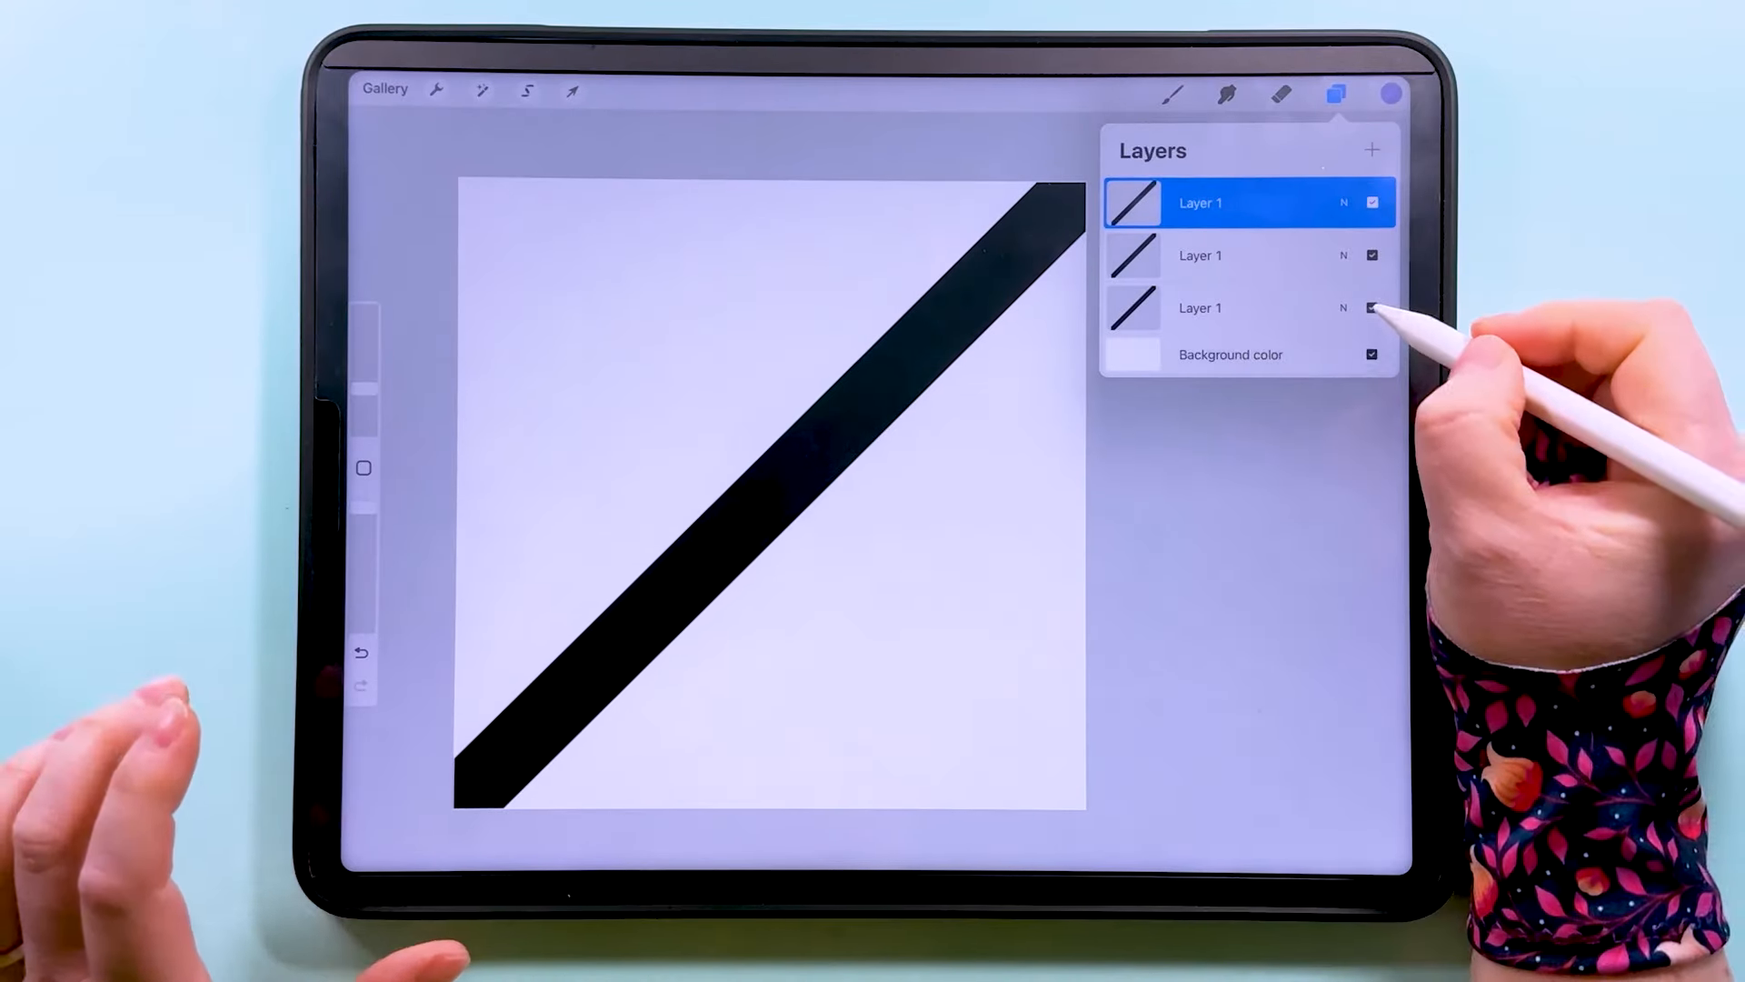
{"action": "left_click", "coordinate": [1202, 254]}
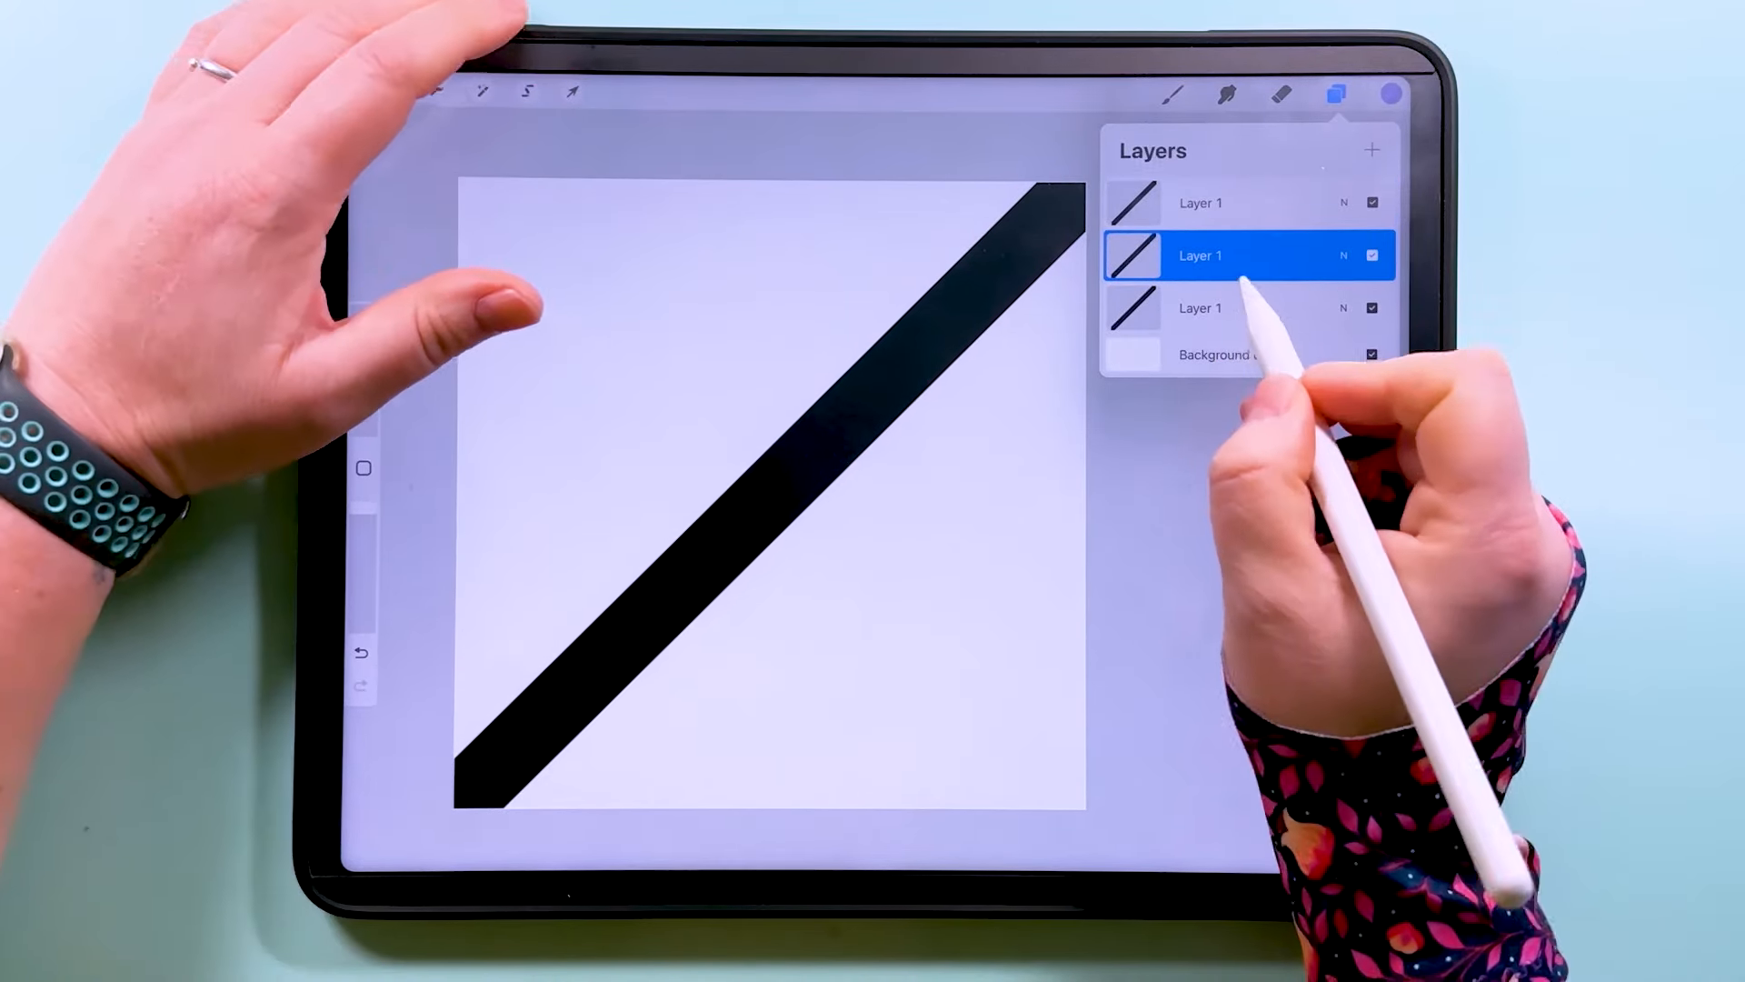
- Shift one stripe copy half a canvas left and the other half a canvas right
{"action": "left_click", "coordinate": [571, 92]}
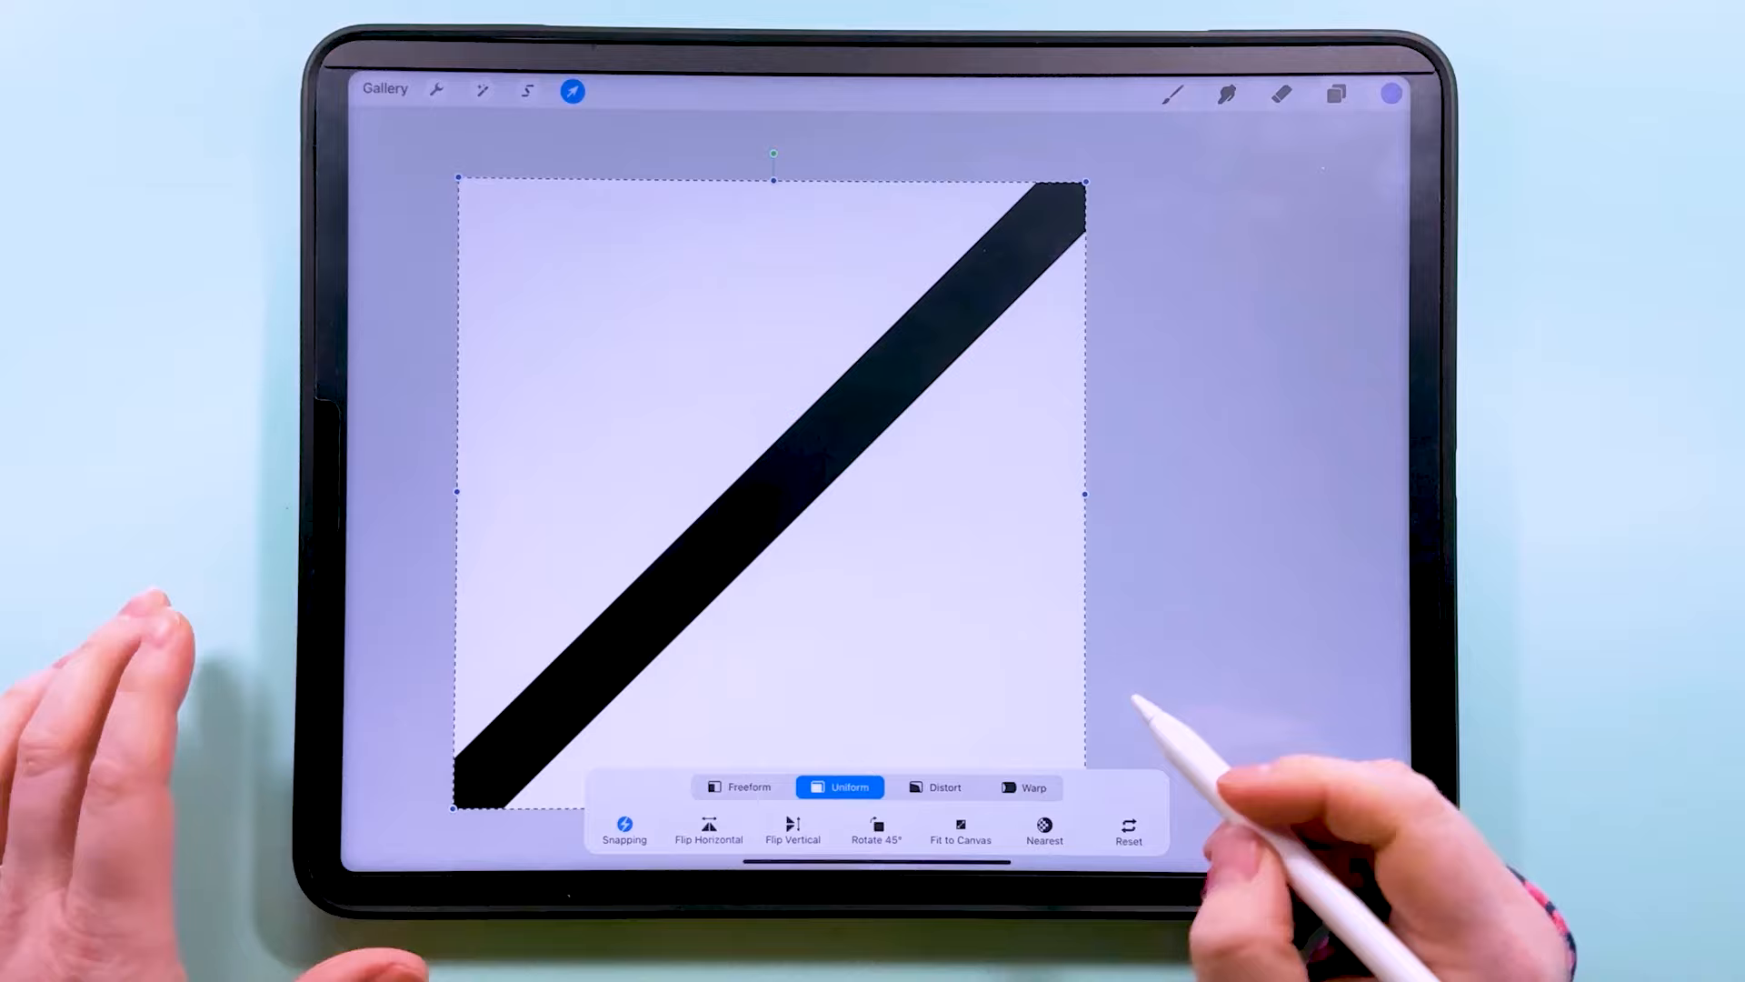
{"action": "left_click", "coordinate": [1043, 829]}
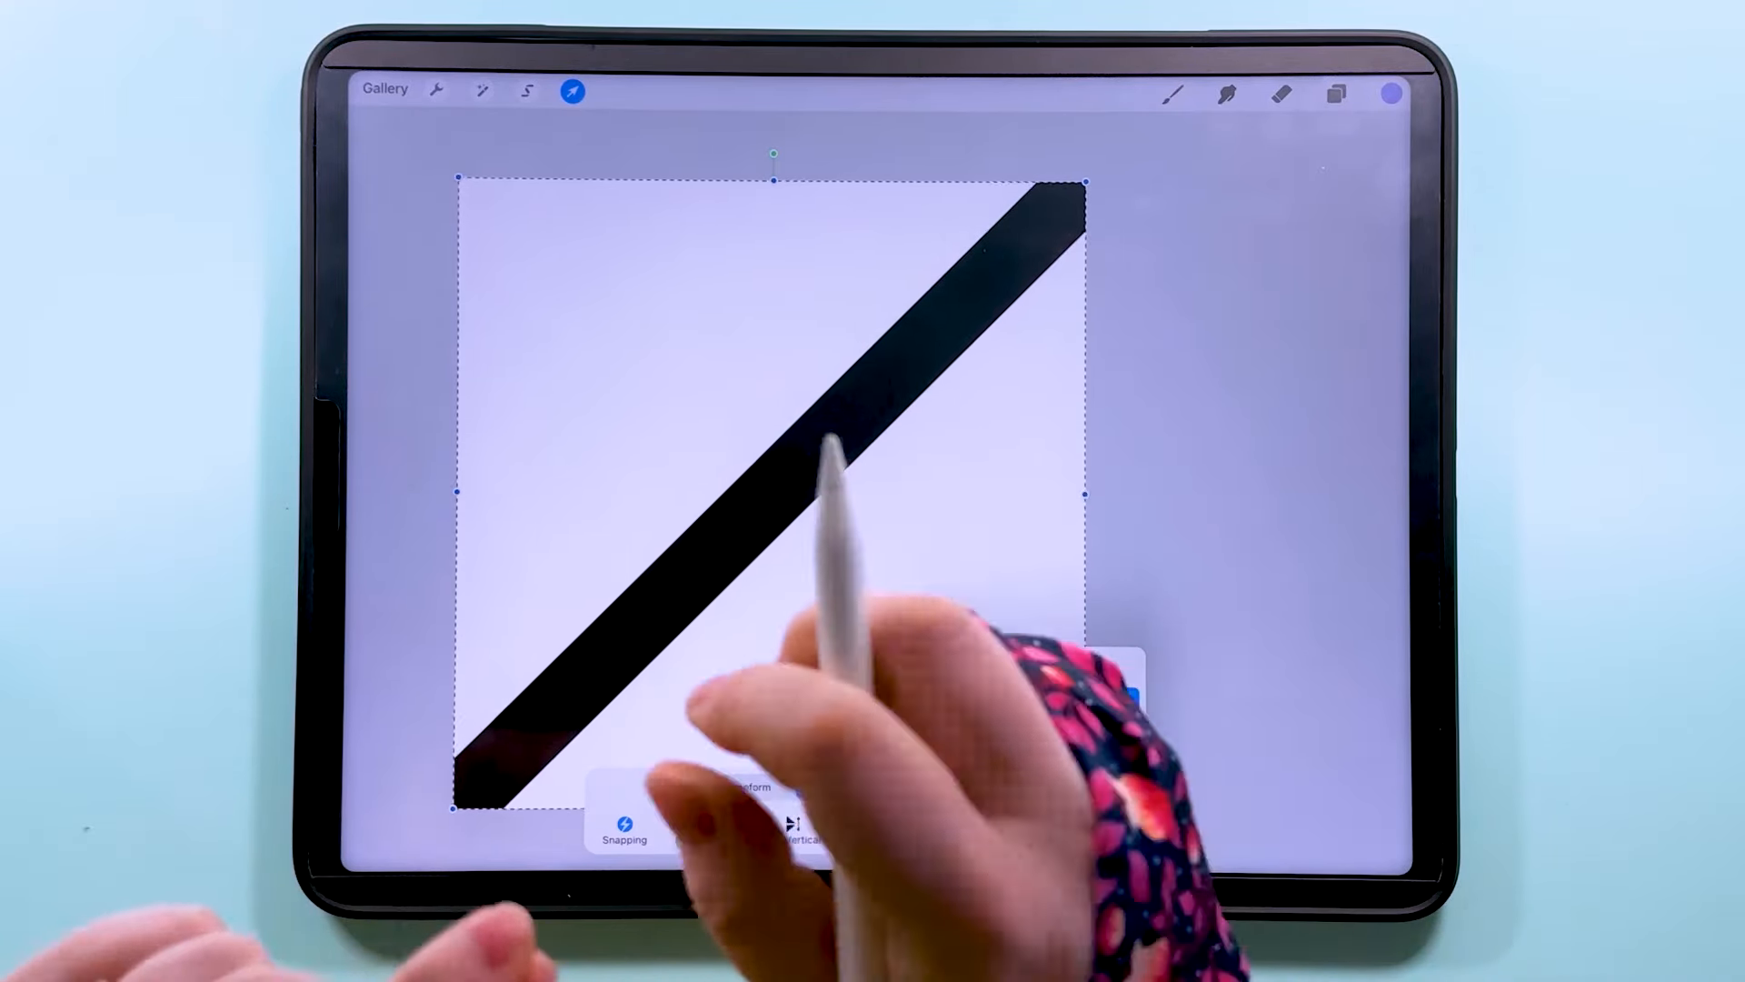
{"action": "left_click", "coordinate": [1043, 829]}
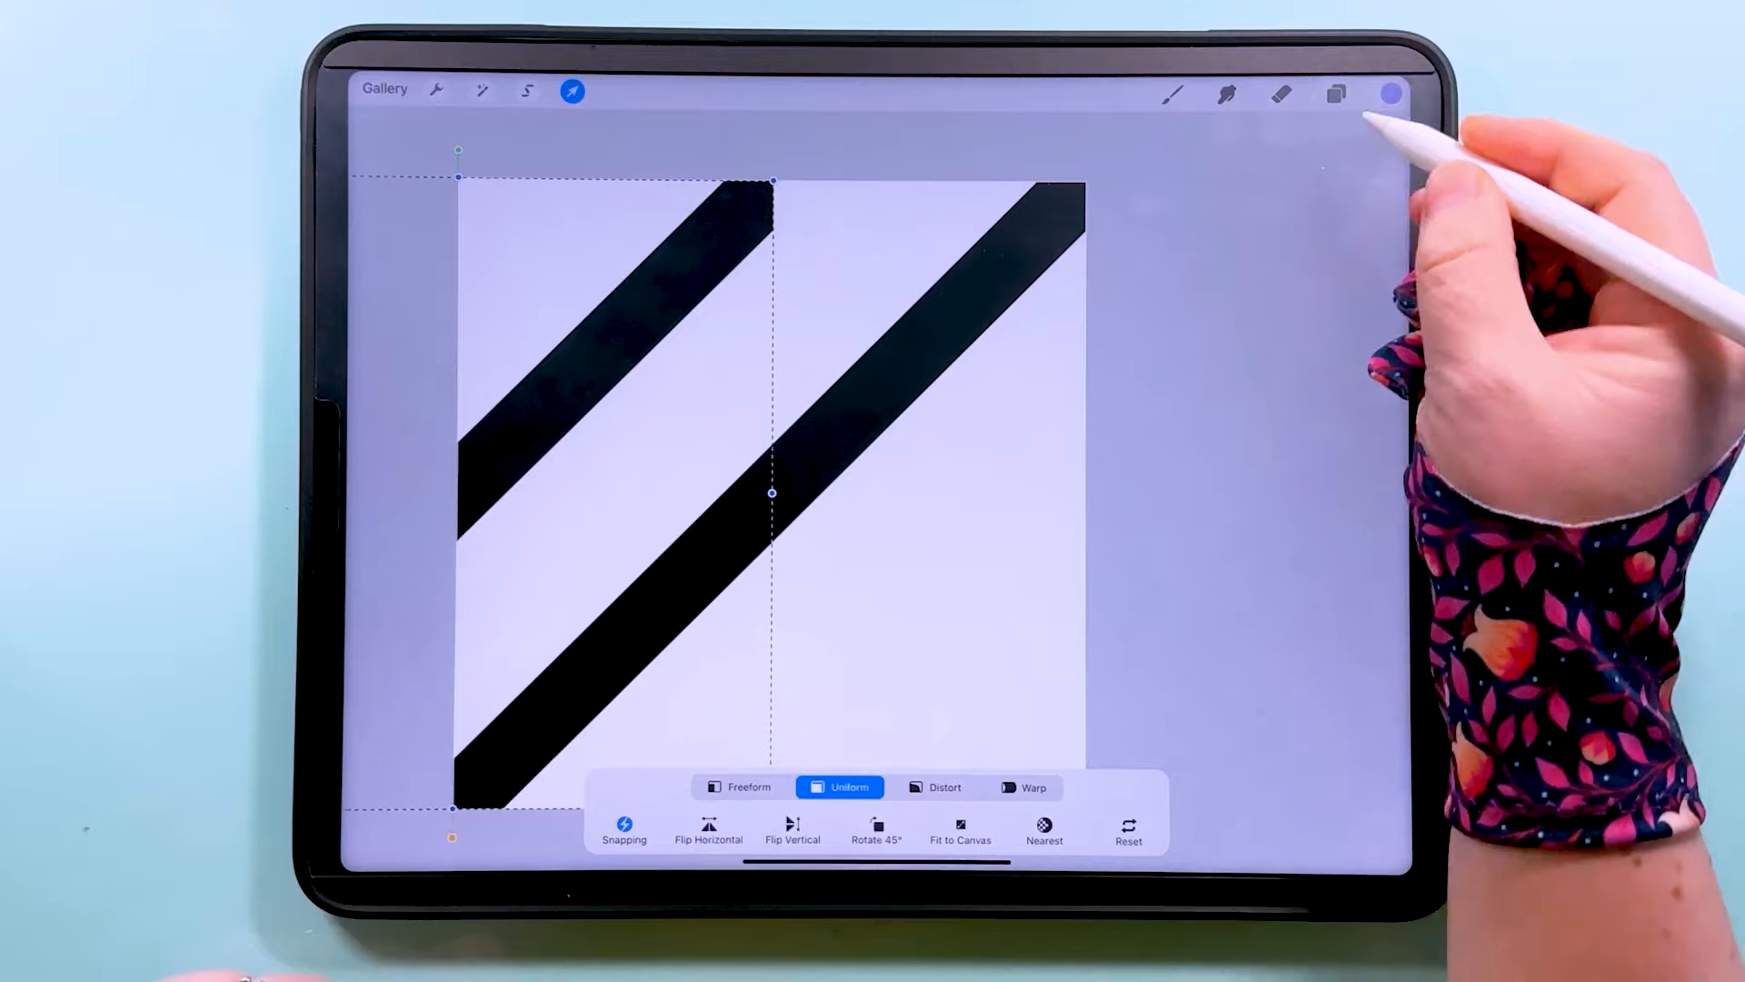
{"action": "left_click", "coordinate": [1337, 93]}
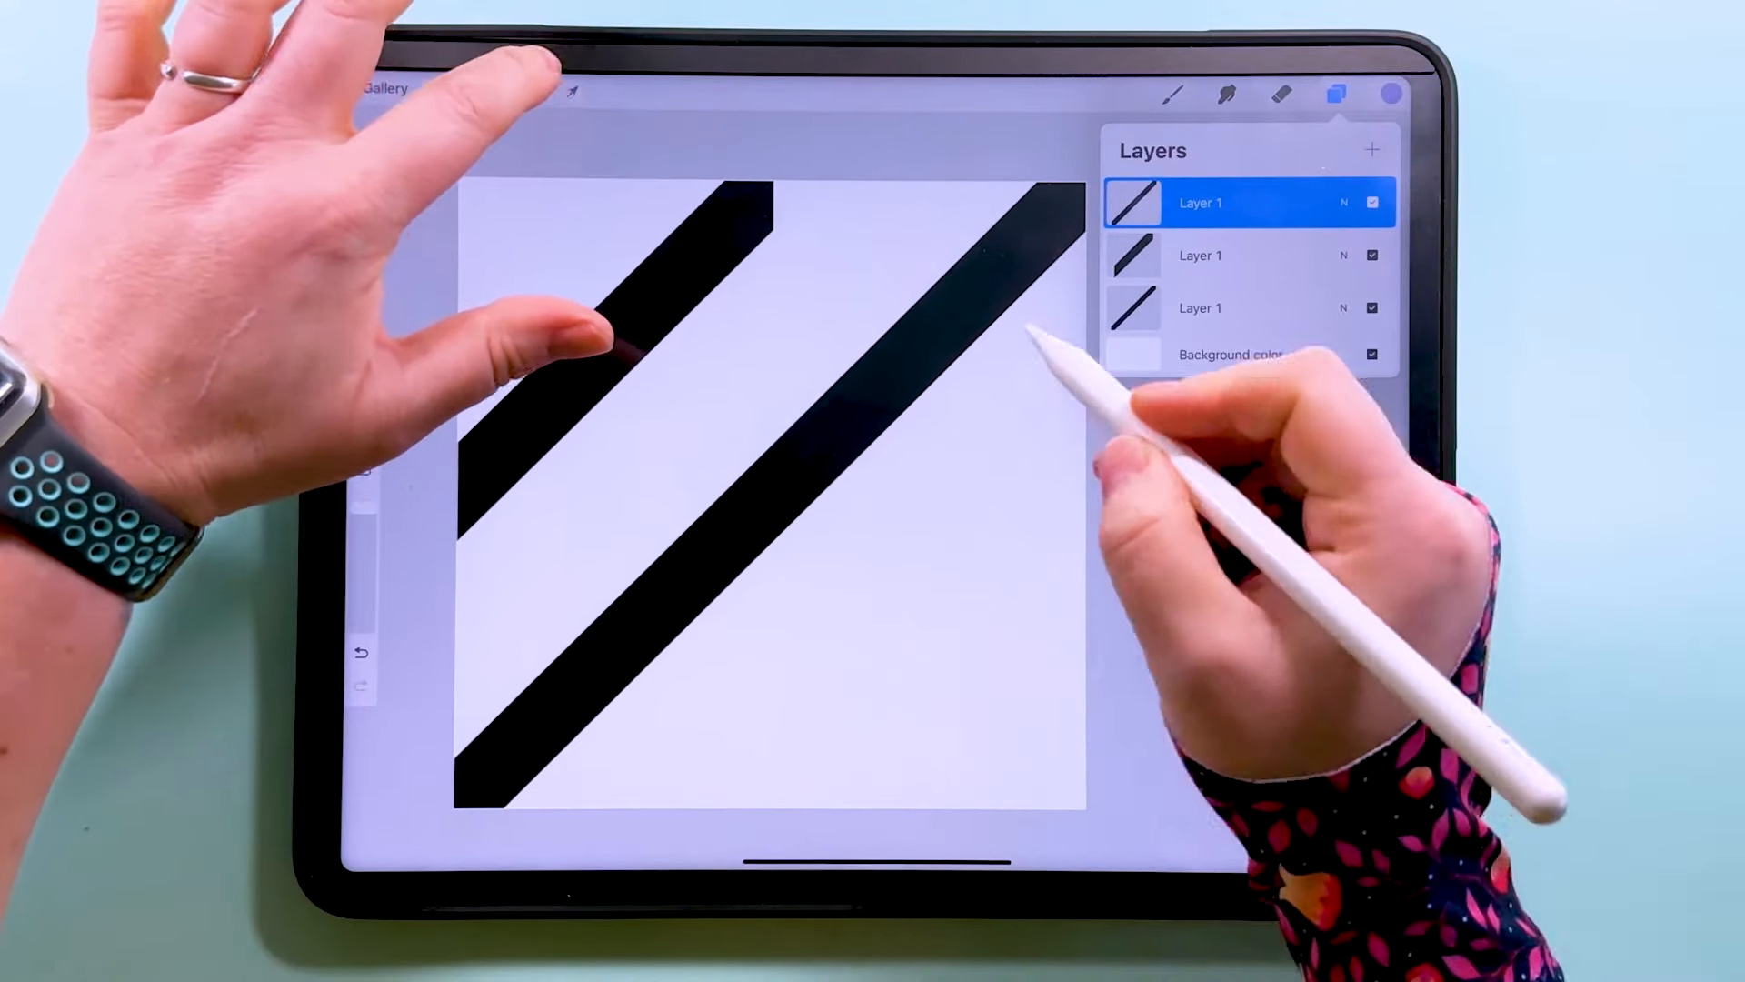
{"action": "left_click", "coordinate": [571, 91]}
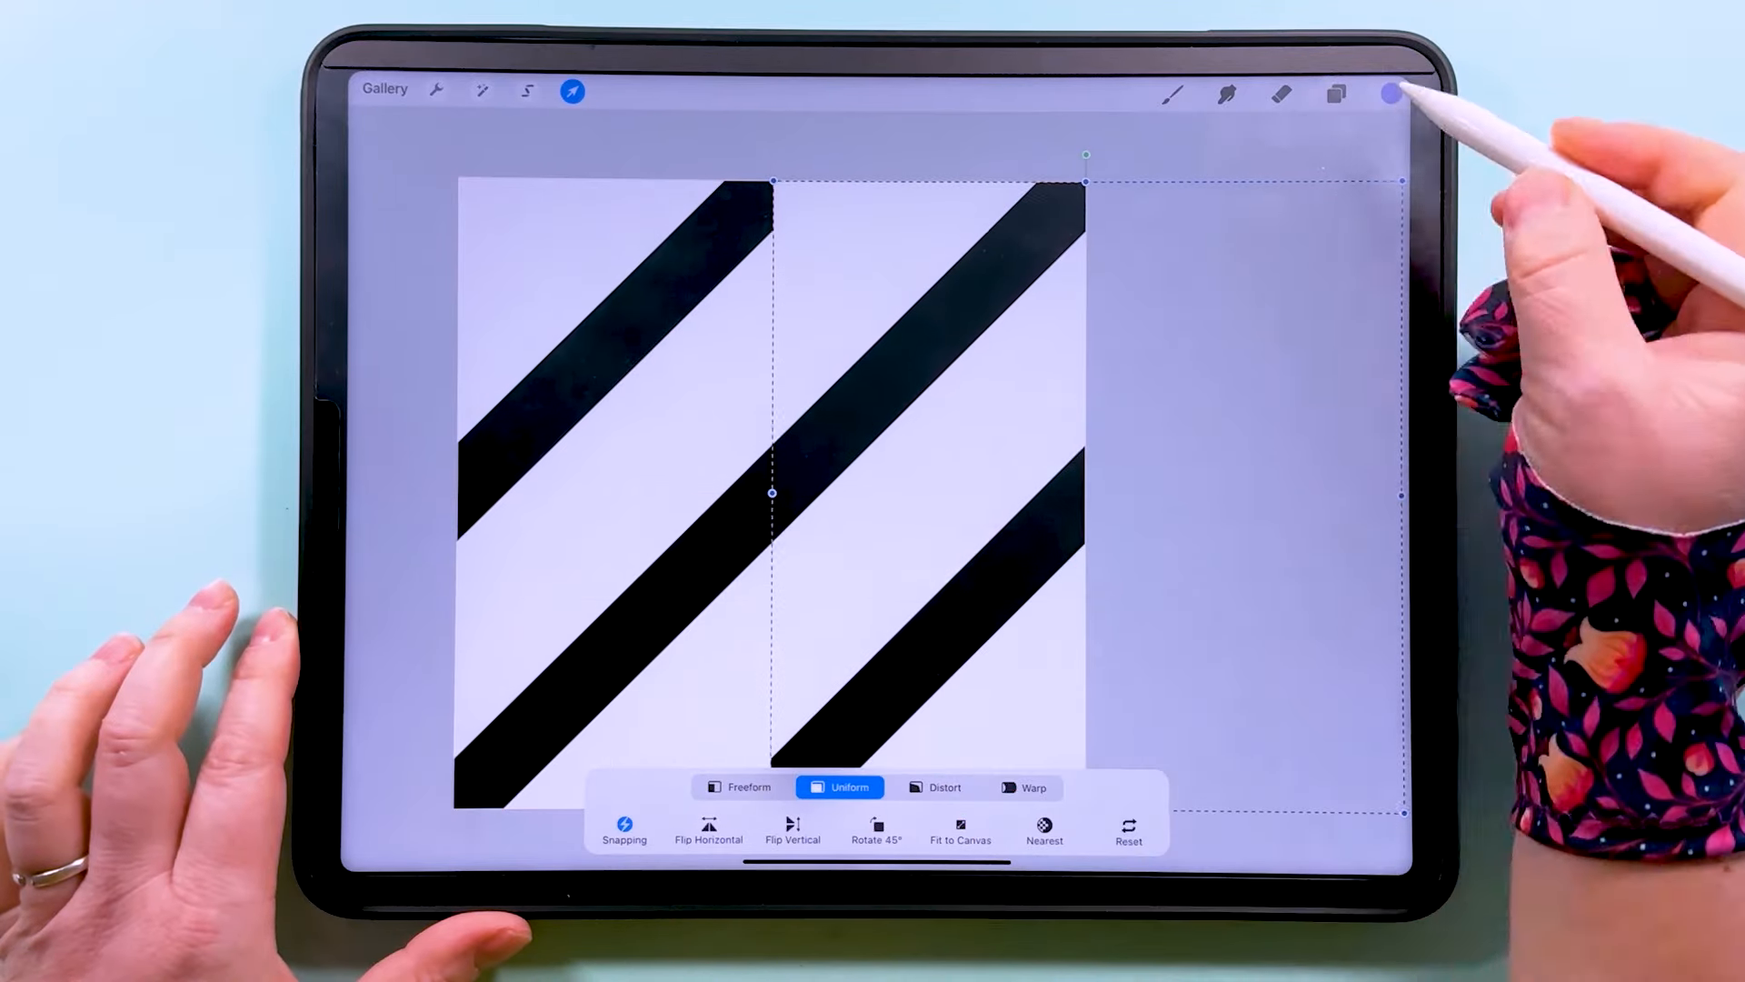
{"action": "left_click", "coordinate": [1334, 93]}
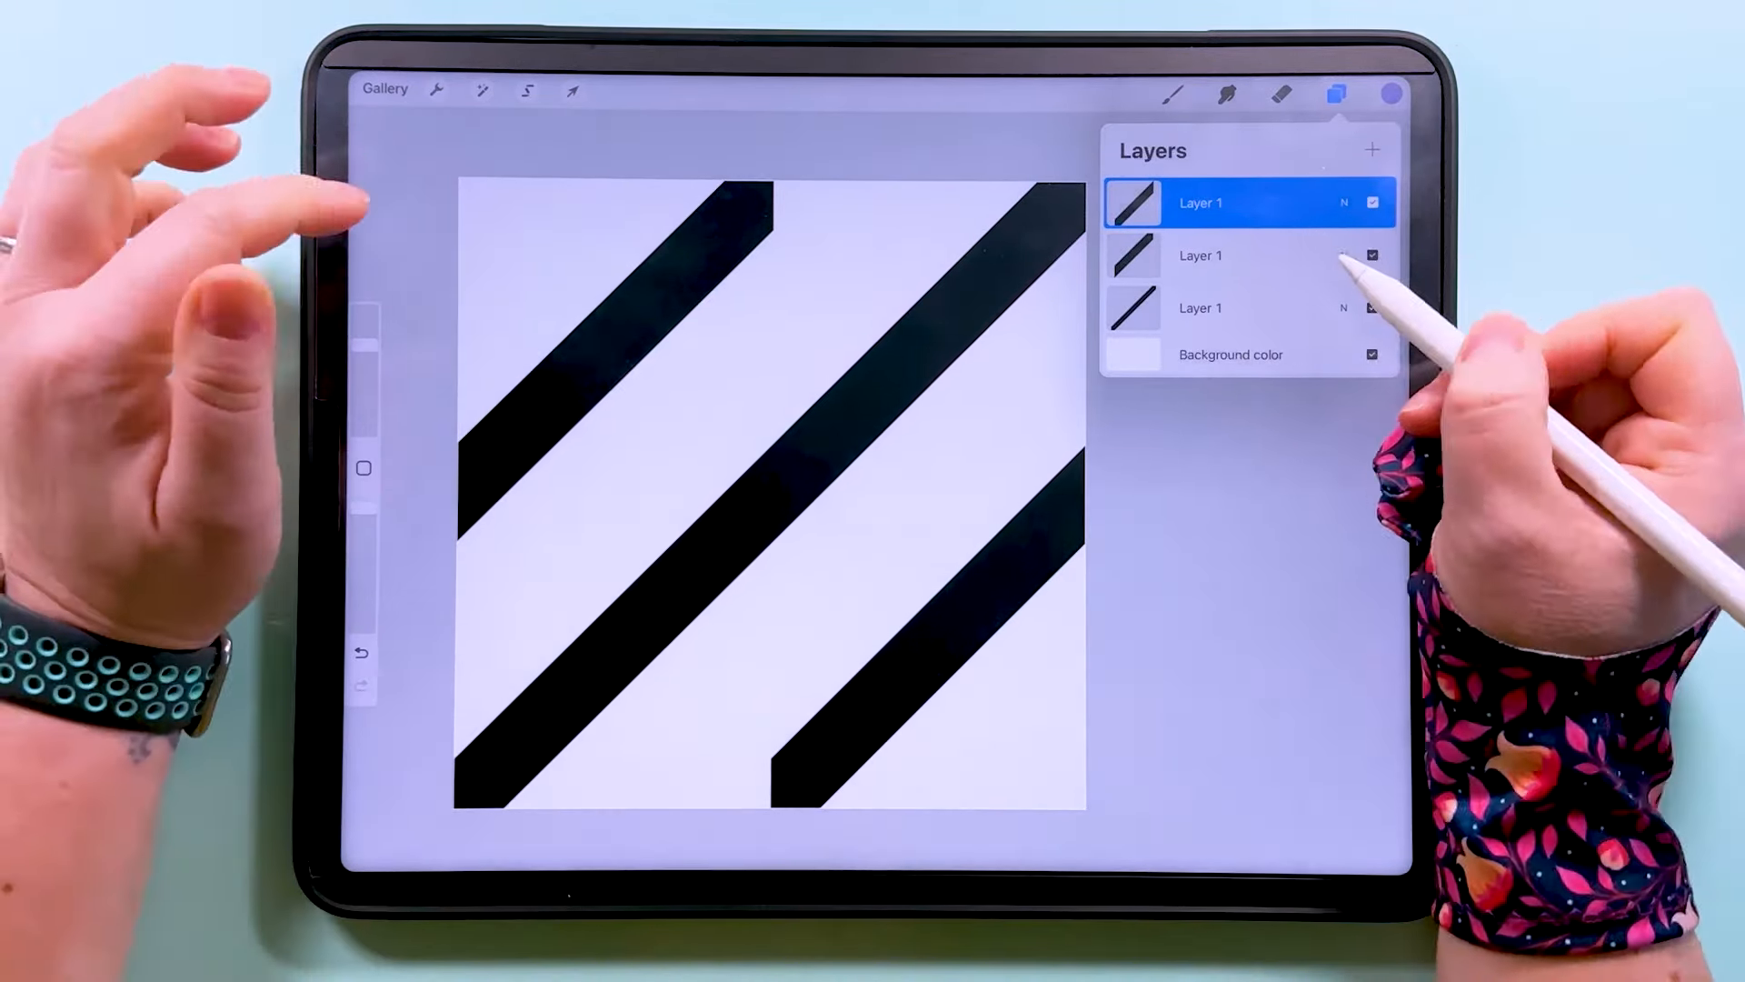
- Hide a stripe layer and add a new layer for the blue marker dot
{"action": "left_click", "coordinate": [1373, 202]}
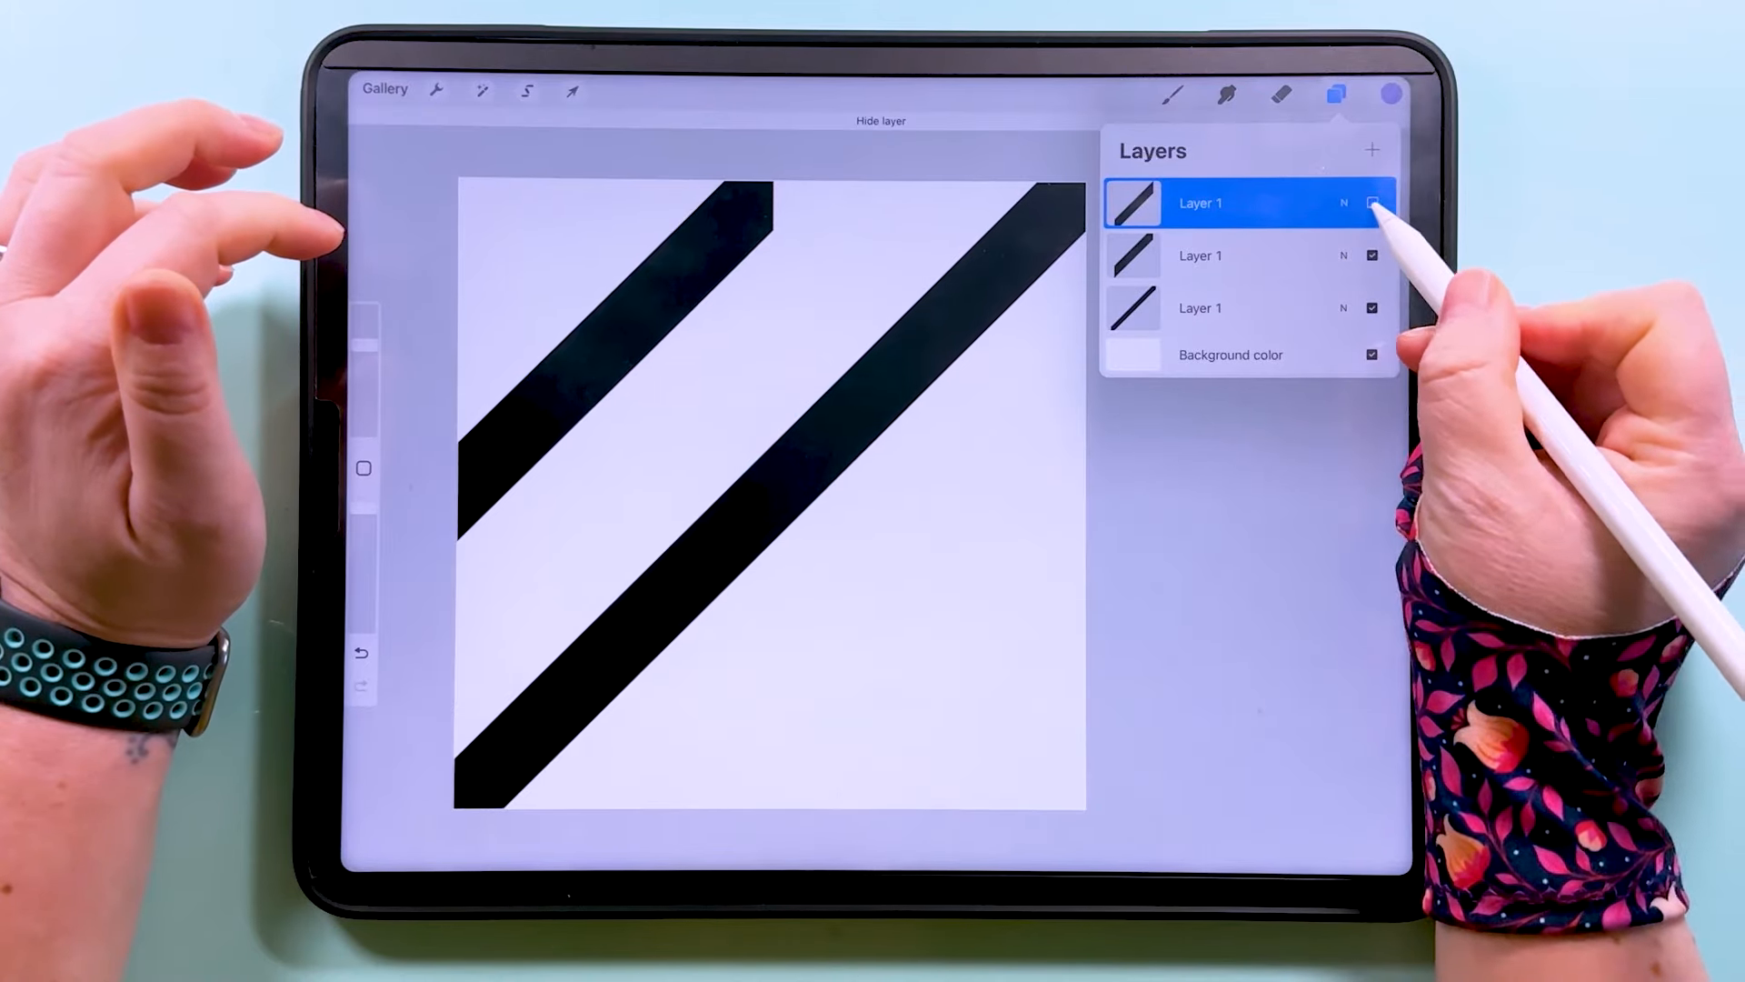
{"action": "left_click", "coordinate": [1372, 254]}
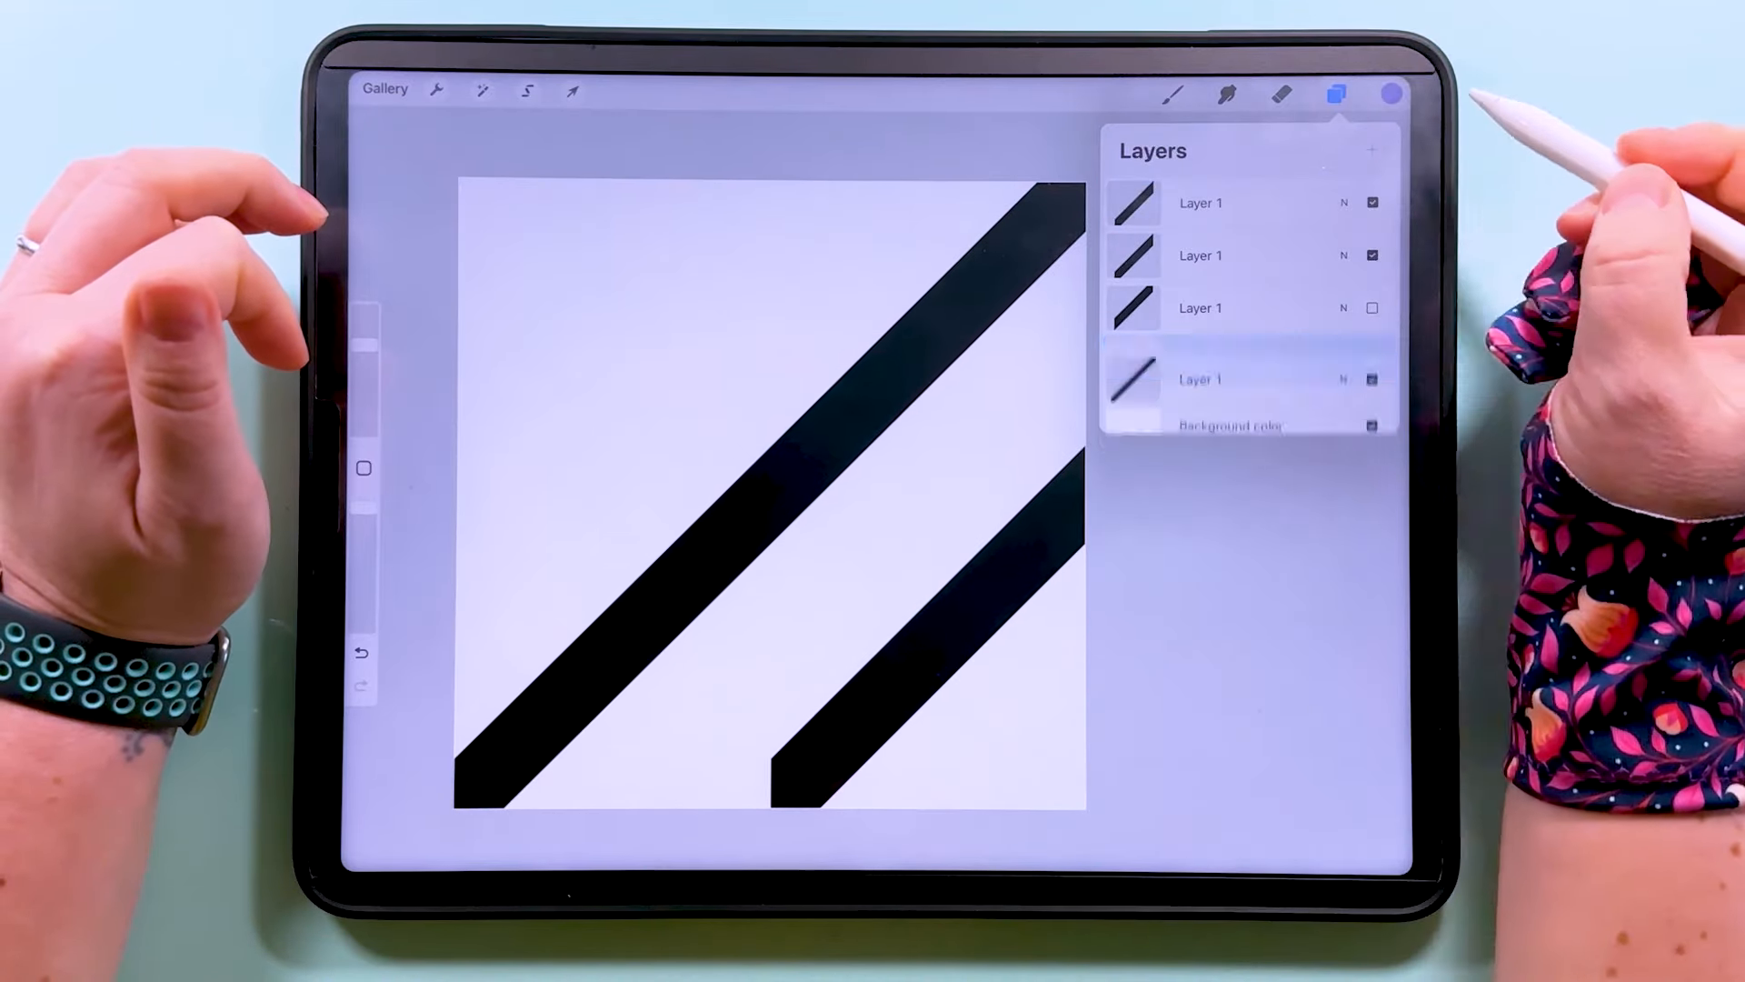
{"action": "left_click", "coordinate": [1335, 91]}
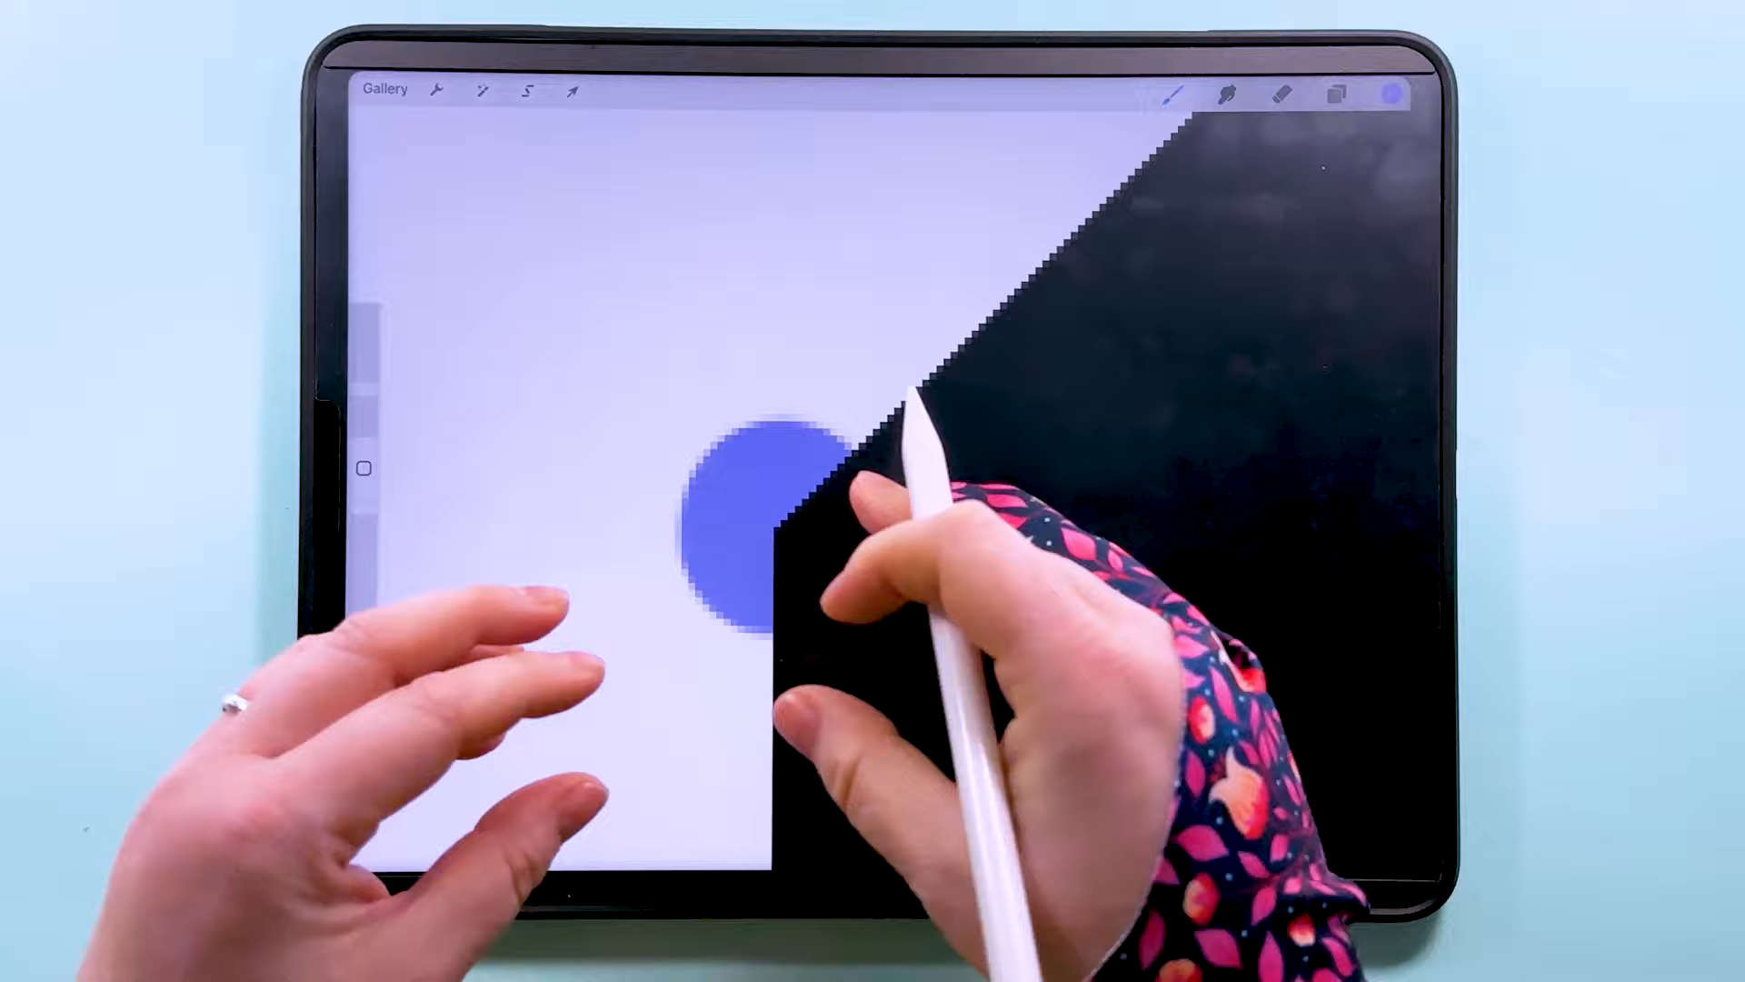
- Drag the top stripe layer down-left with snapping toward the blue dot
{"action": "left_click", "coordinate": [1337, 94]}
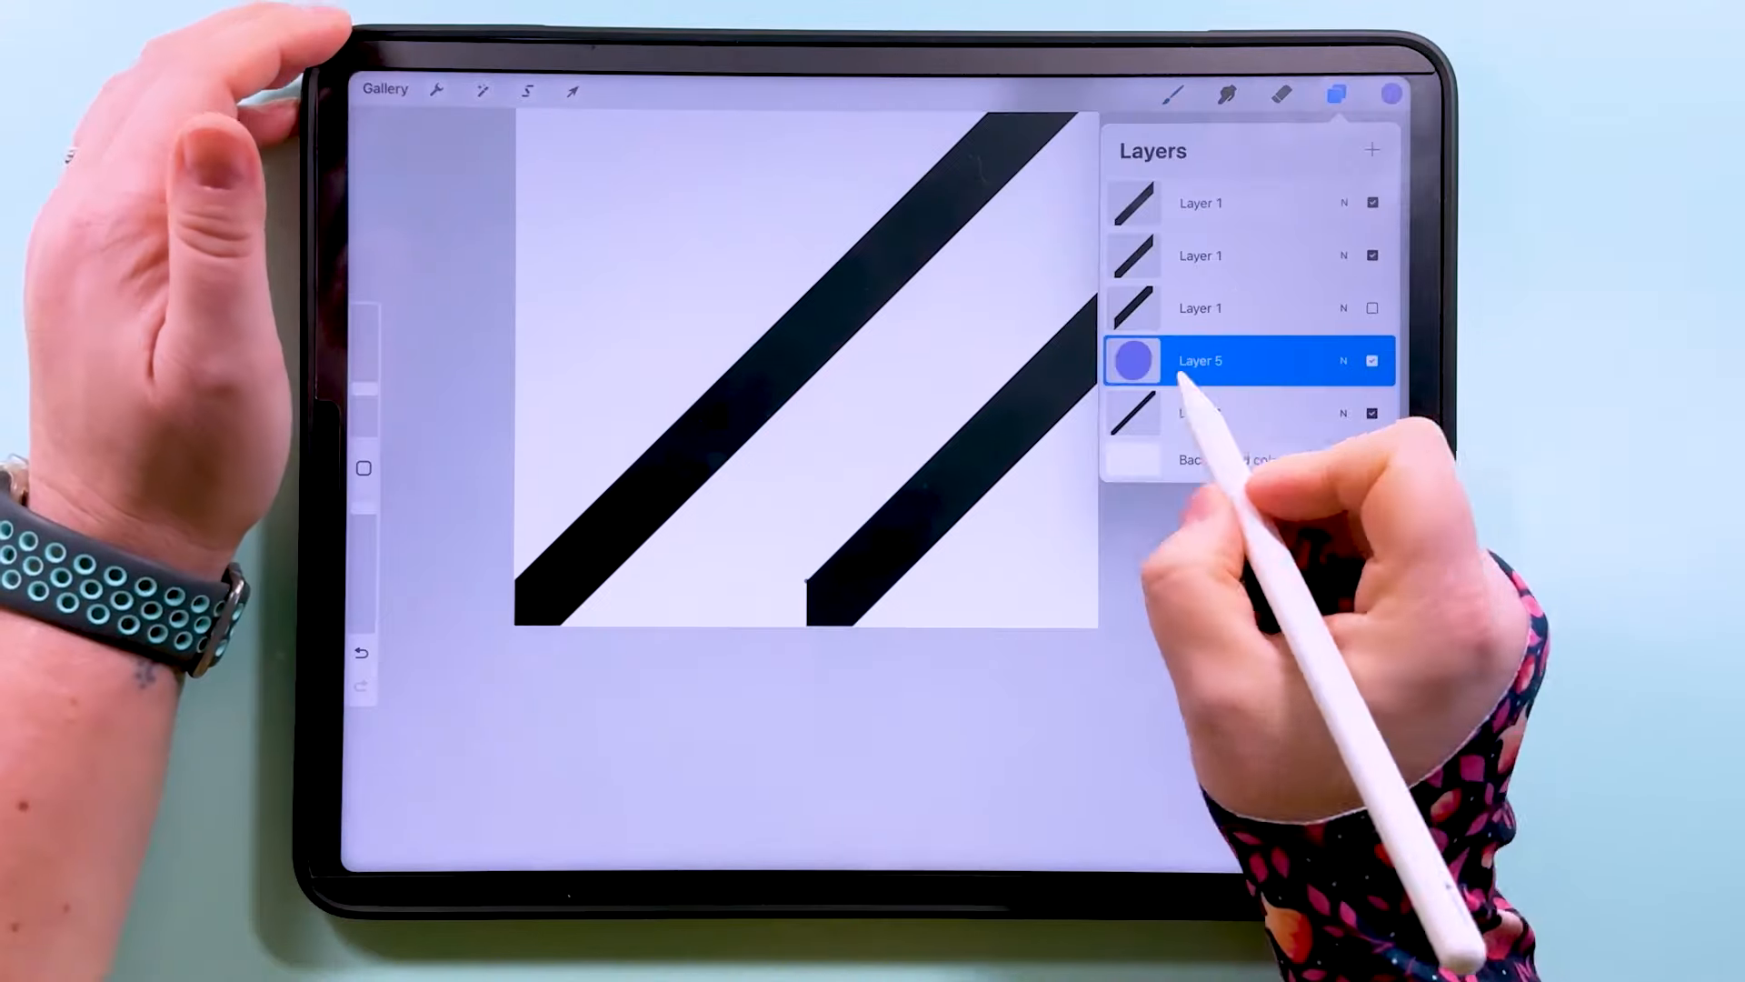
{"action": "left_click", "coordinate": [1371, 254]}
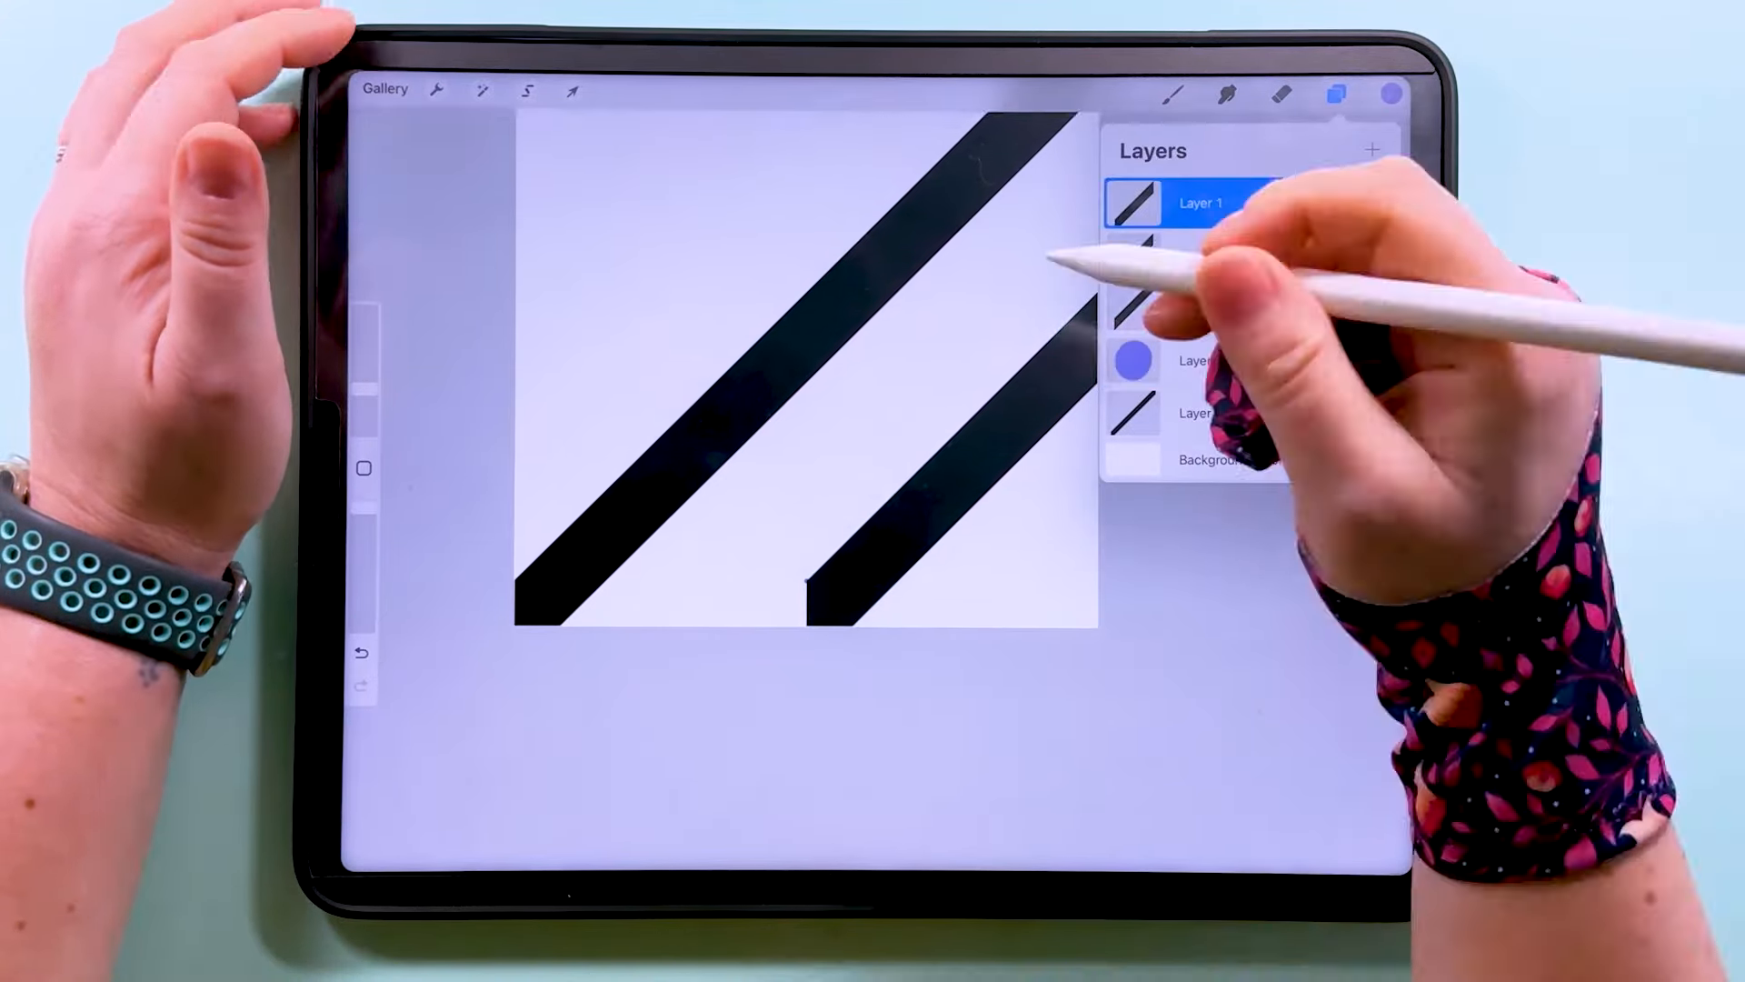
{"action": "left_click", "coordinate": [571, 90]}
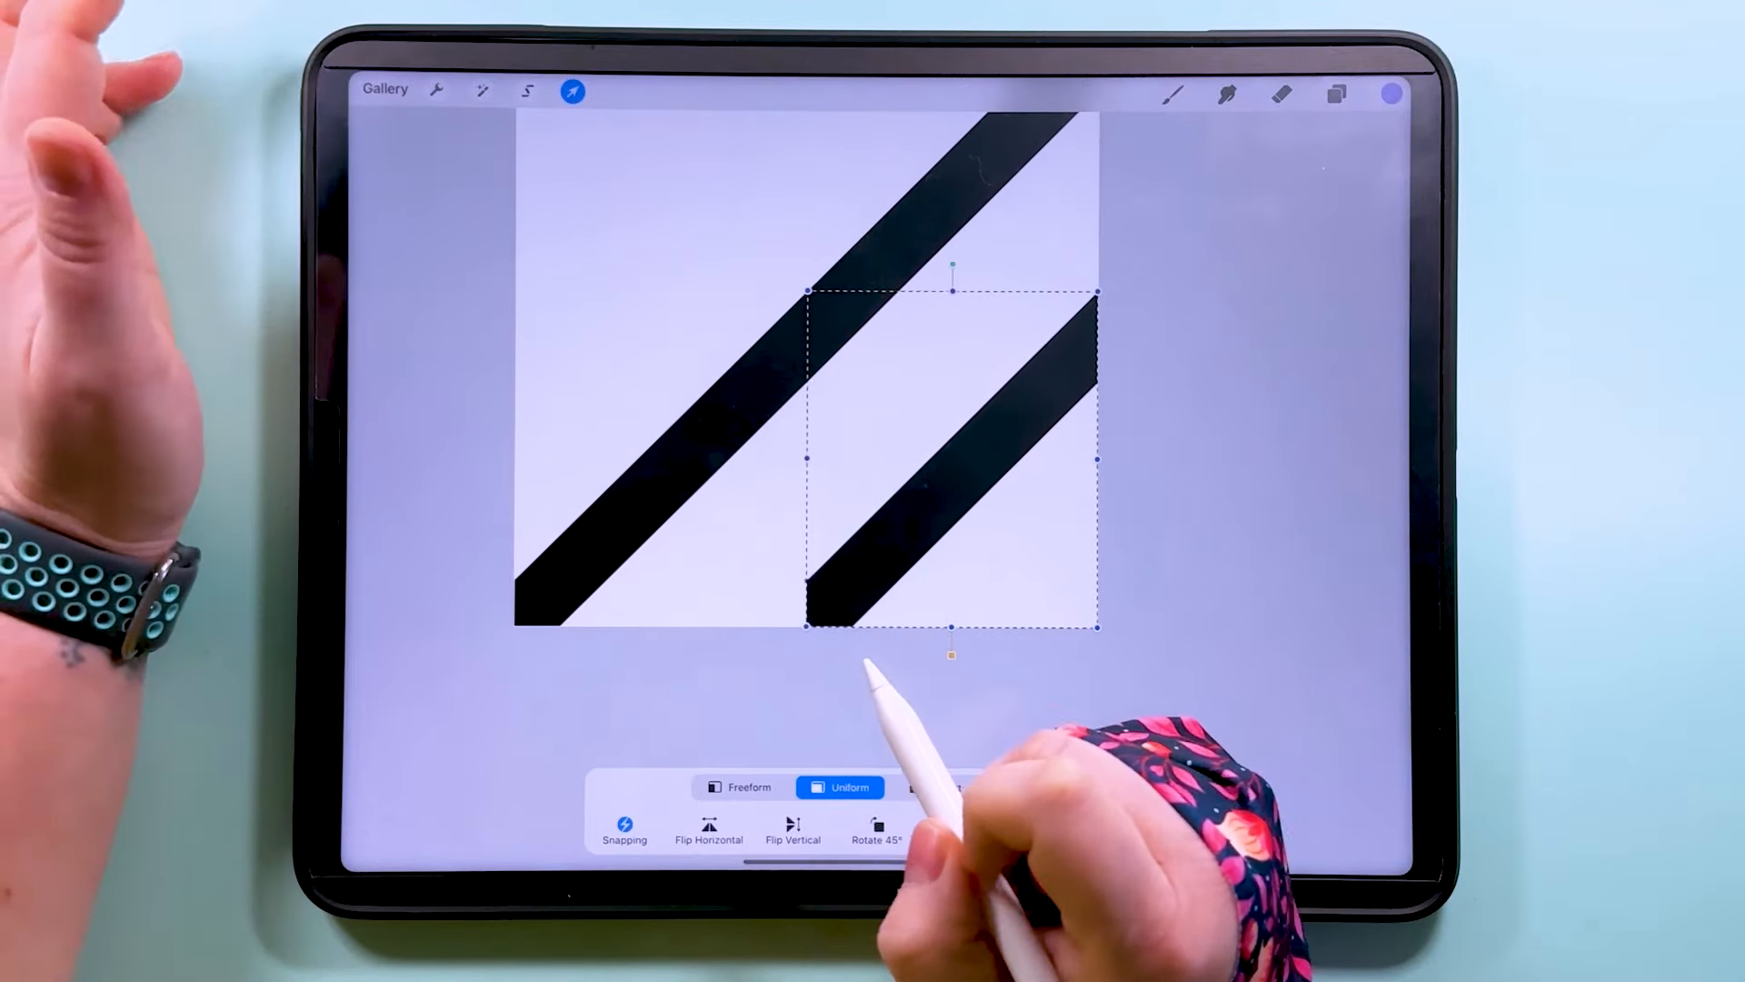
{"action": "left_click", "coordinate": [623, 829]}
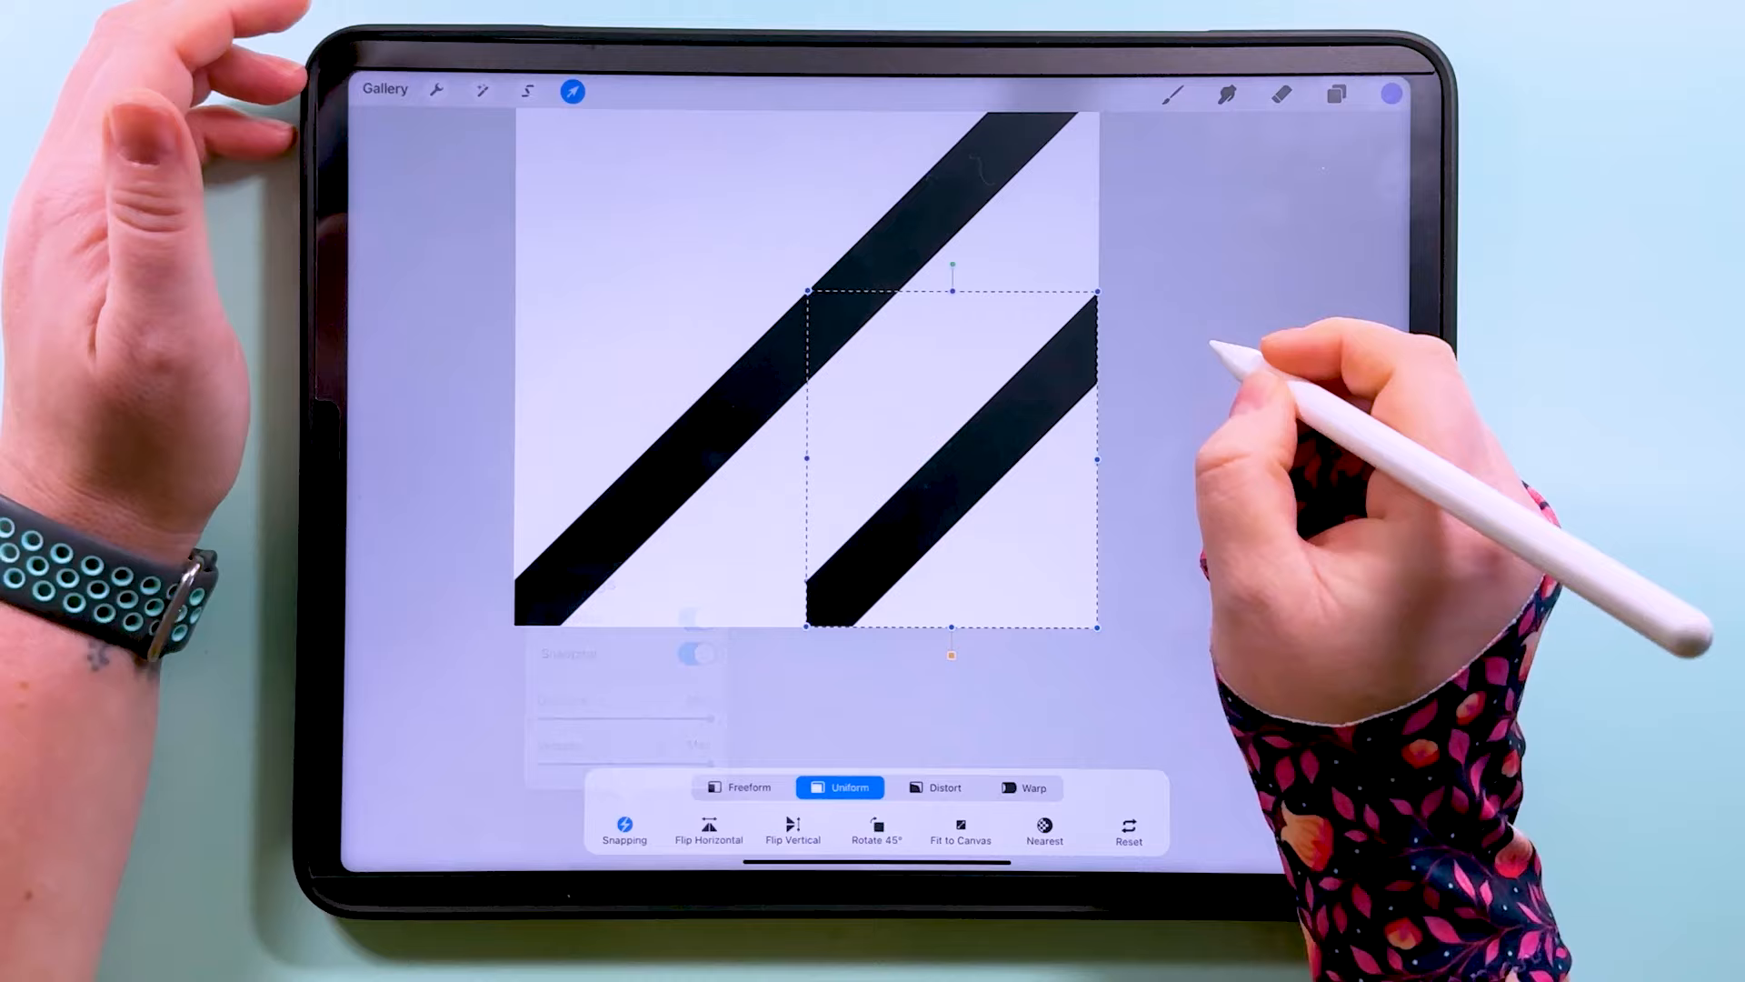
{"action": "left_click_drag", "start_coordinate": [952, 456], "coordinate": [868, 534]}
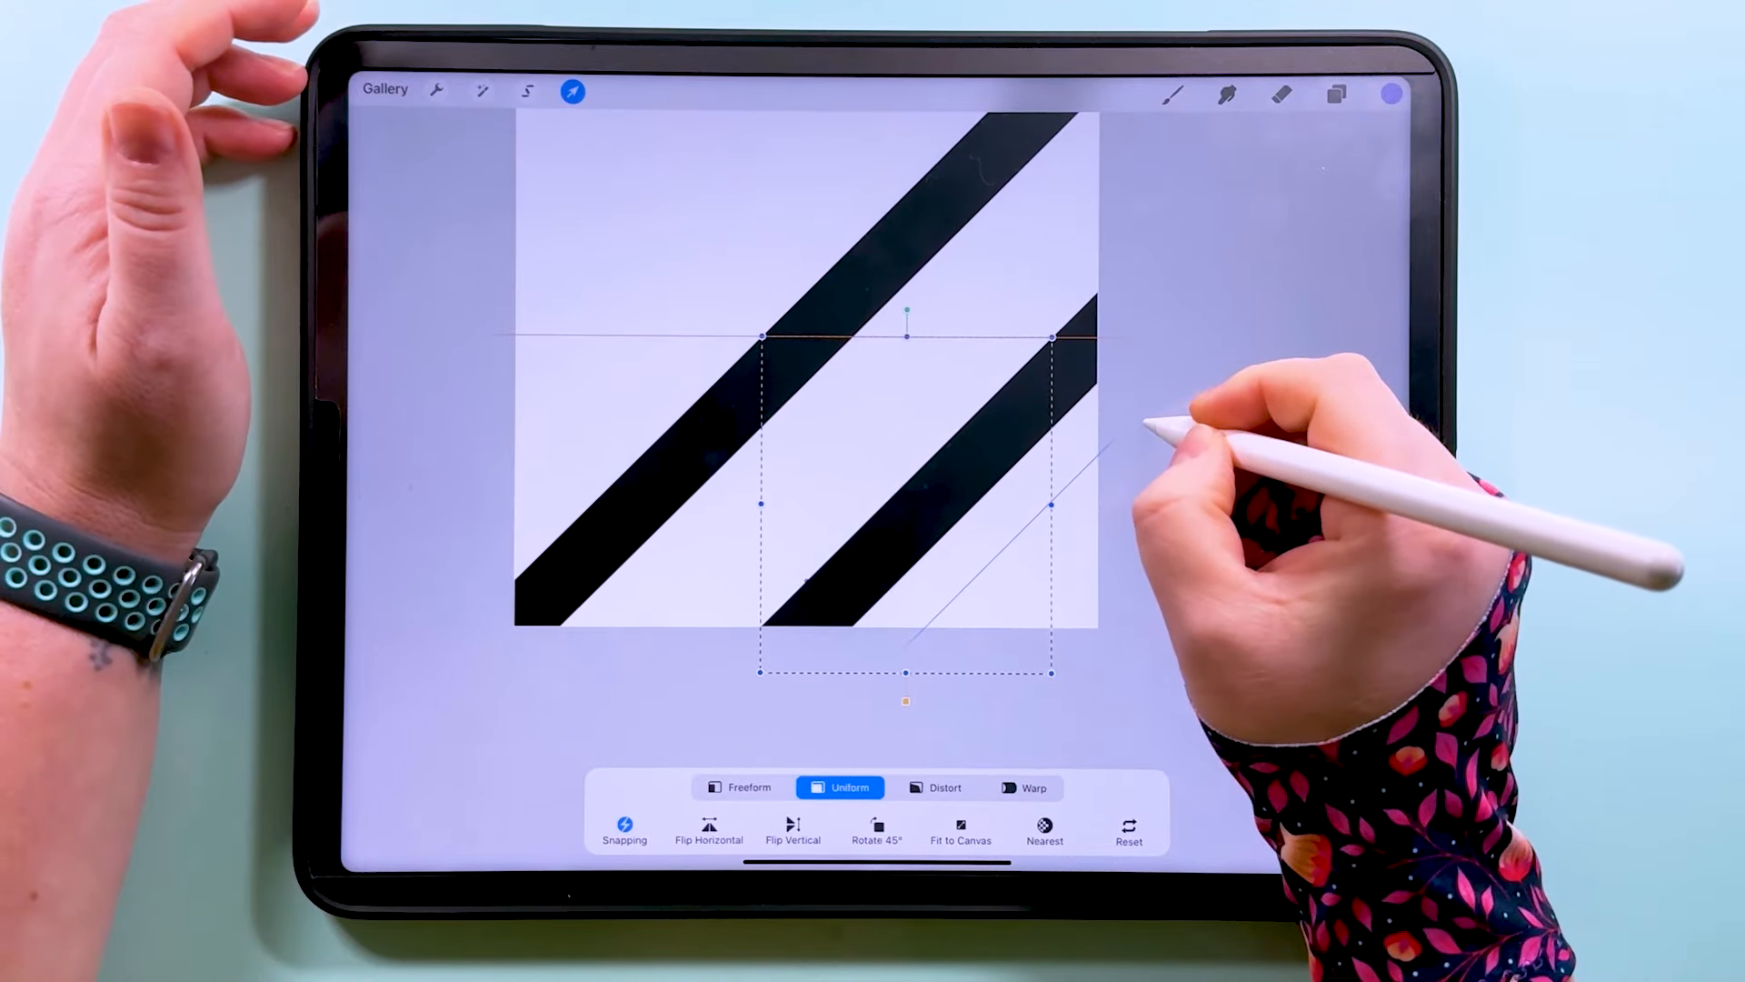
{"action": "left_click", "coordinate": [1335, 93]}
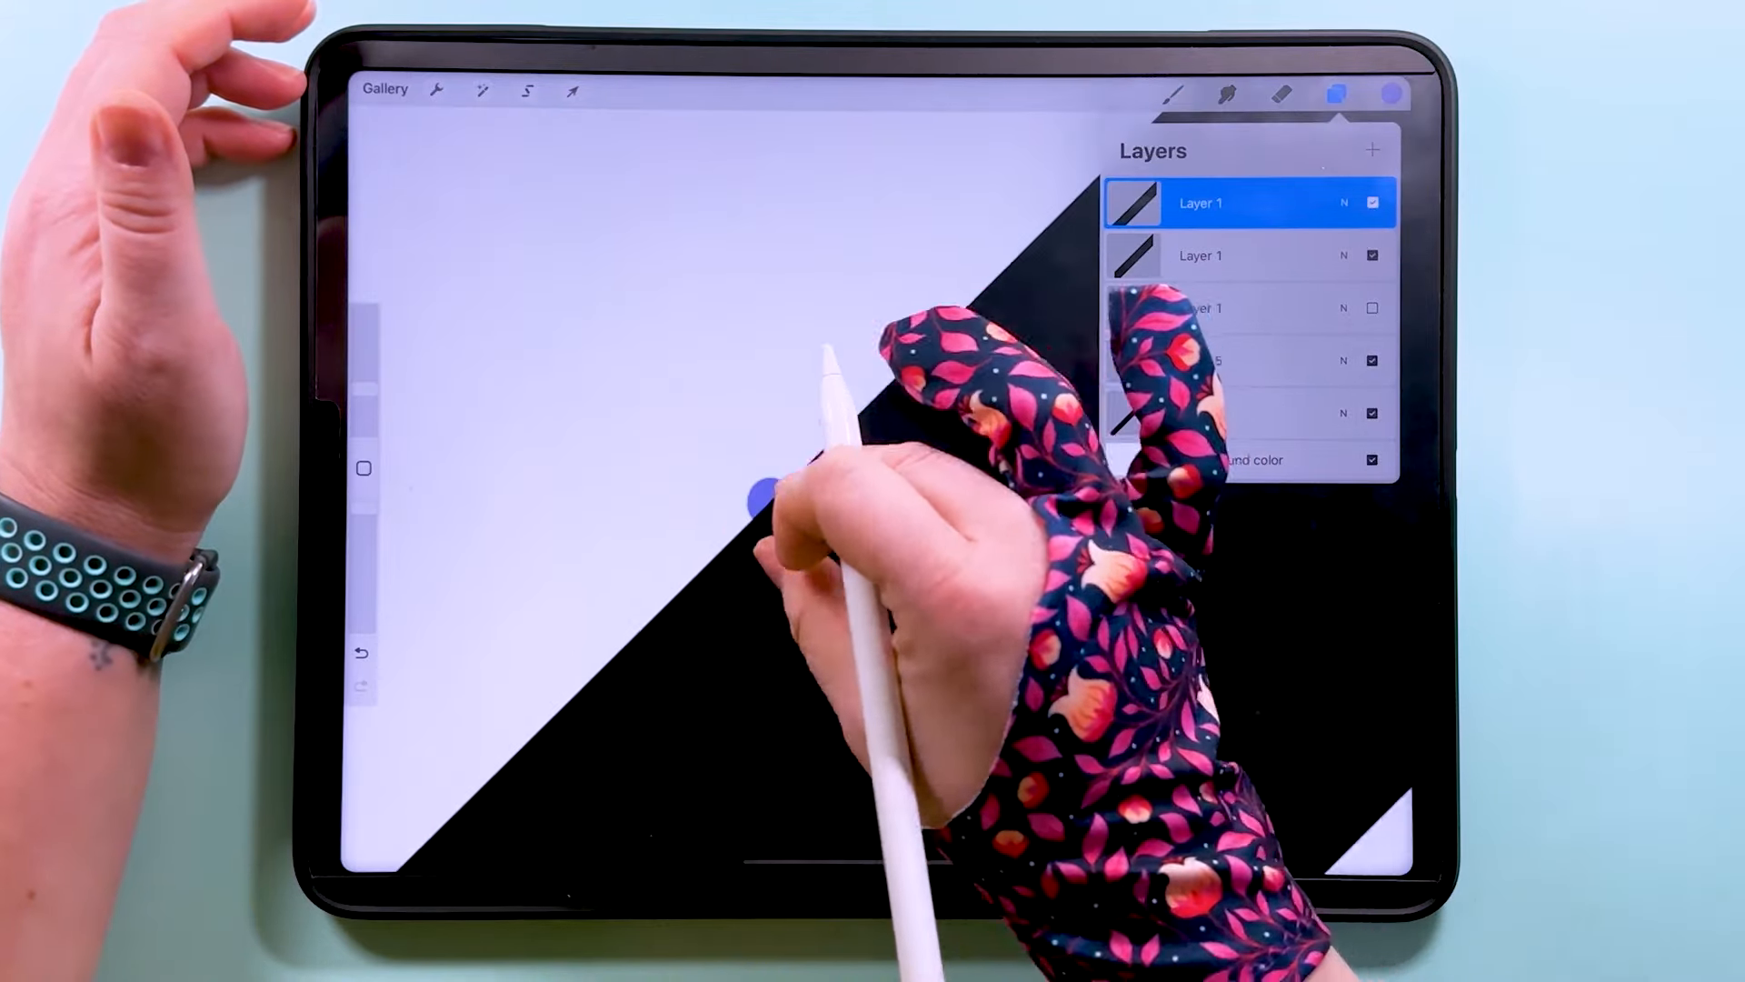
- Check the marker up close, toggle stripe and marker visibility, and reposition the current stripe
{"action": "left_click_drag", "start_coordinate": [779, 490], "coordinate": [612, 668]}
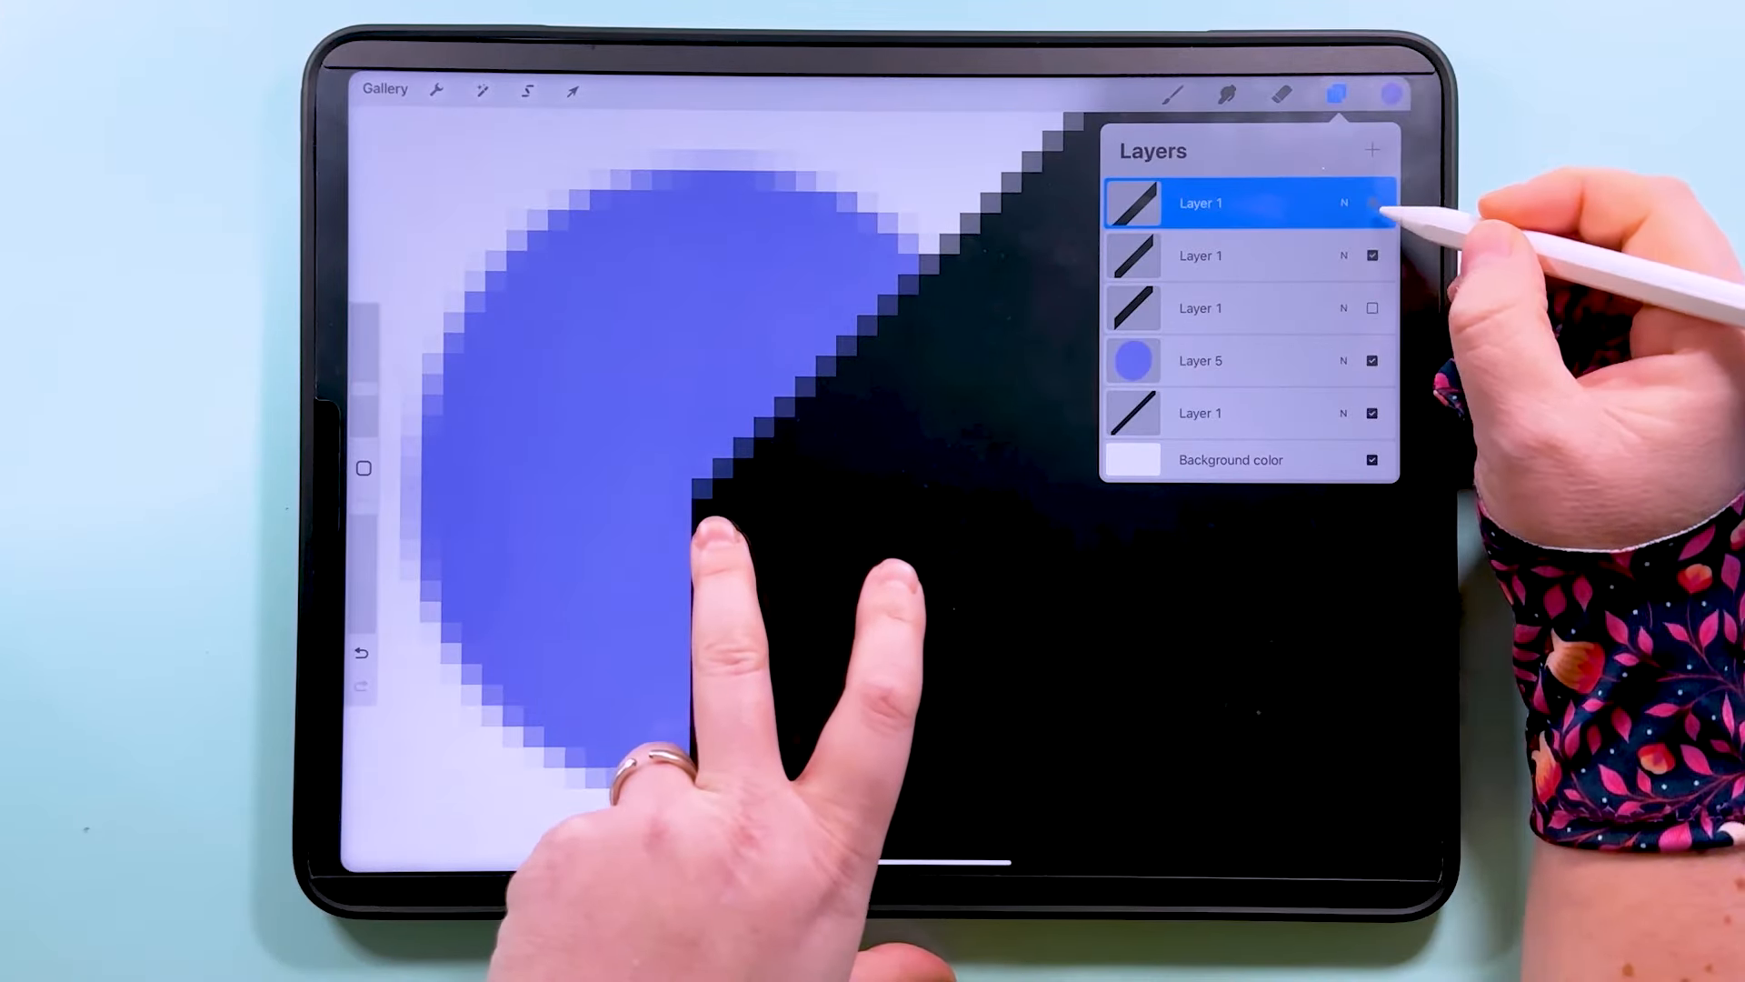
{"action": "left_click", "coordinate": [1372, 203]}
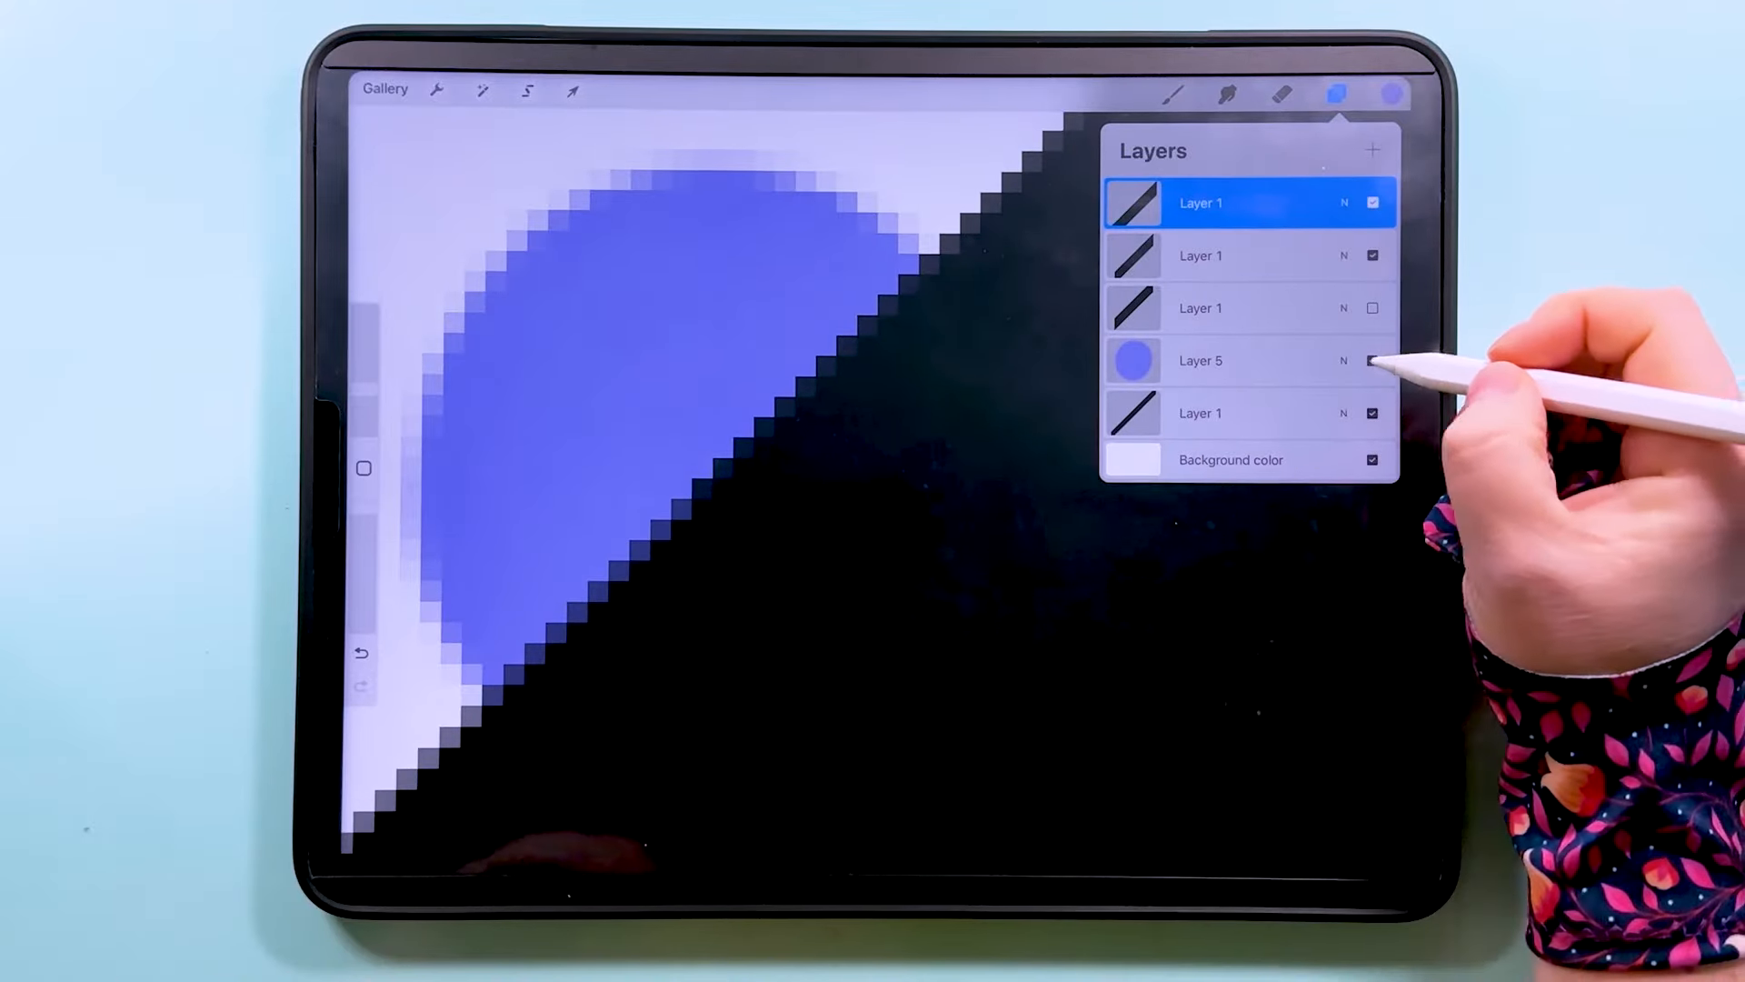
{"action": "left_click", "coordinate": [1372, 359]}
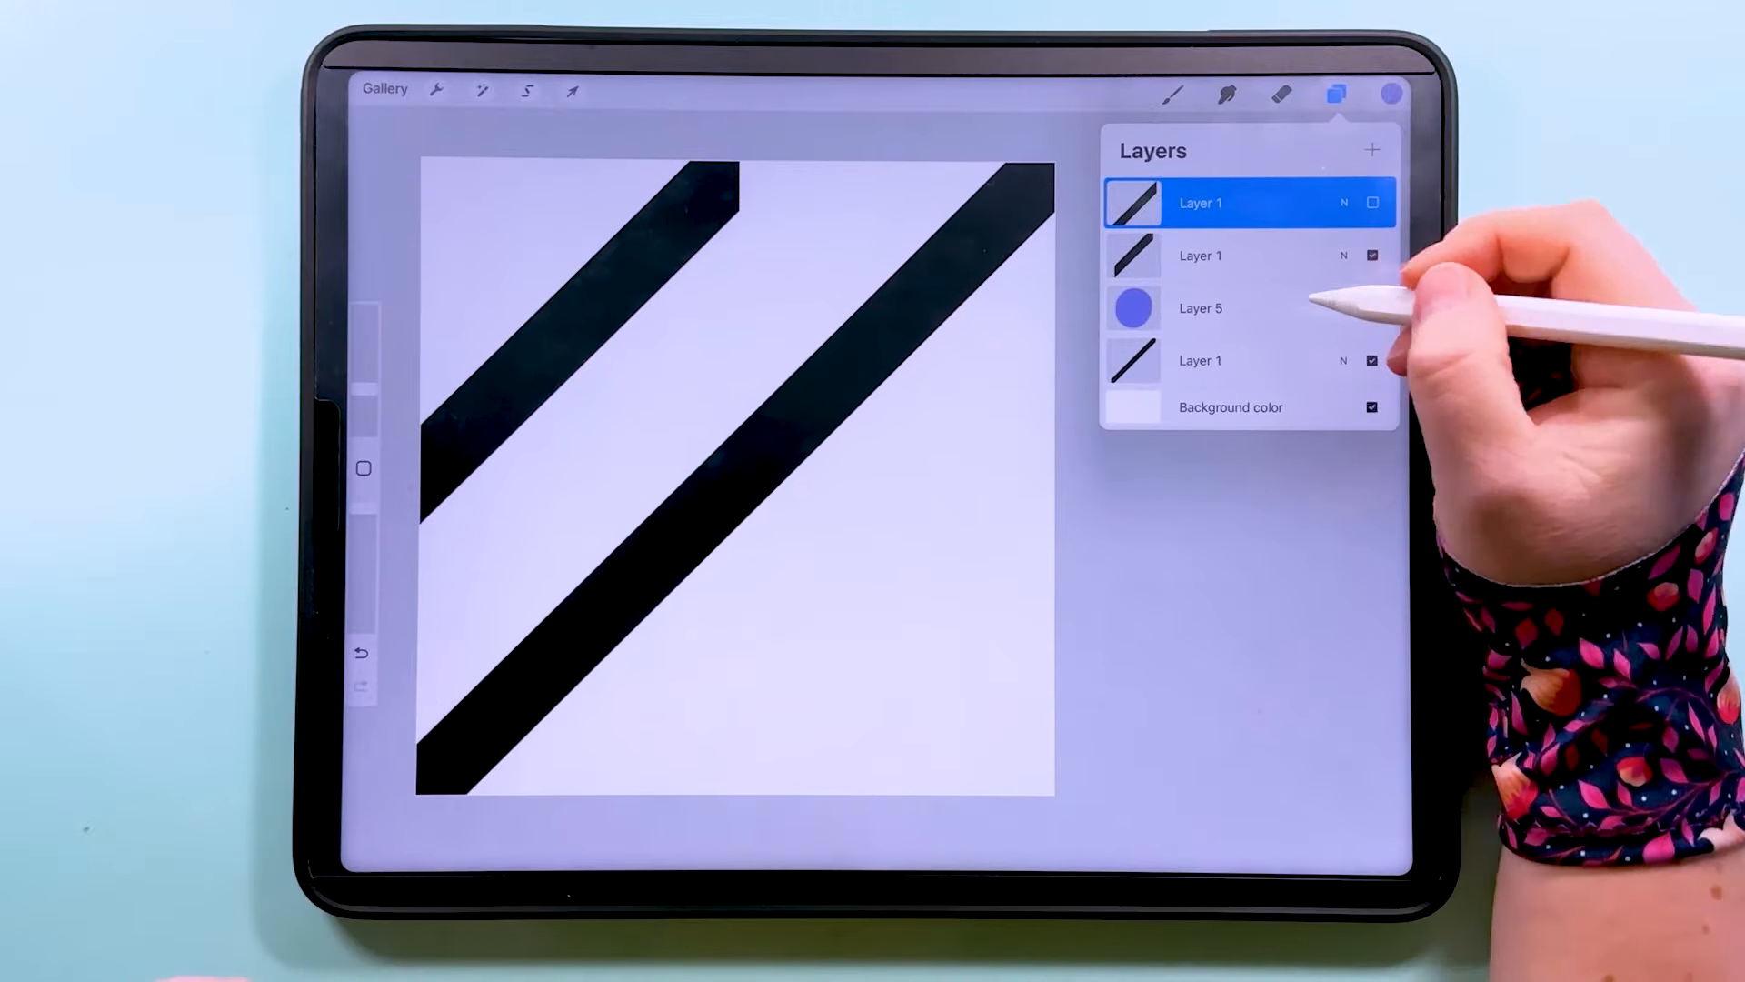
{"action": "left_click", "coordinate": [1200, 309]}
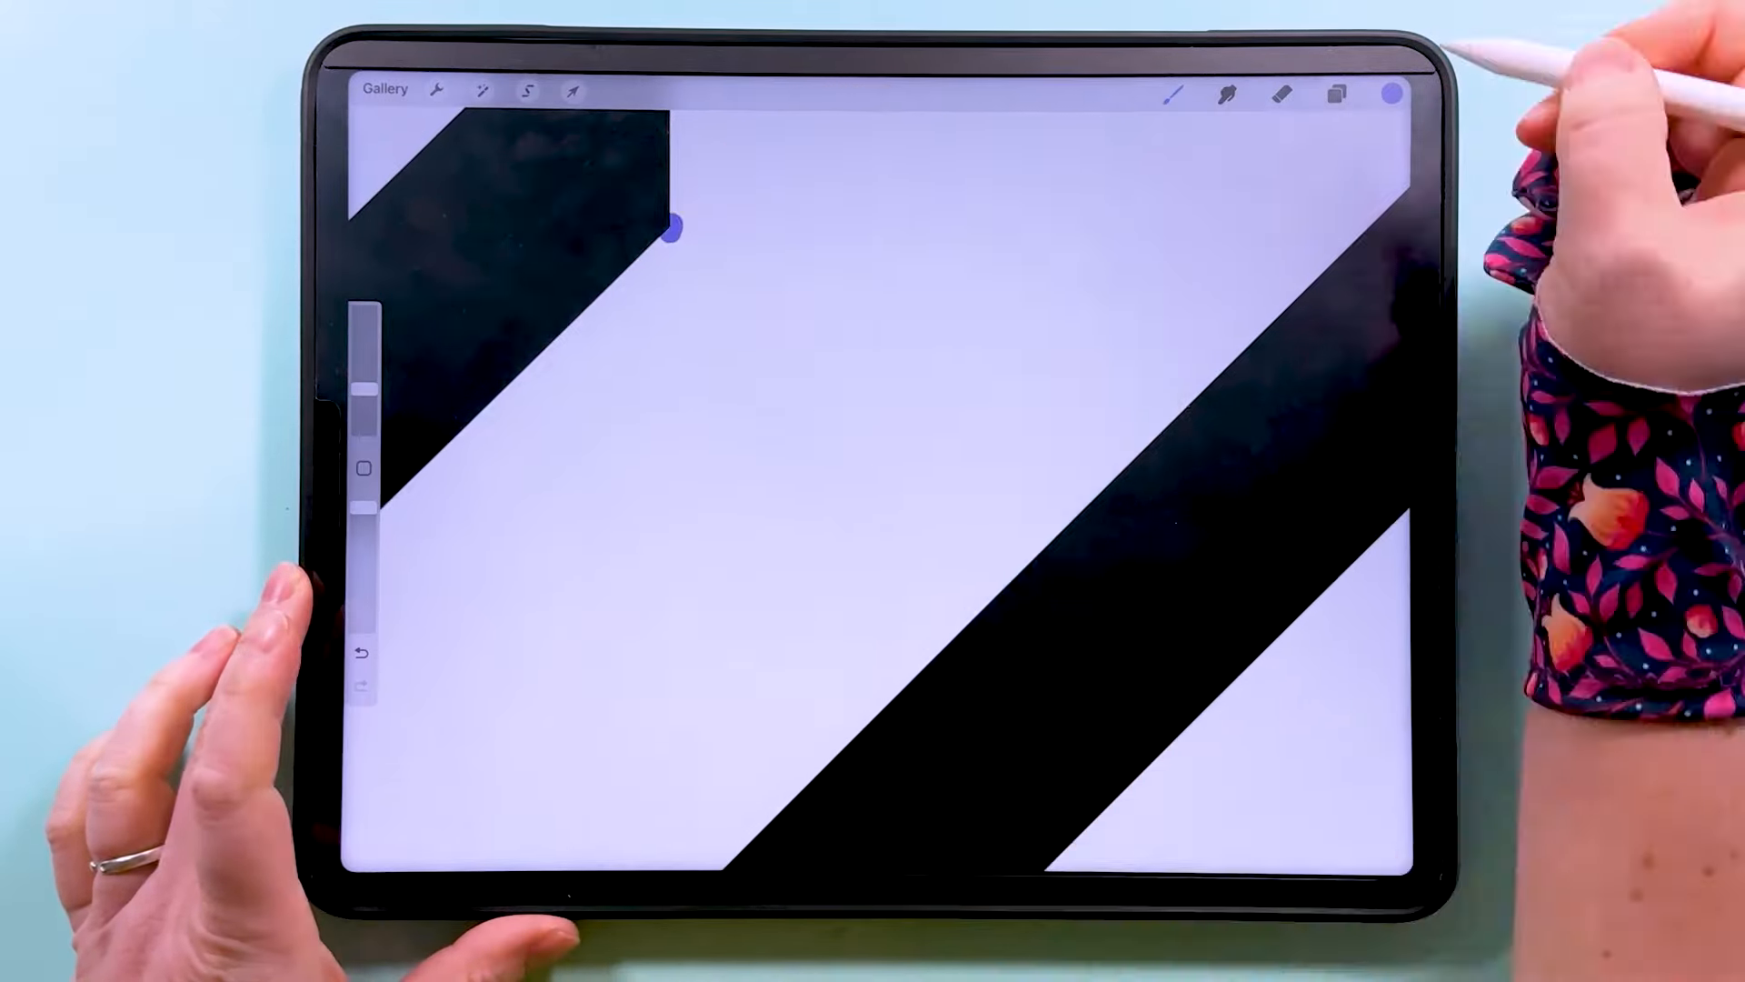
{"action": "left_click", "coordinate": [1334, 93]}
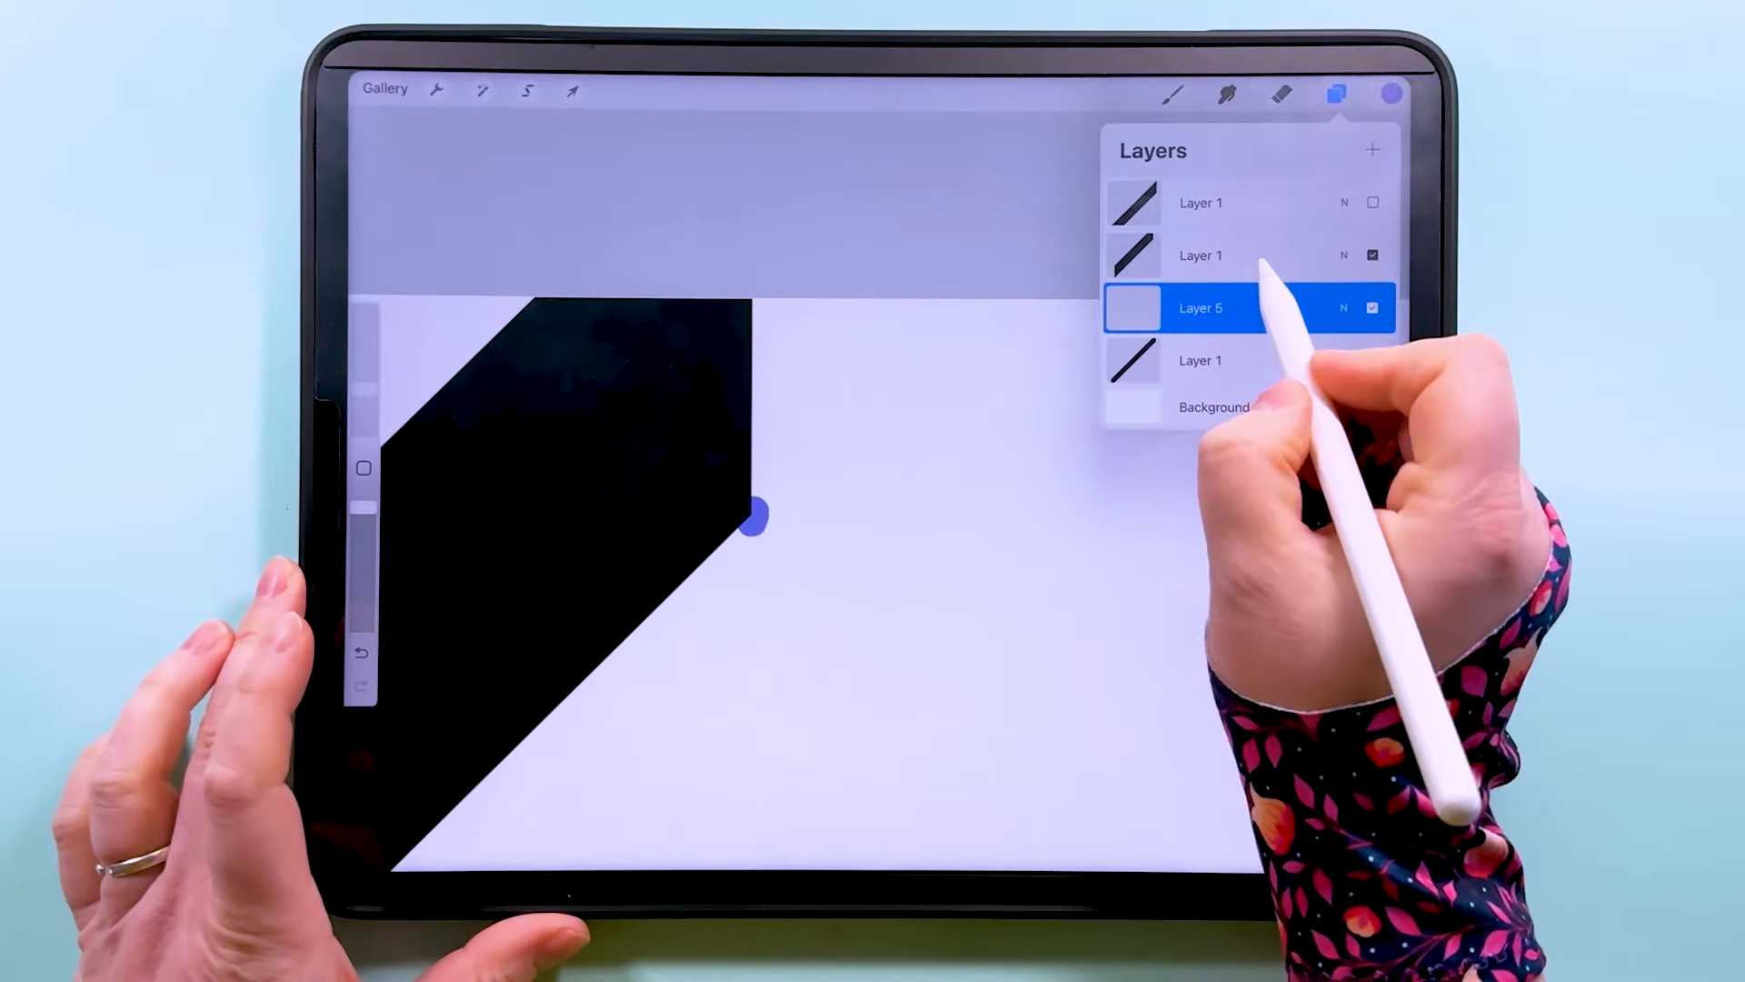
{"action": "left_click", "coordinate": [571, 90]}
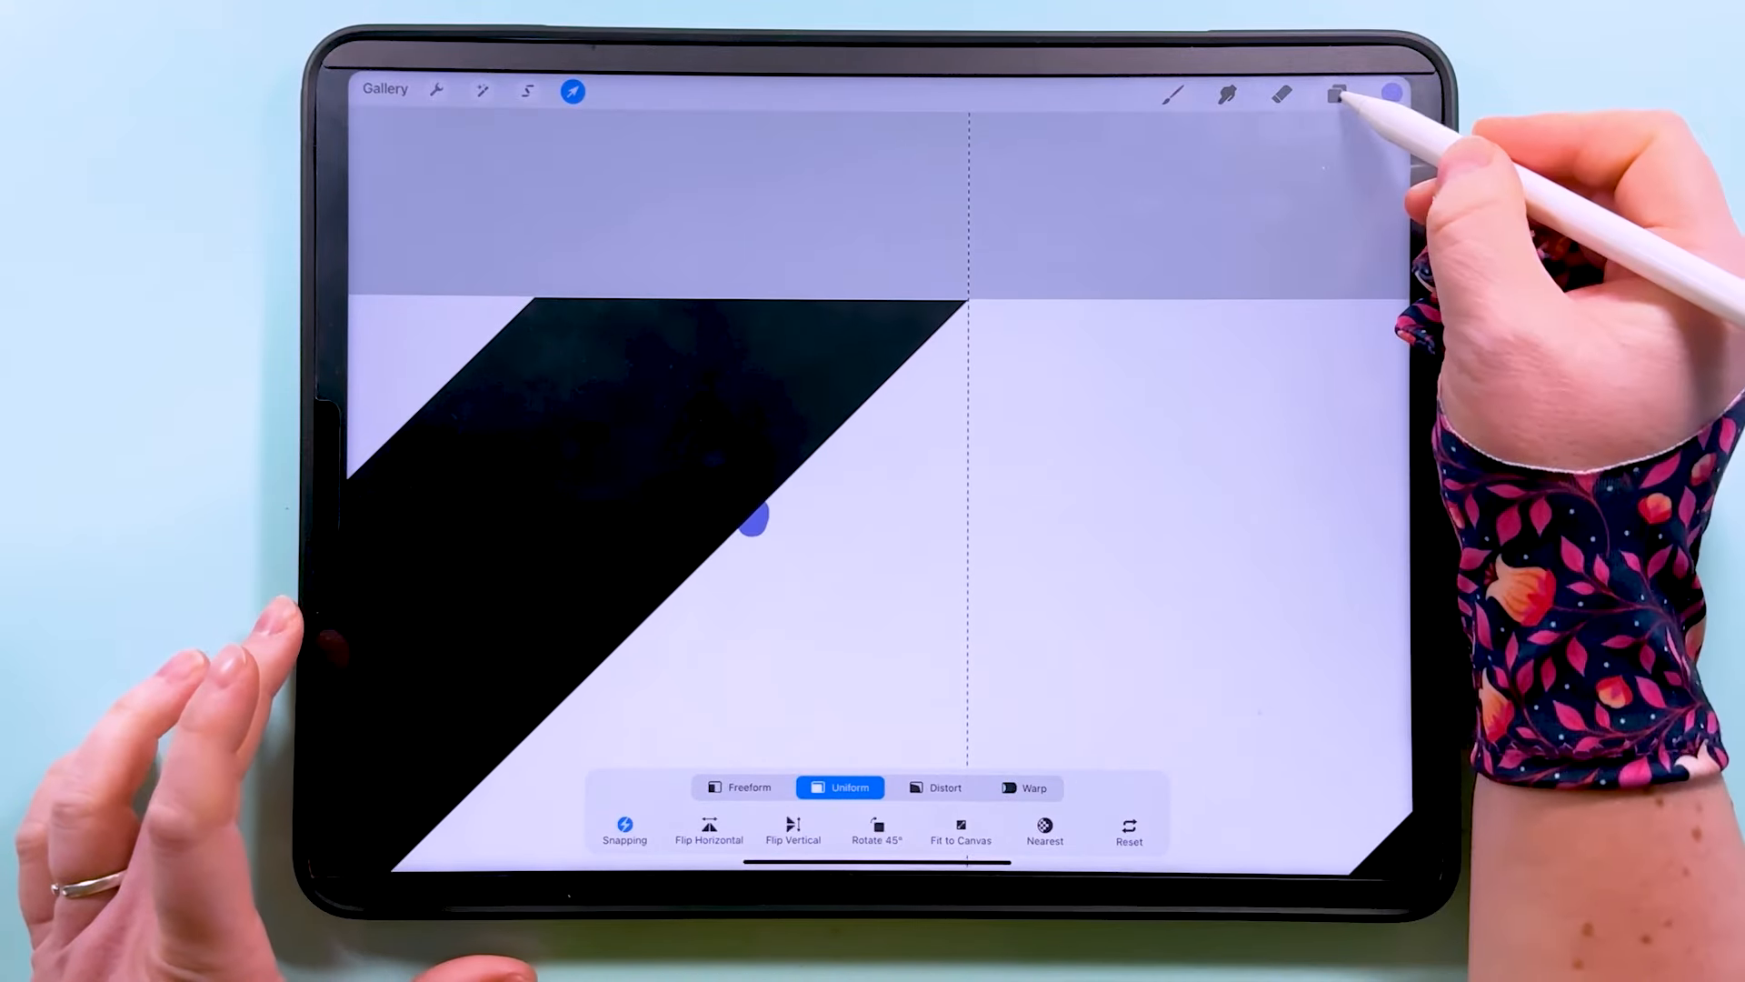
{"action": "left_click", "coordinate": [1337, 93]}
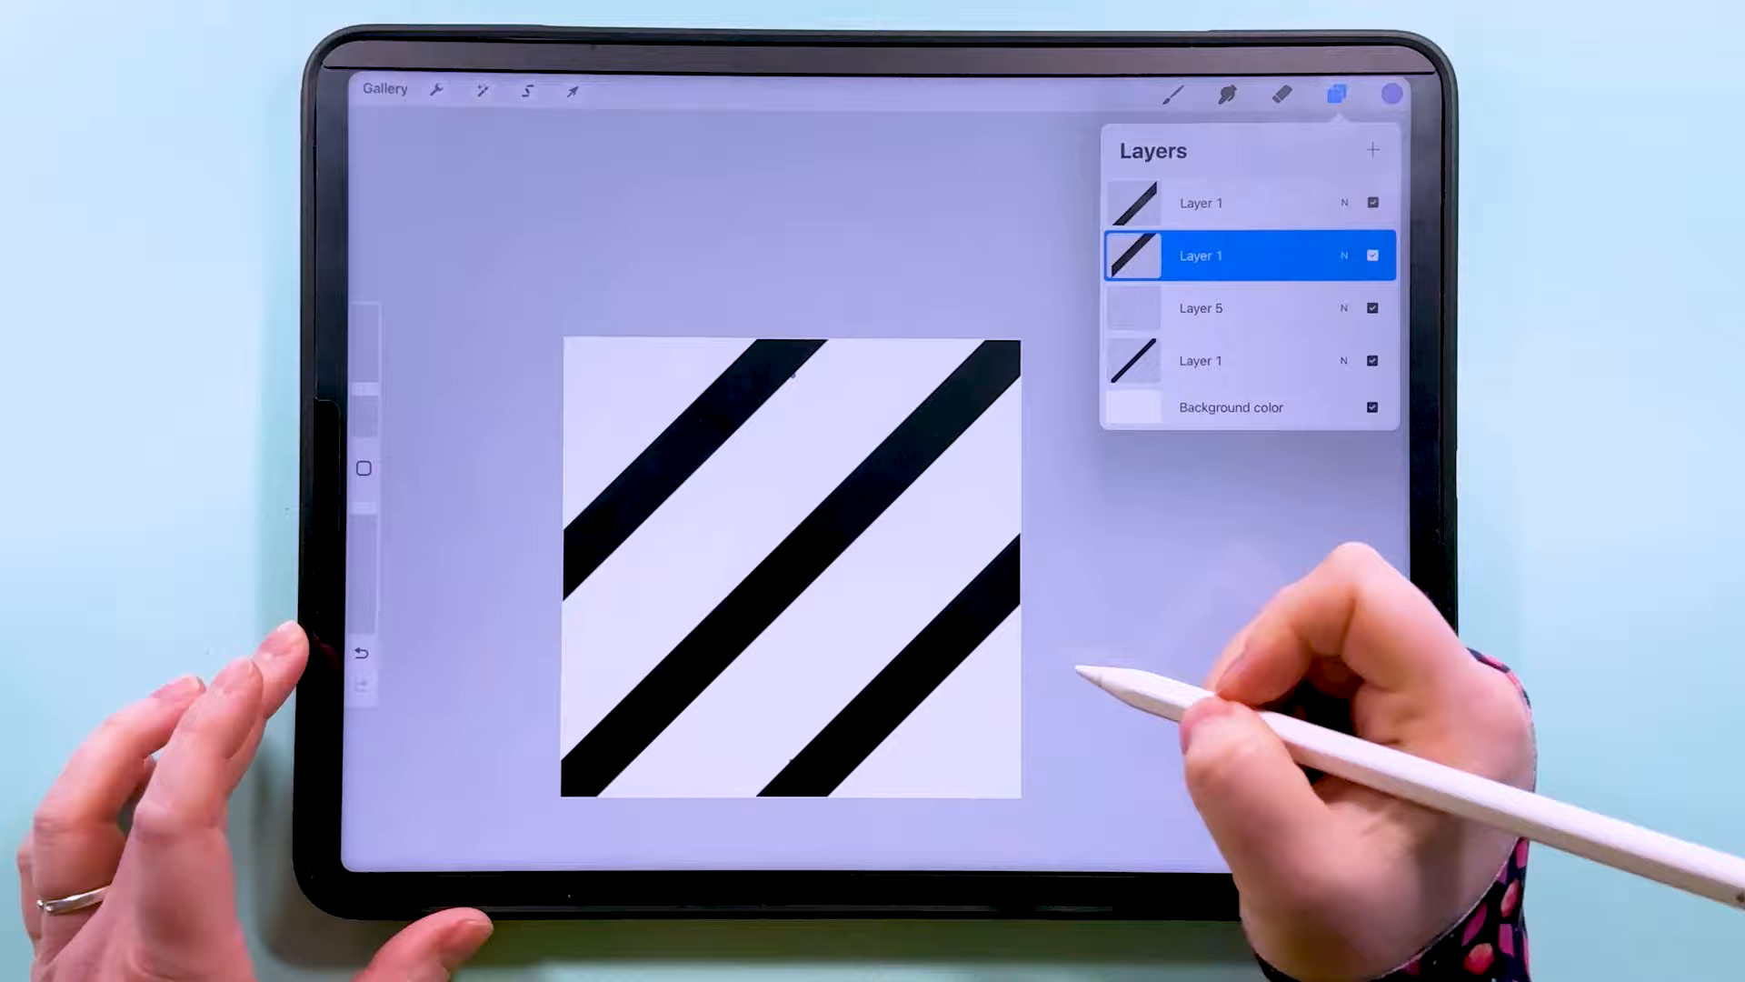
- Select the combined stripes layer and adjust its position
{"action": "left_click", "coordinate": [1372, 308]}
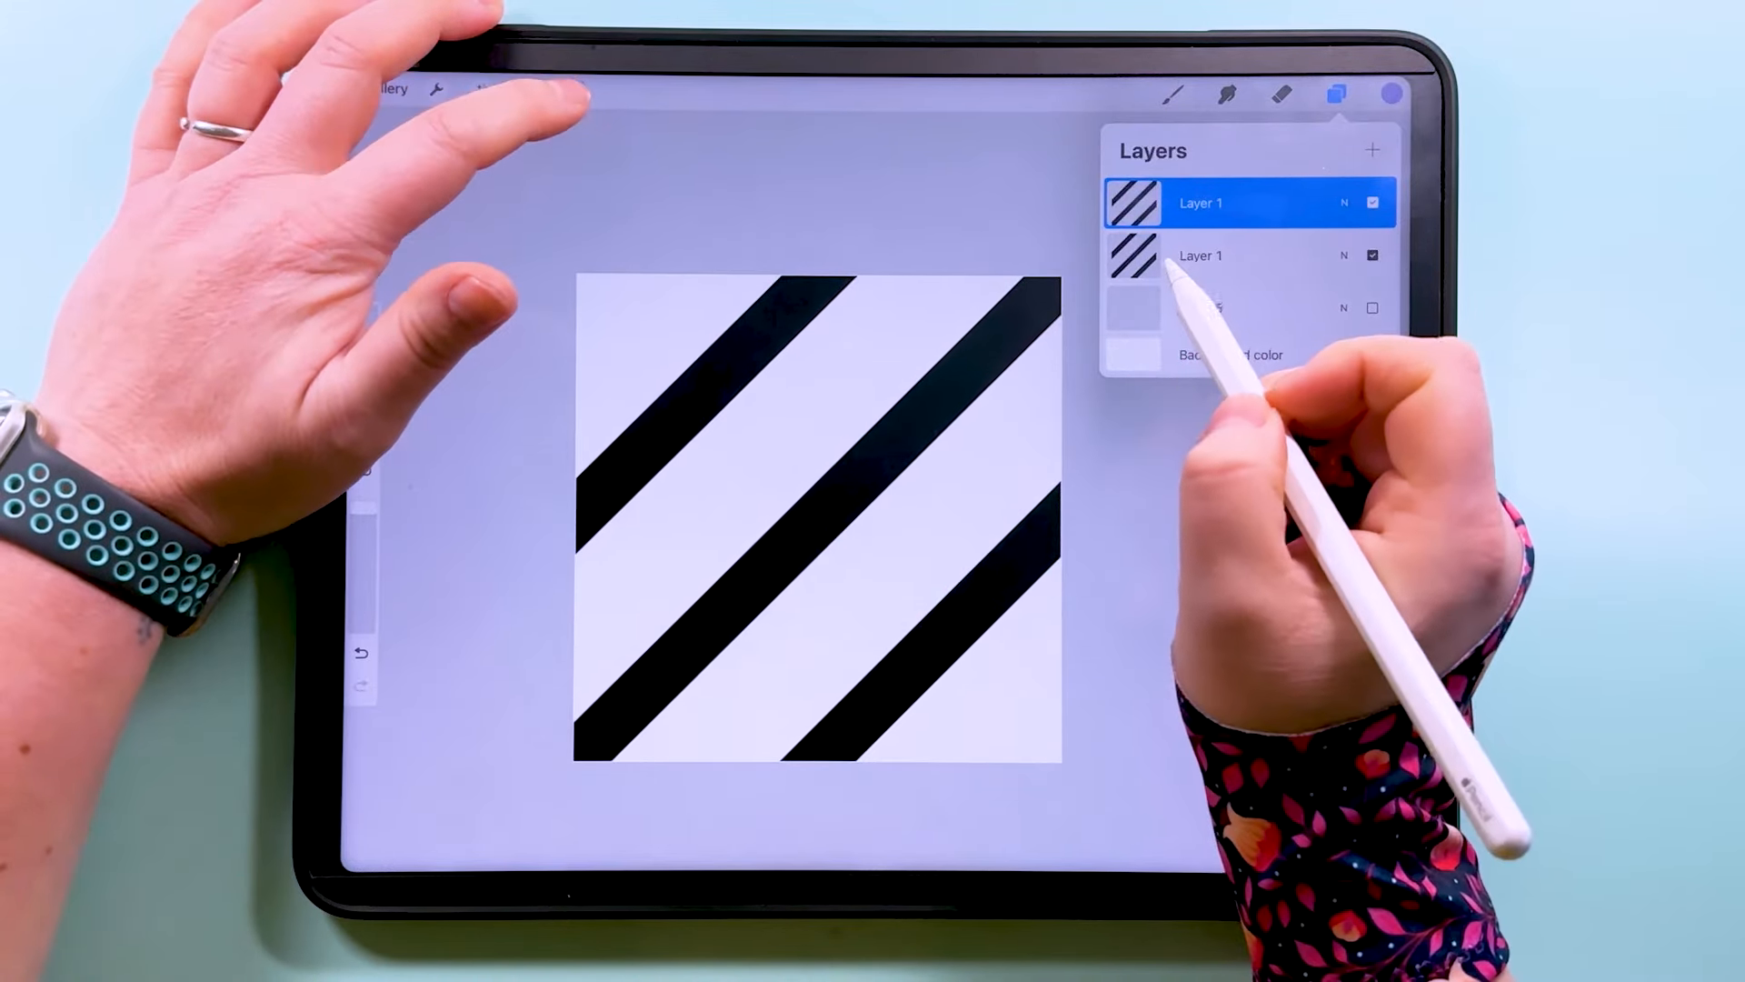
{"action": "left_click", "coordinate": [570, 91]}
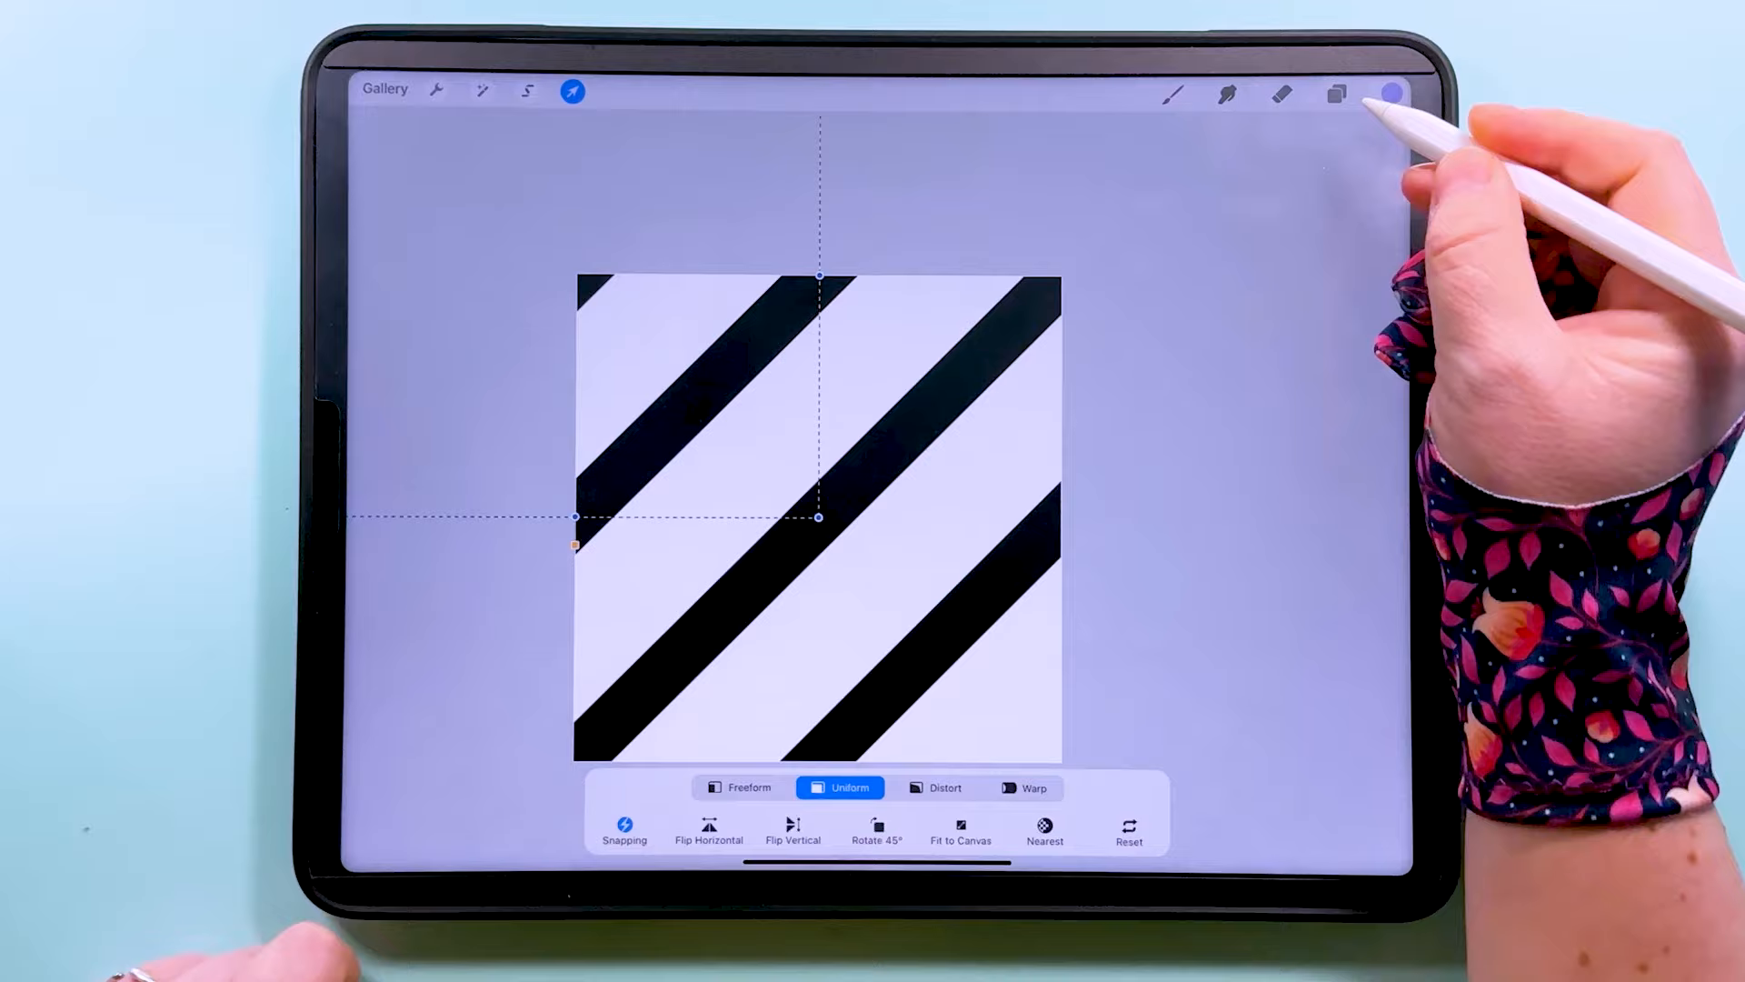
{"action": "left_click", "coordinate": [1335, 94]}
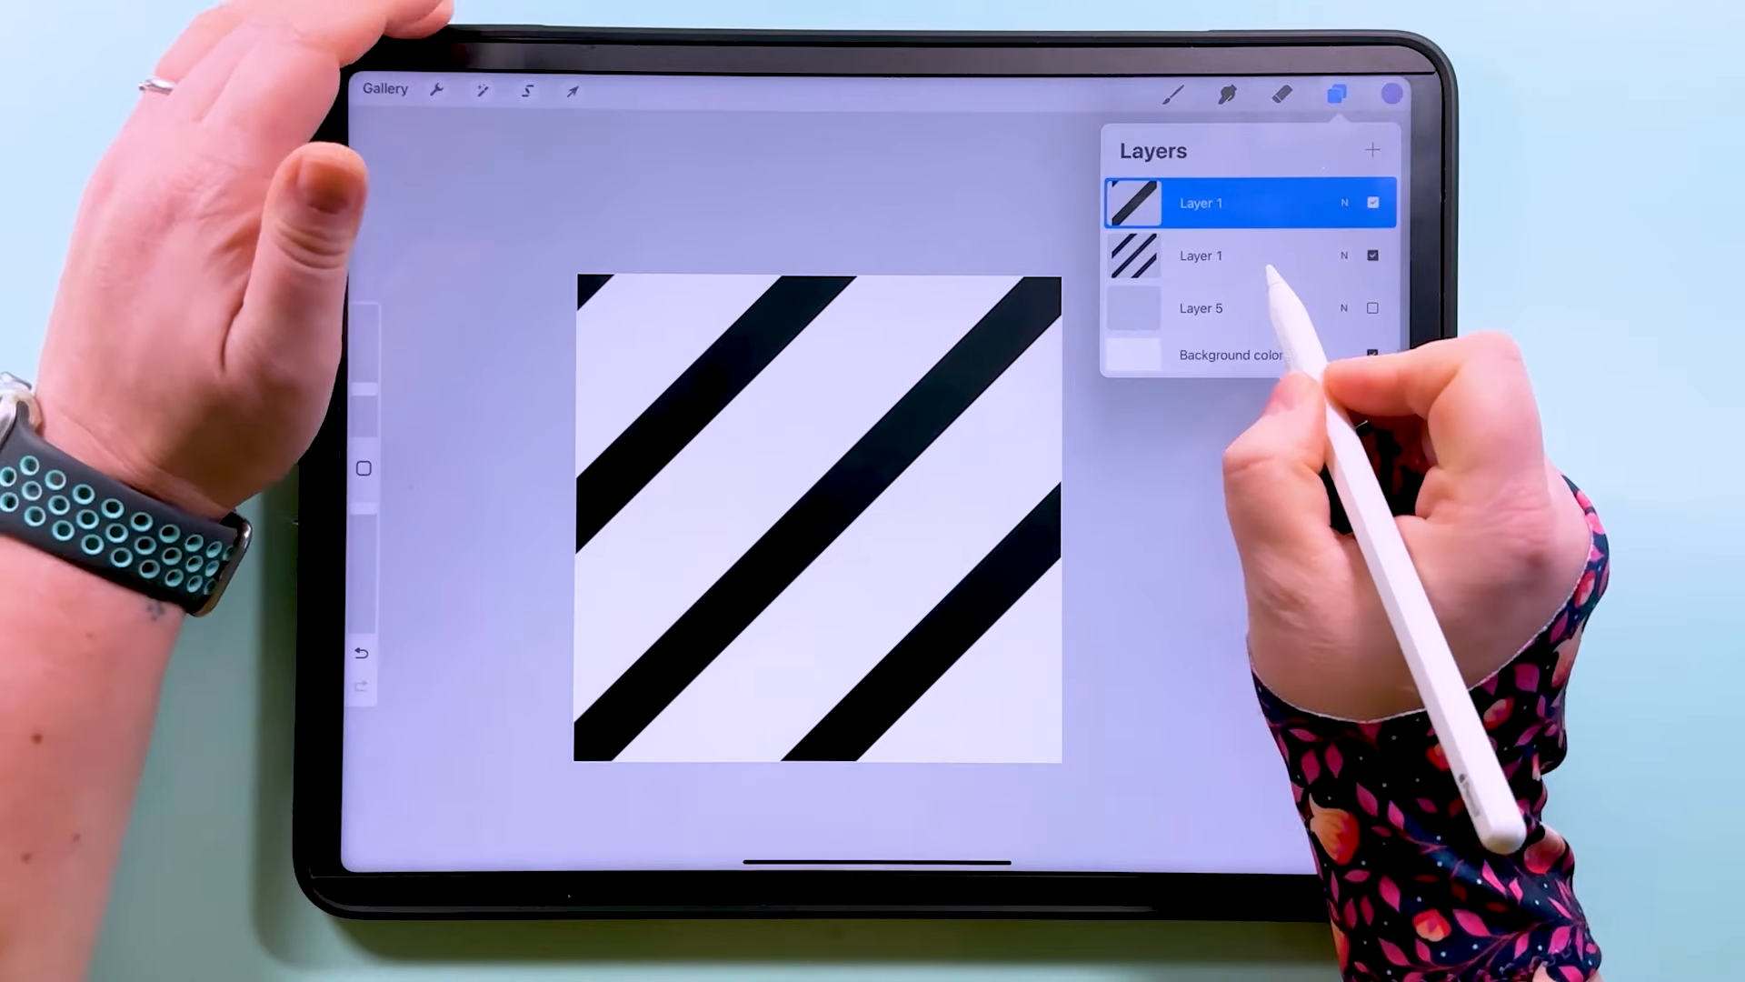
- Duplicate the striped layer and shift the copy diagonally to fill the opposite corners
{"action": "left_click", "coordinate": [1199, 255]}
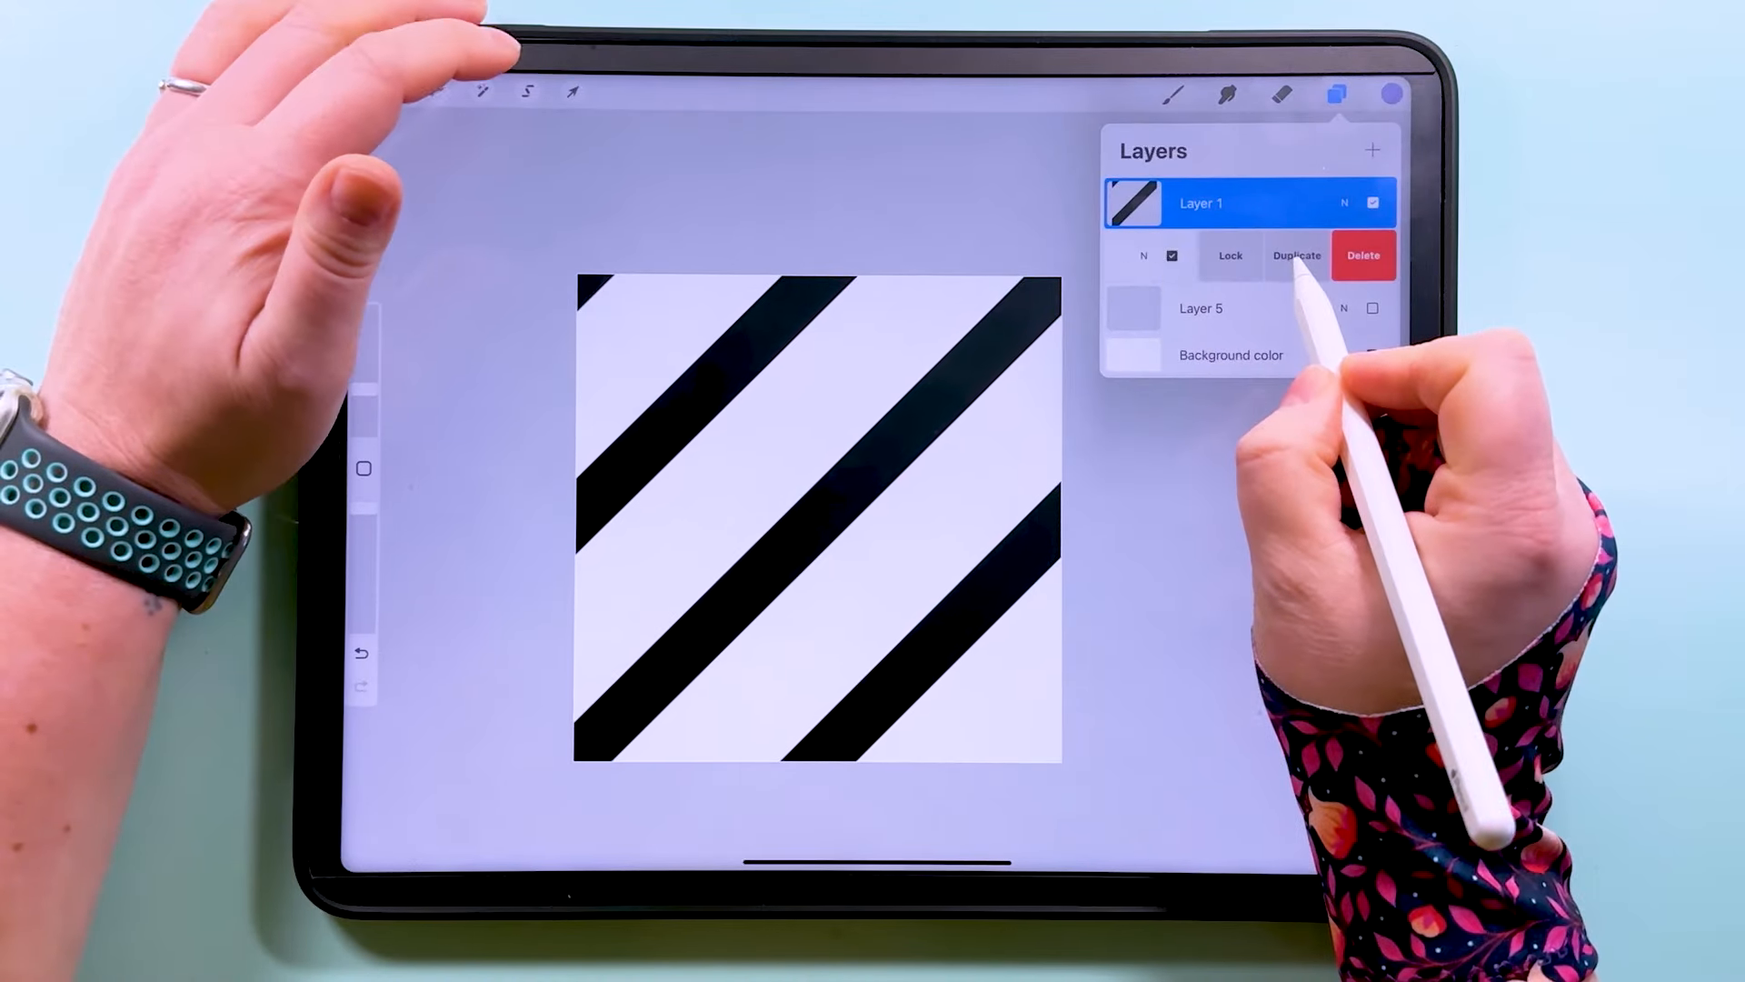
{"action": "left_click", "coordinate": [1298, 254]}
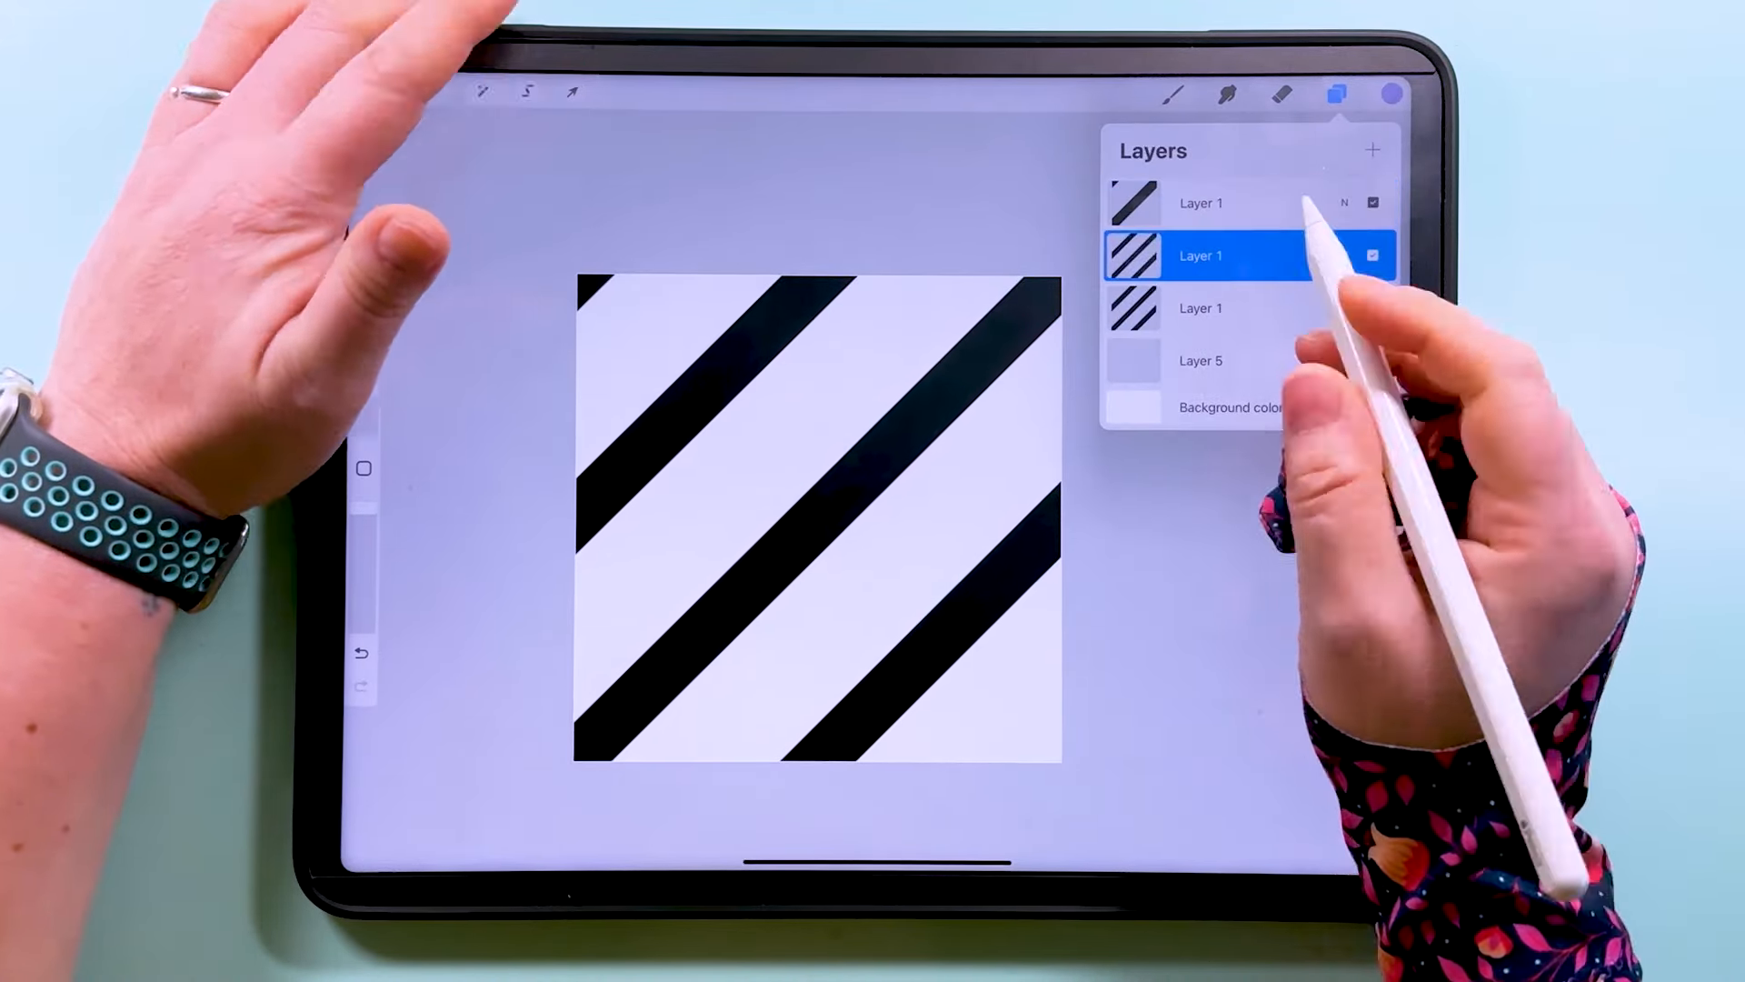
{"action": "left_click", "coordinate": [572, 93]}
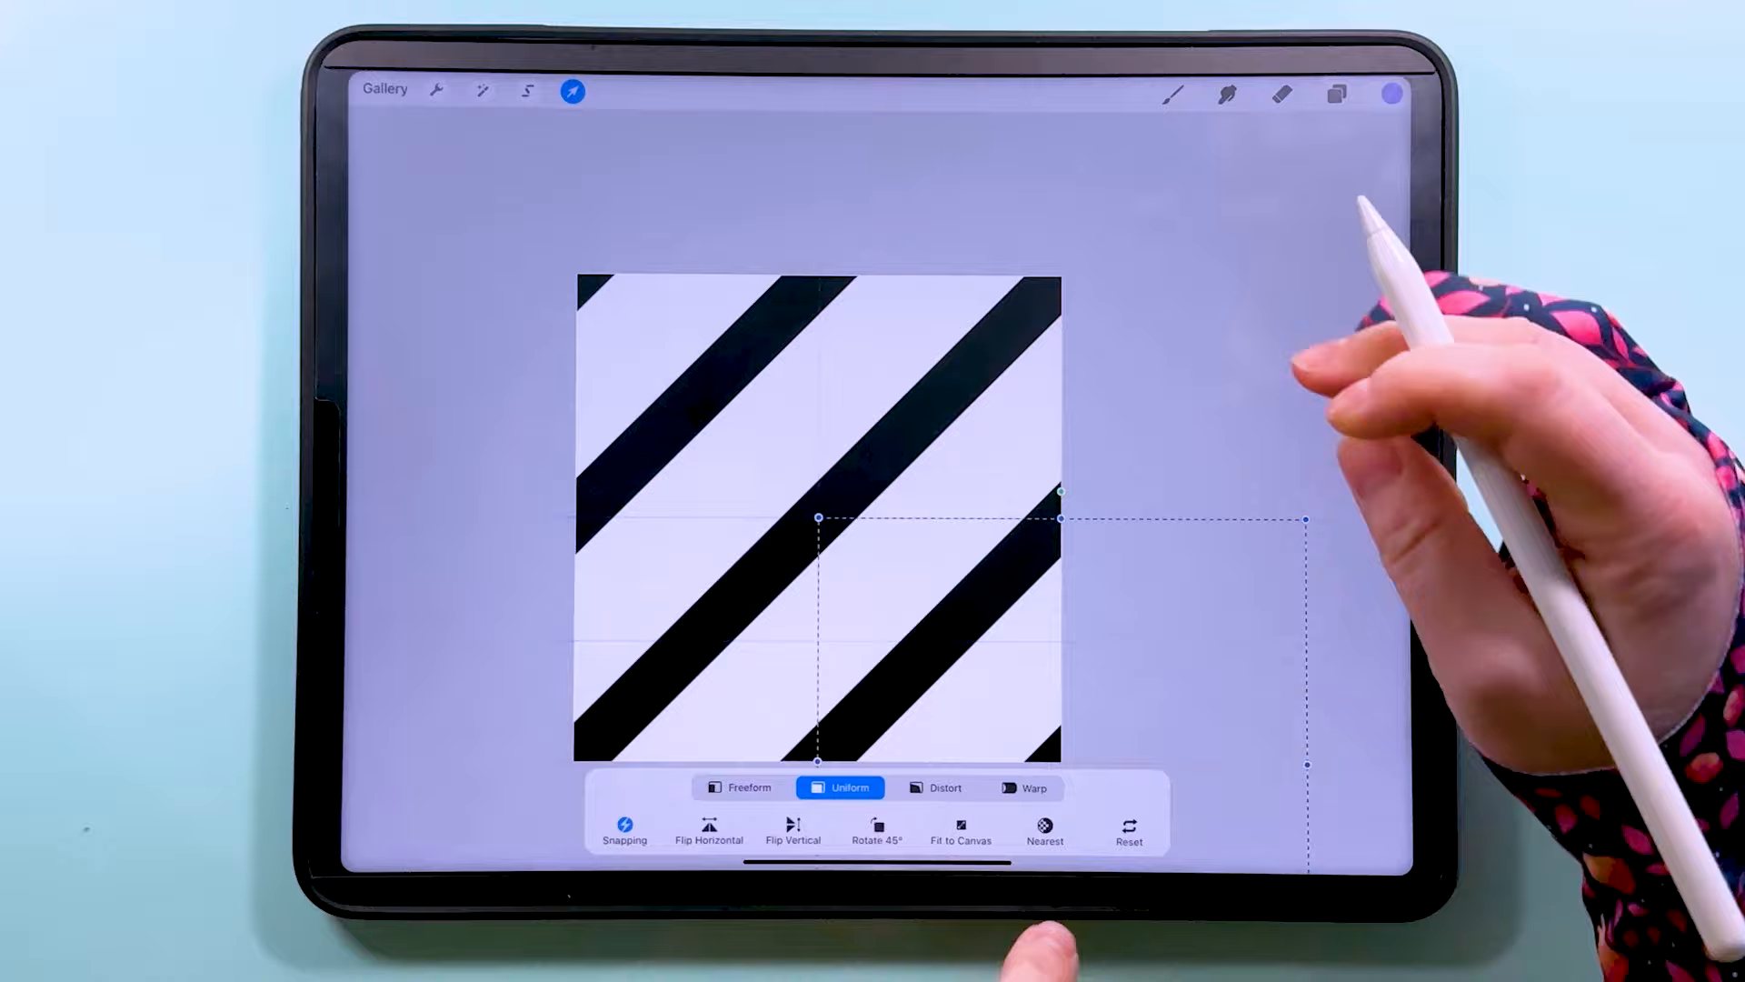
{"action": "left_click", "coordinate": [1335, 94]}
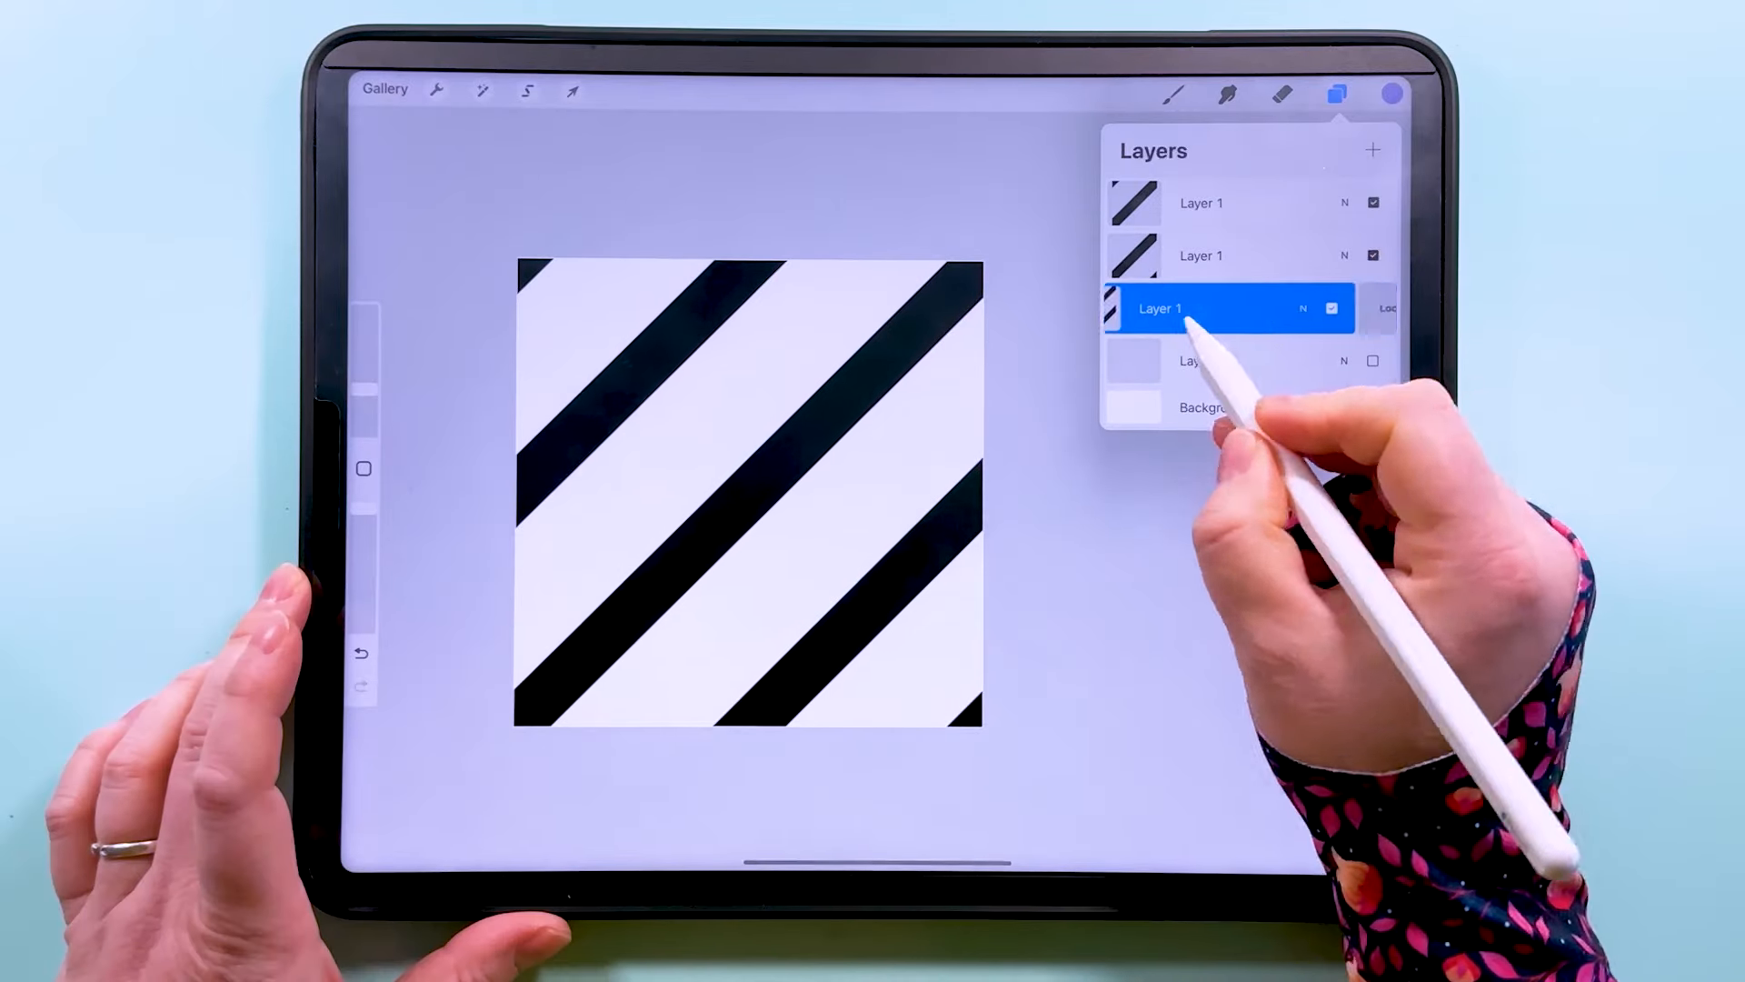
- Move each stripe copy into place with Uniform Transform and show the hidden stripe layers
{"action": "left_click", "coordinate": [571, 91]}
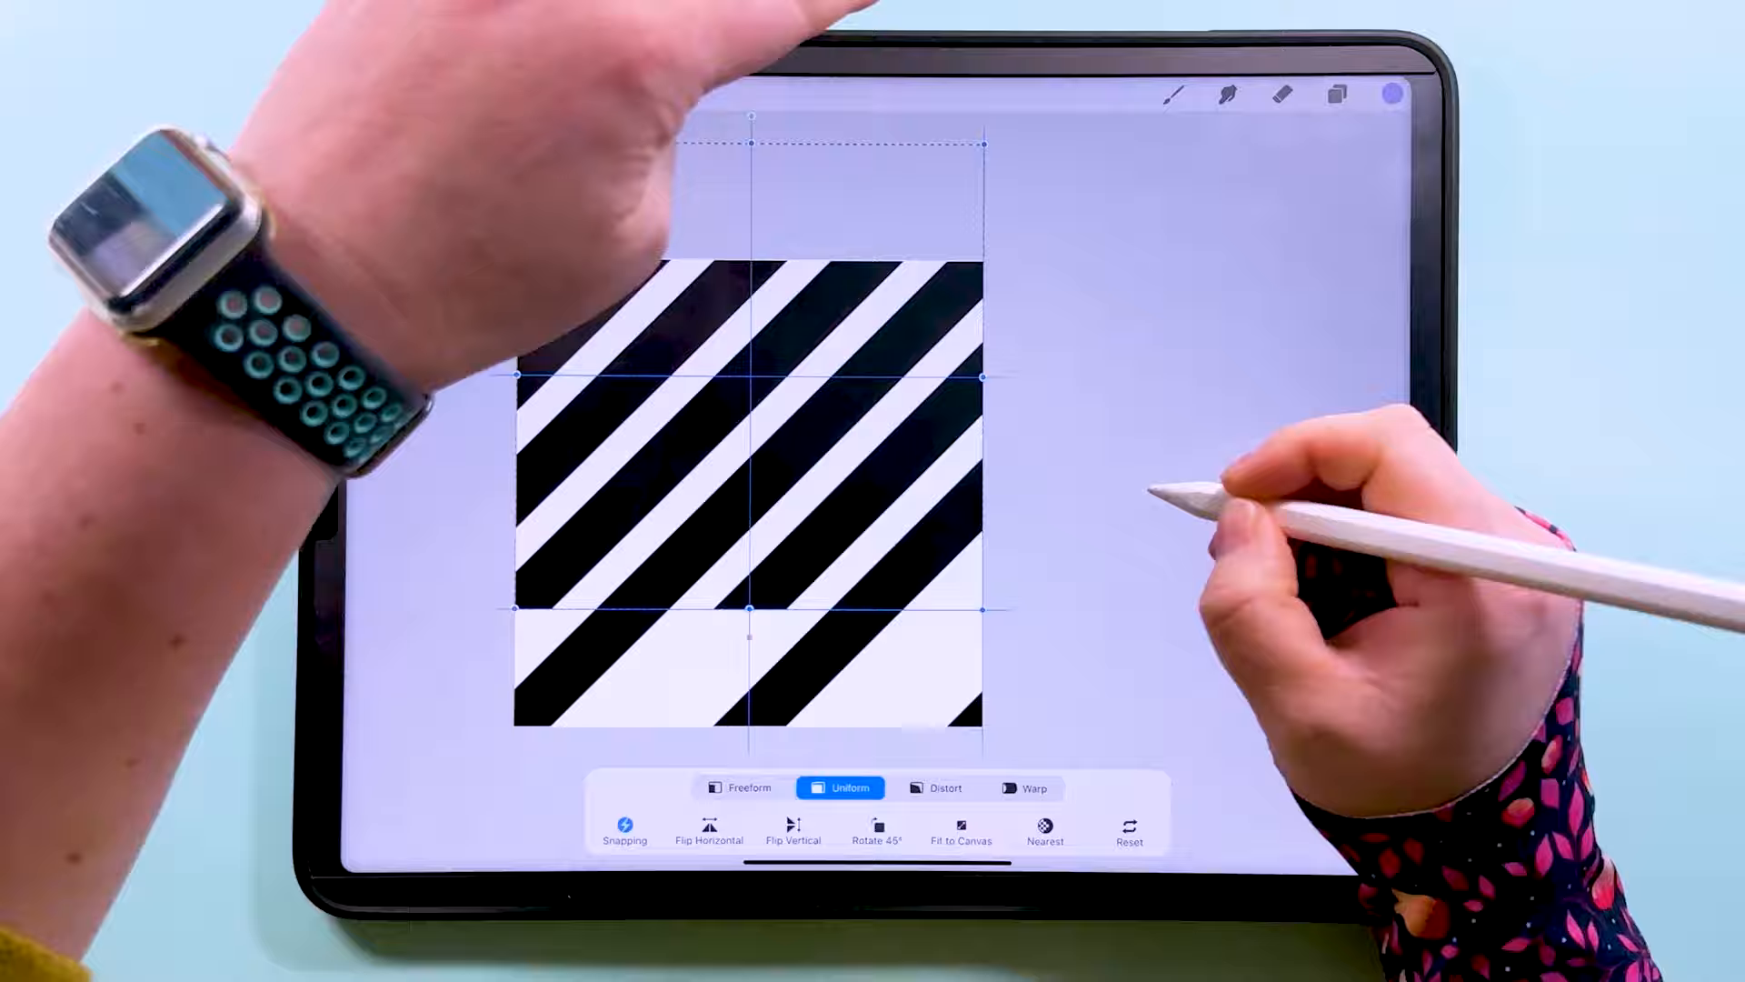
{"action": "left_click", "coordinate": [1337, 94]}
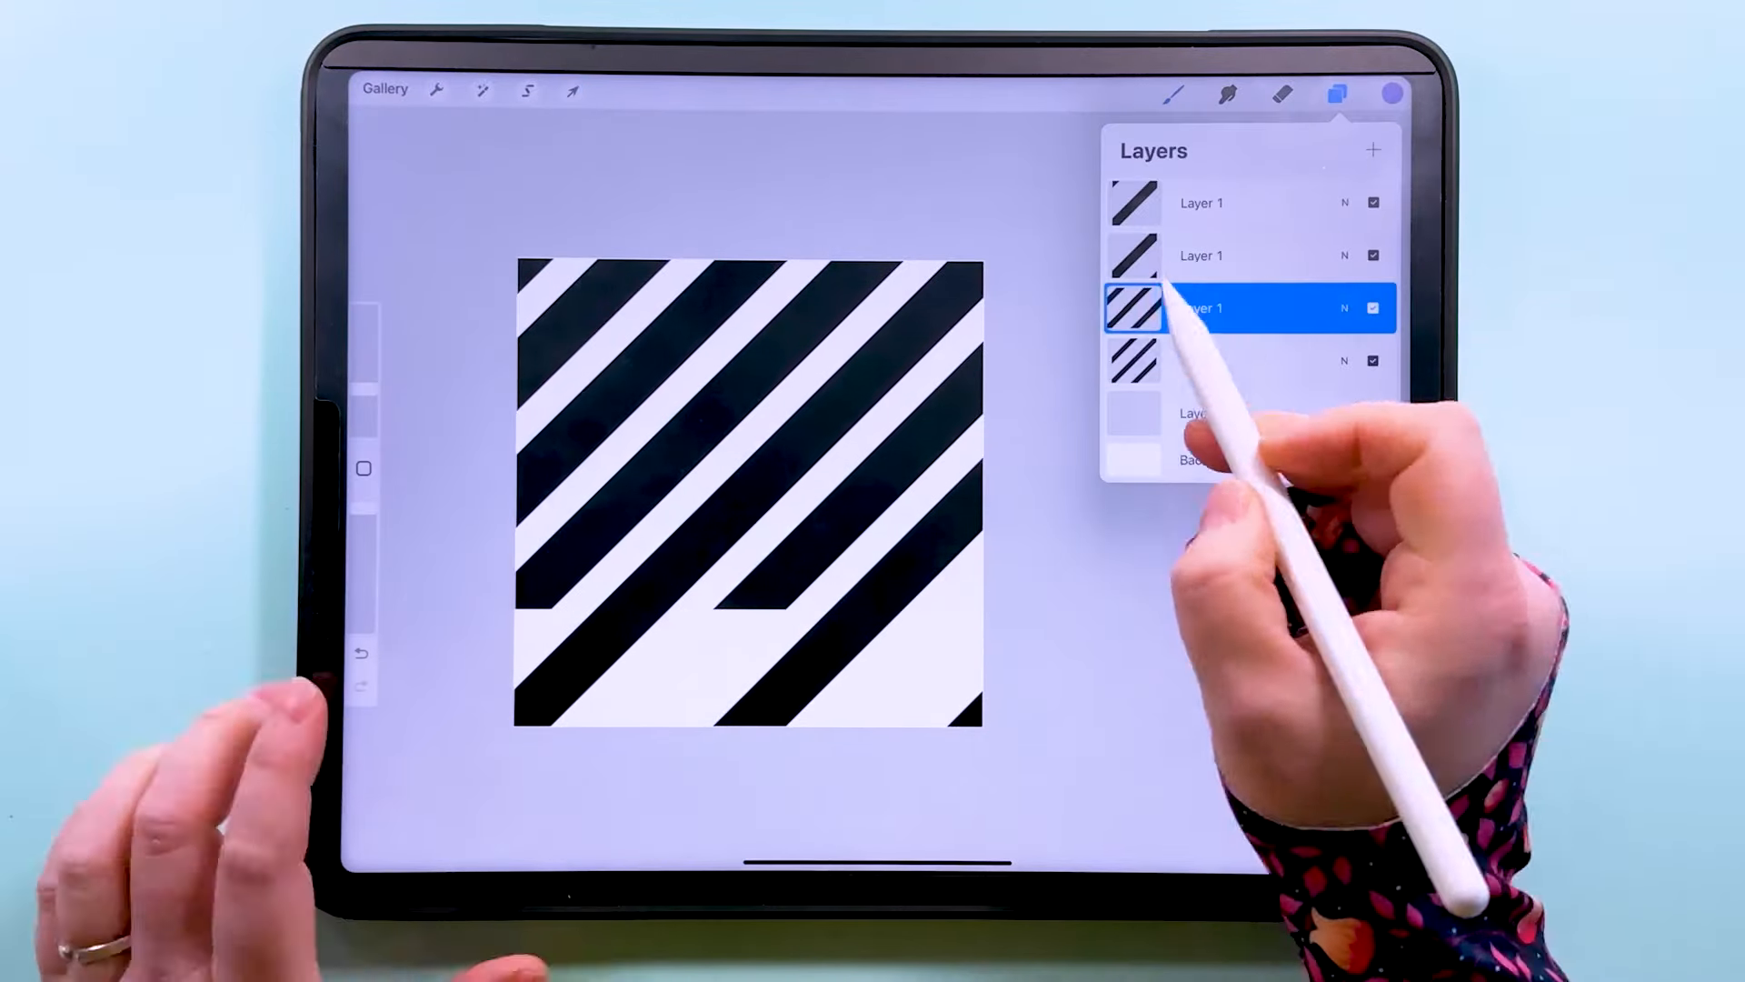
{"action": "left_click", "coordinate": [1372, 308]}
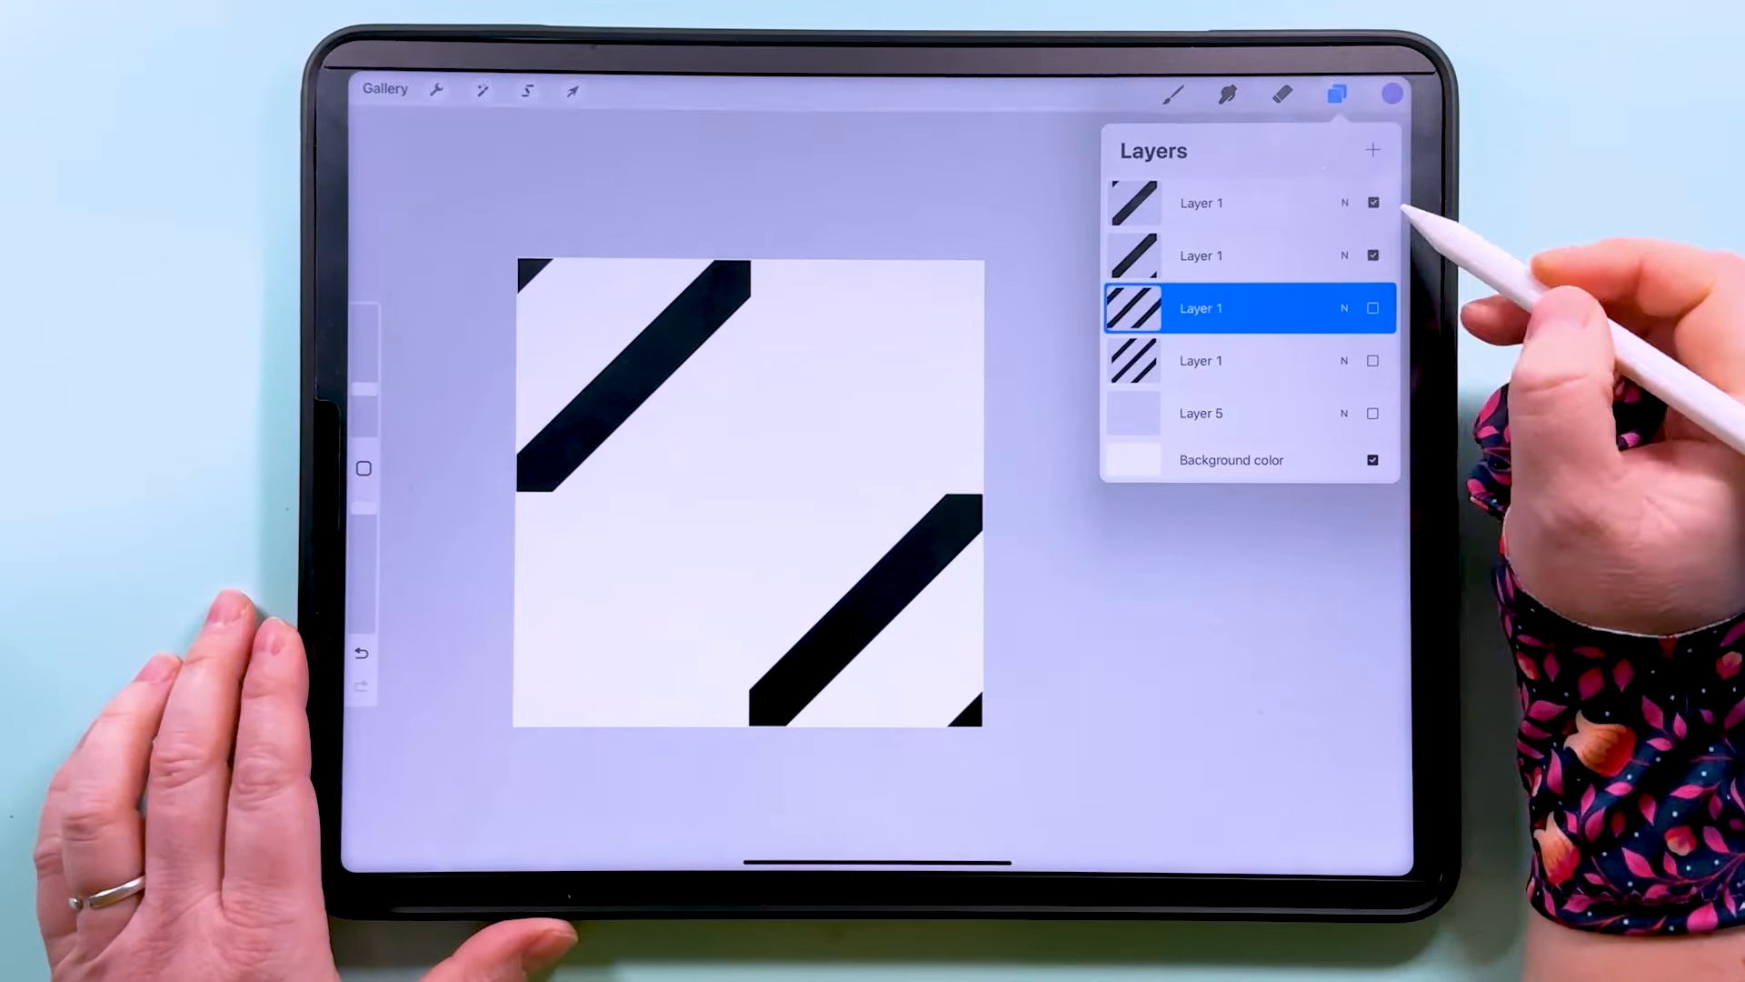
{"action": "left_click", "coordinate": [570, 91]}
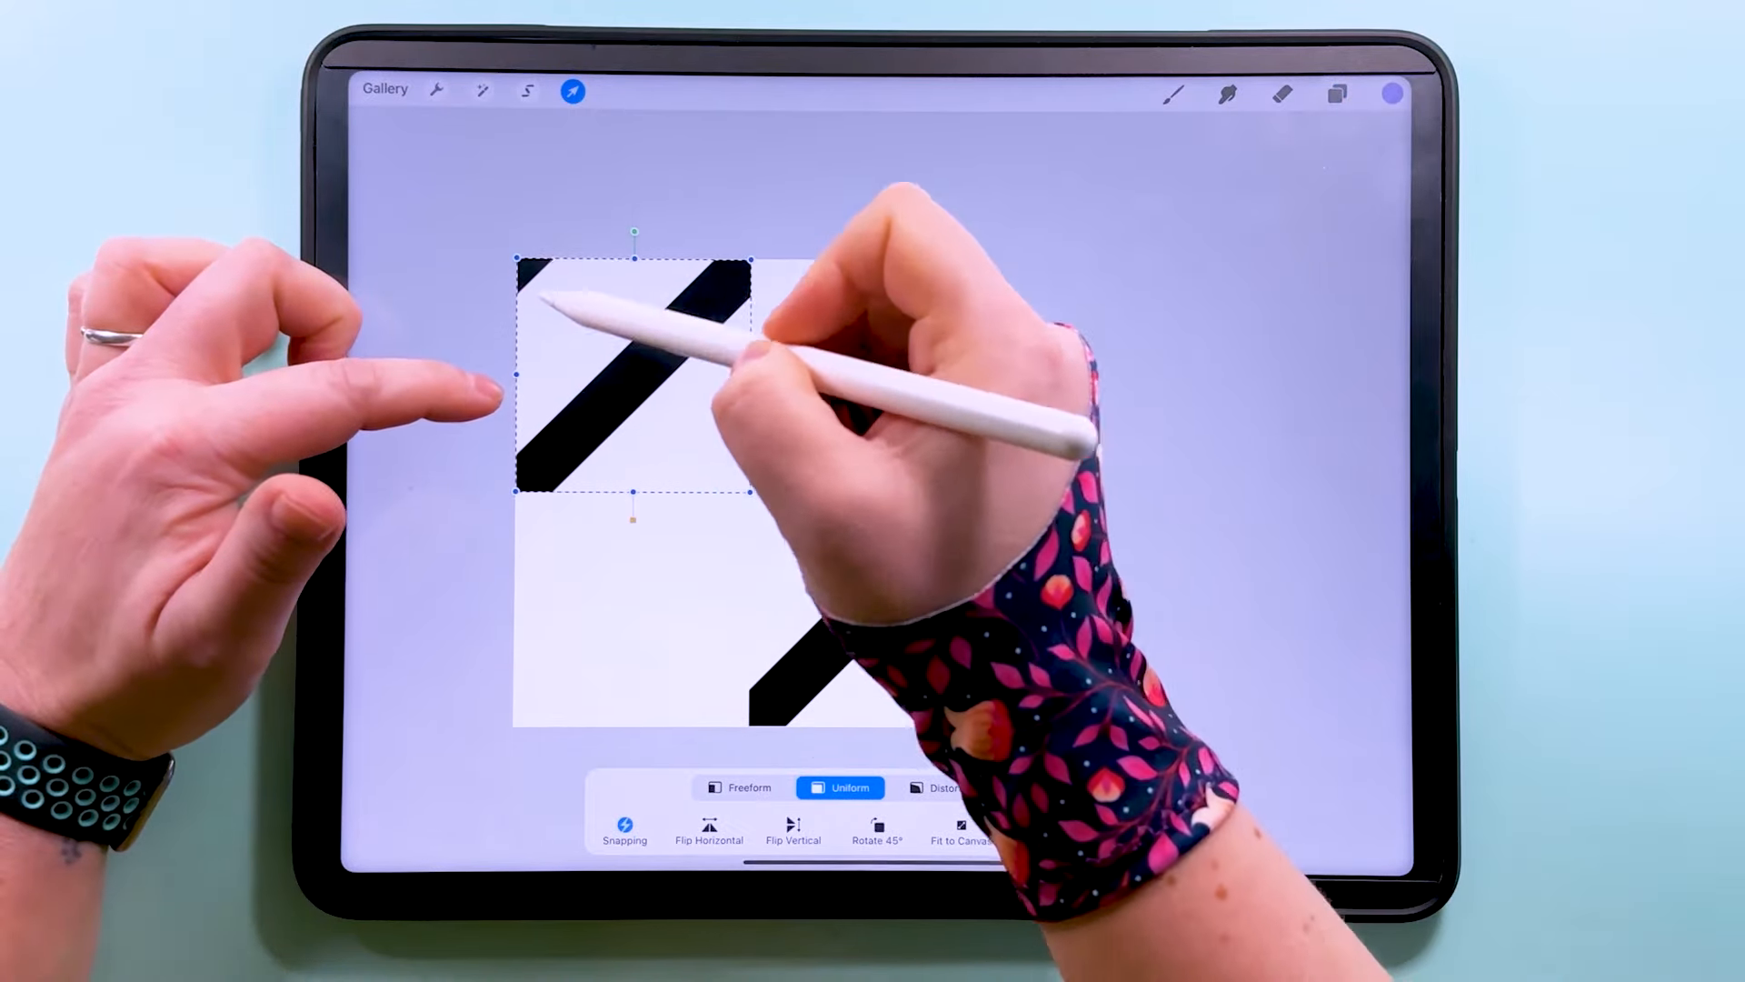
{"action": "left_click", "coordinate": [1336, 93]}
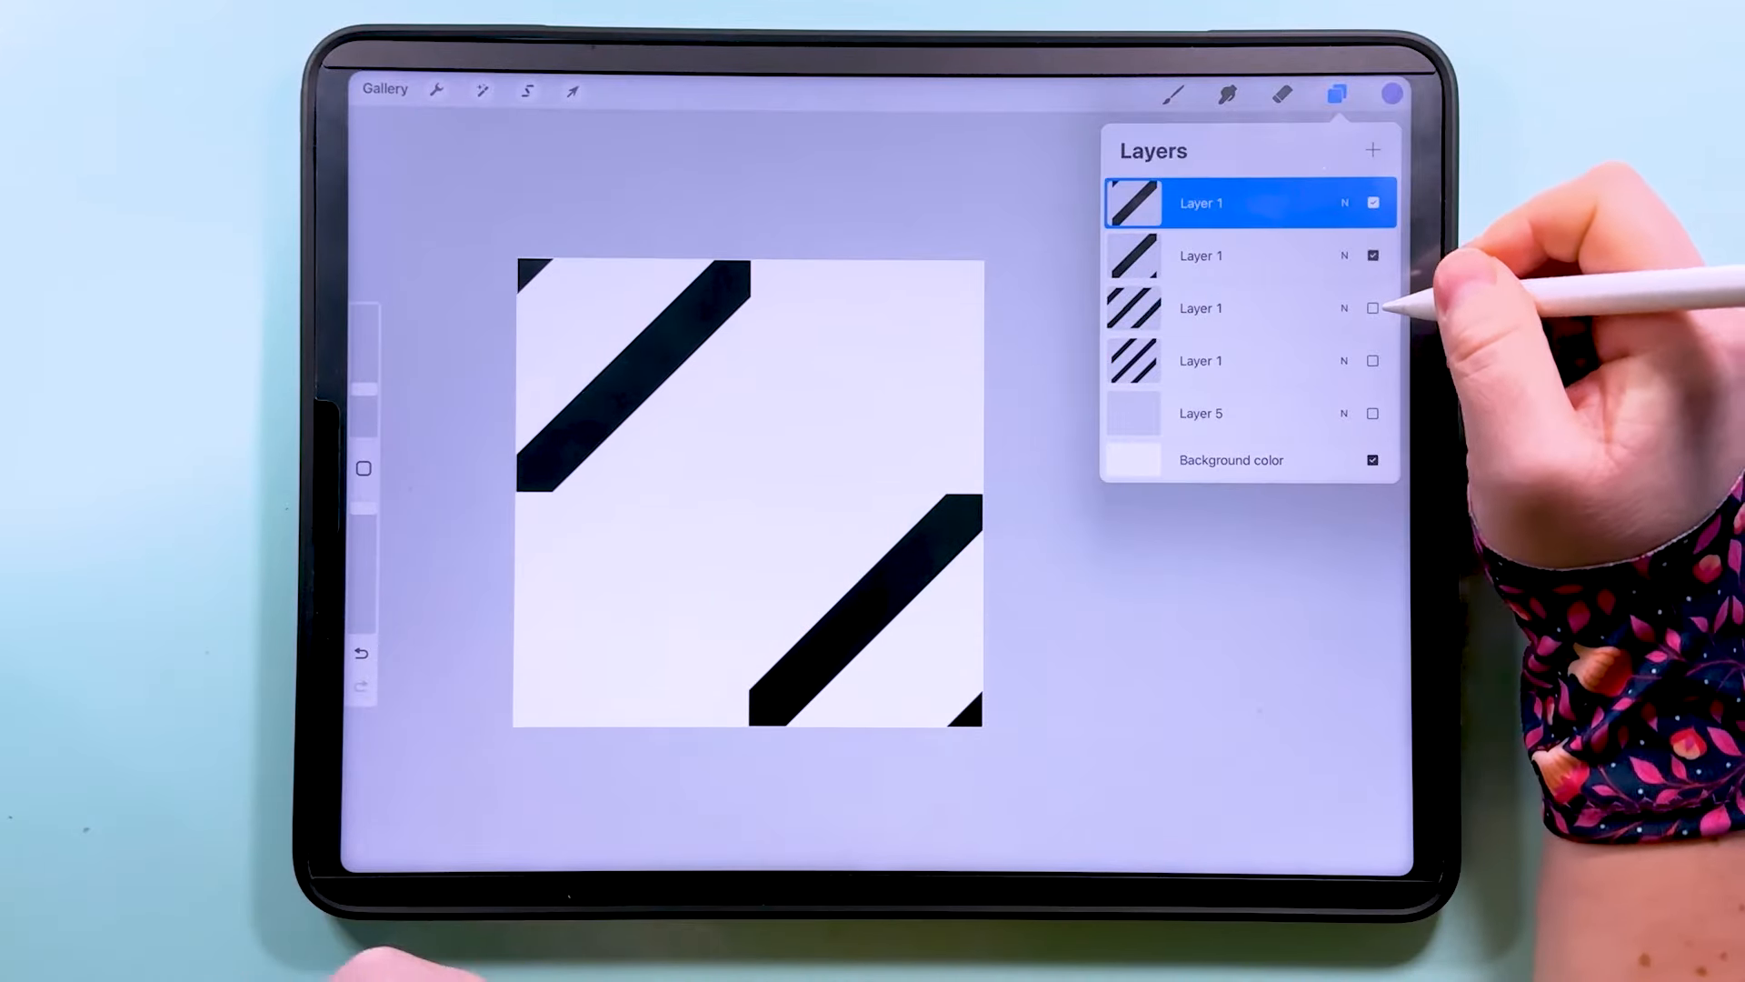
{"action": "left_click", "coordinate": [1373, 308]}
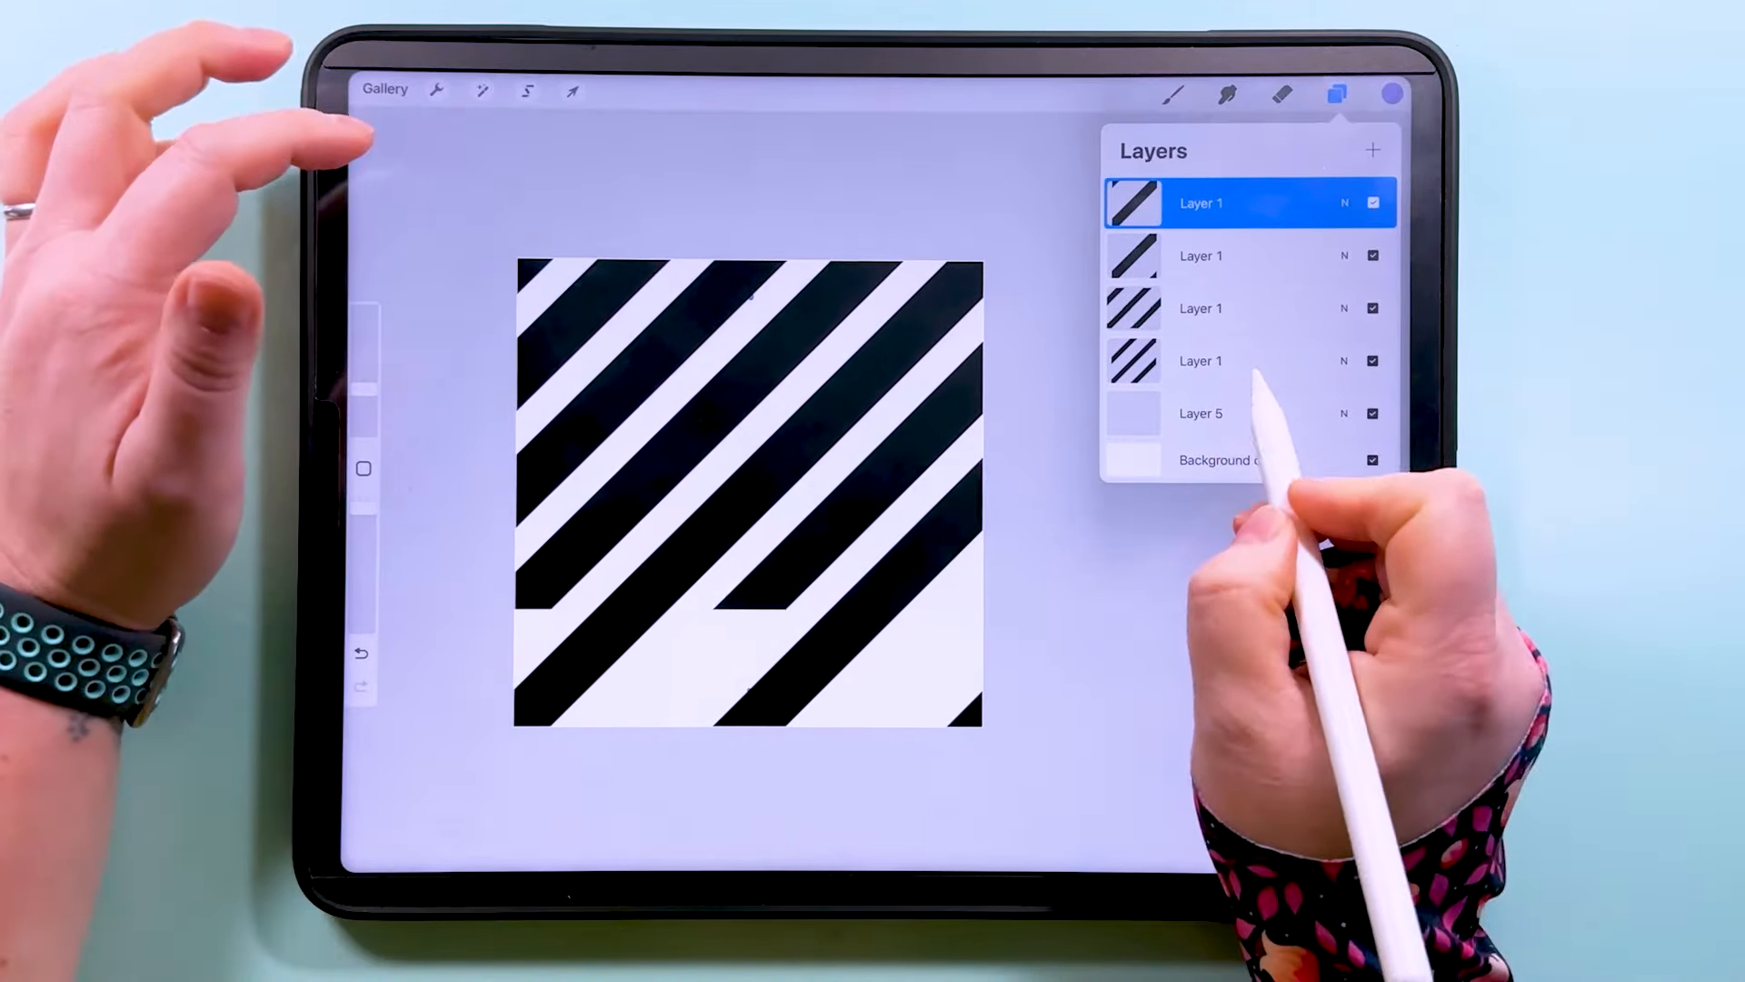
{"action": "left_click", "coordinate": [570, 91]}
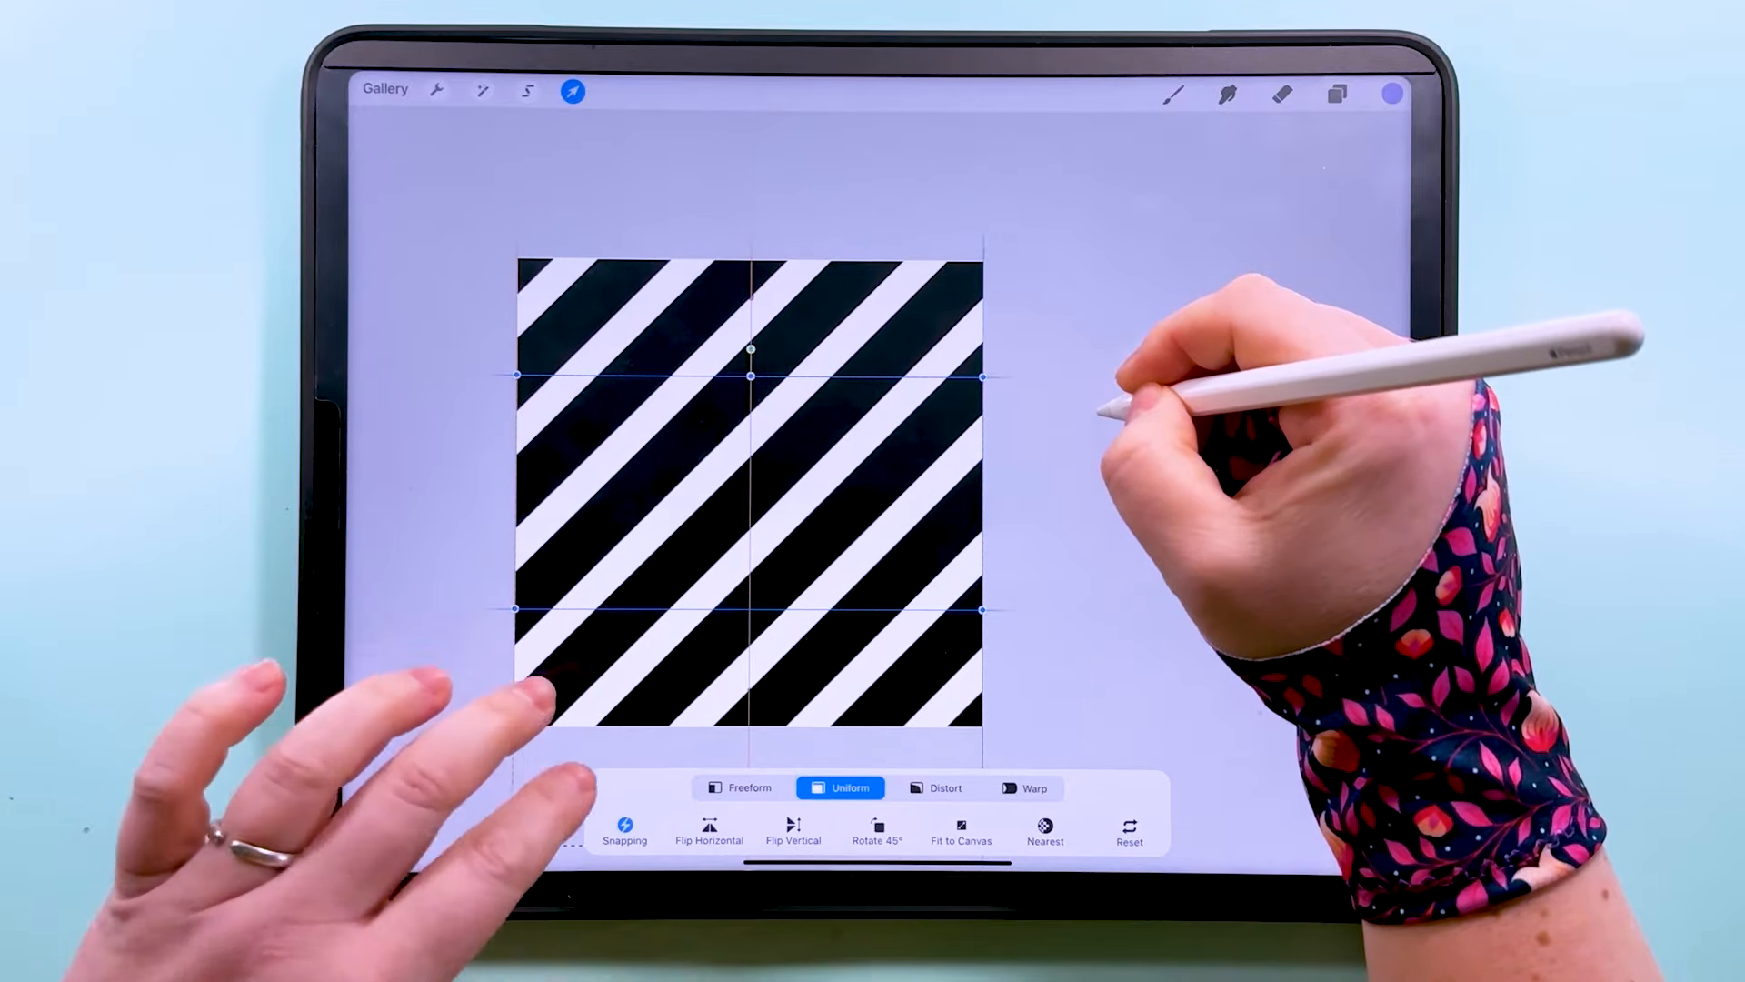
{"action": "left_click", "coordinate": [1337, 93]}
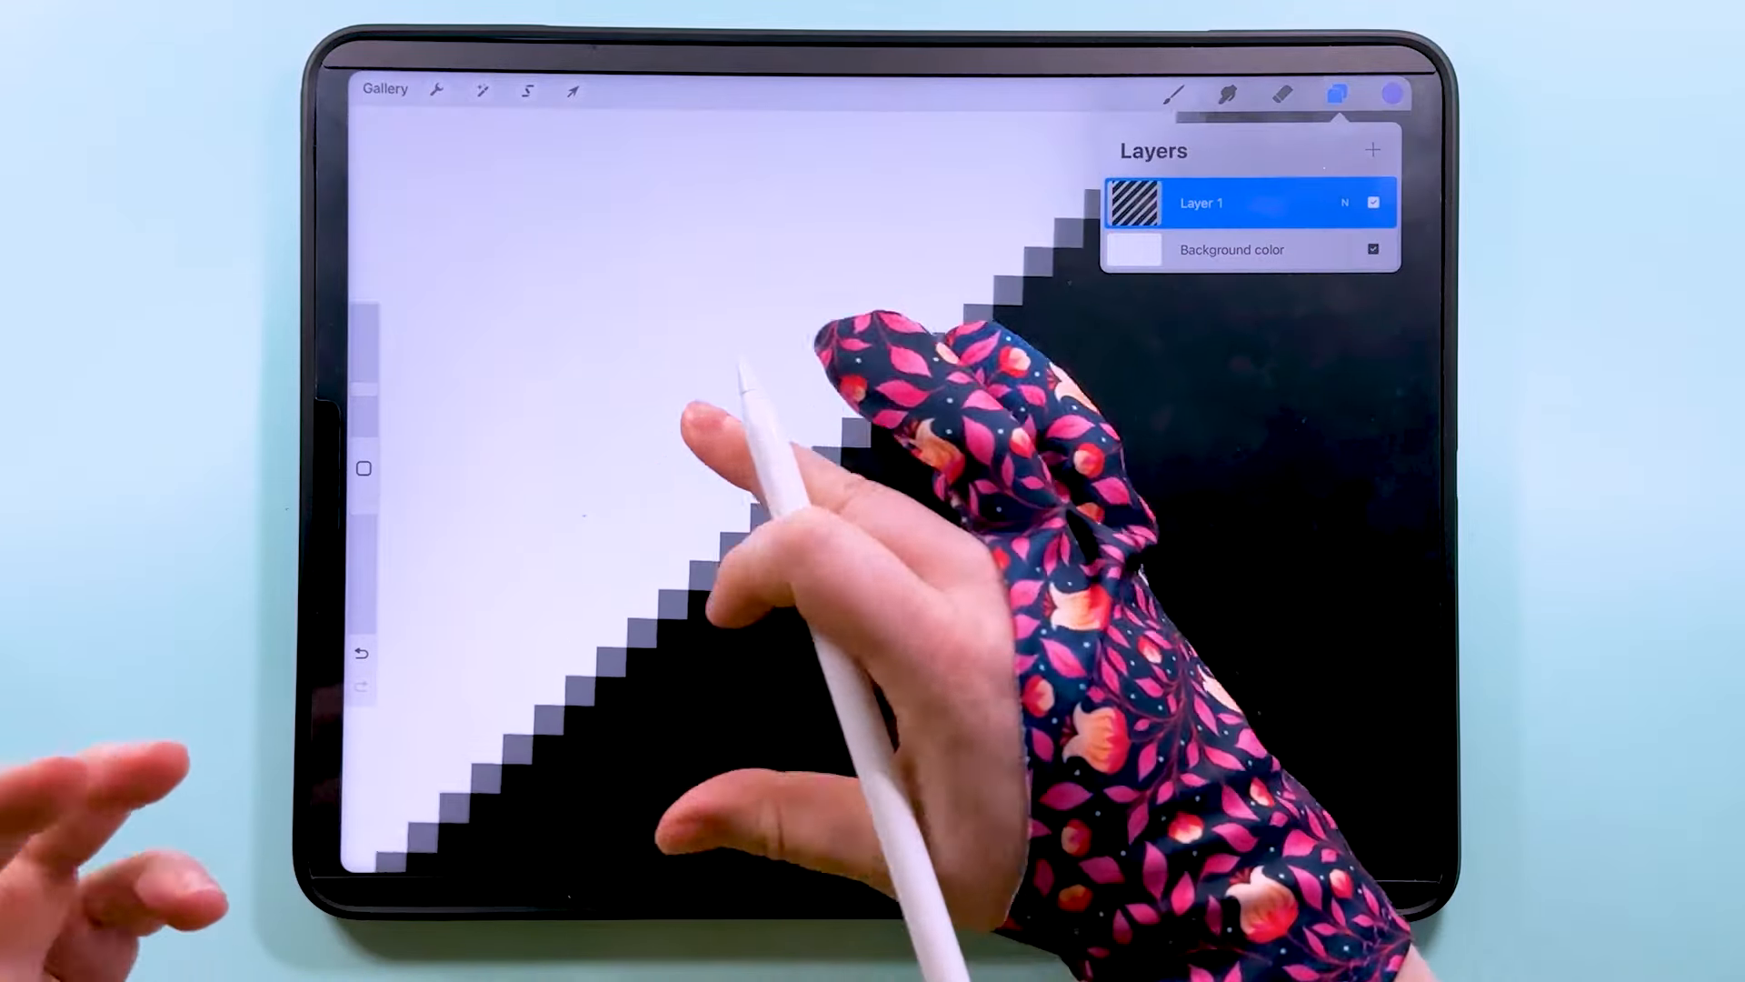
- Duplicate the stripe layer twice and merge the pieces into one striped layer
{"action": "left_click", "coordinate": [1337, 92]}
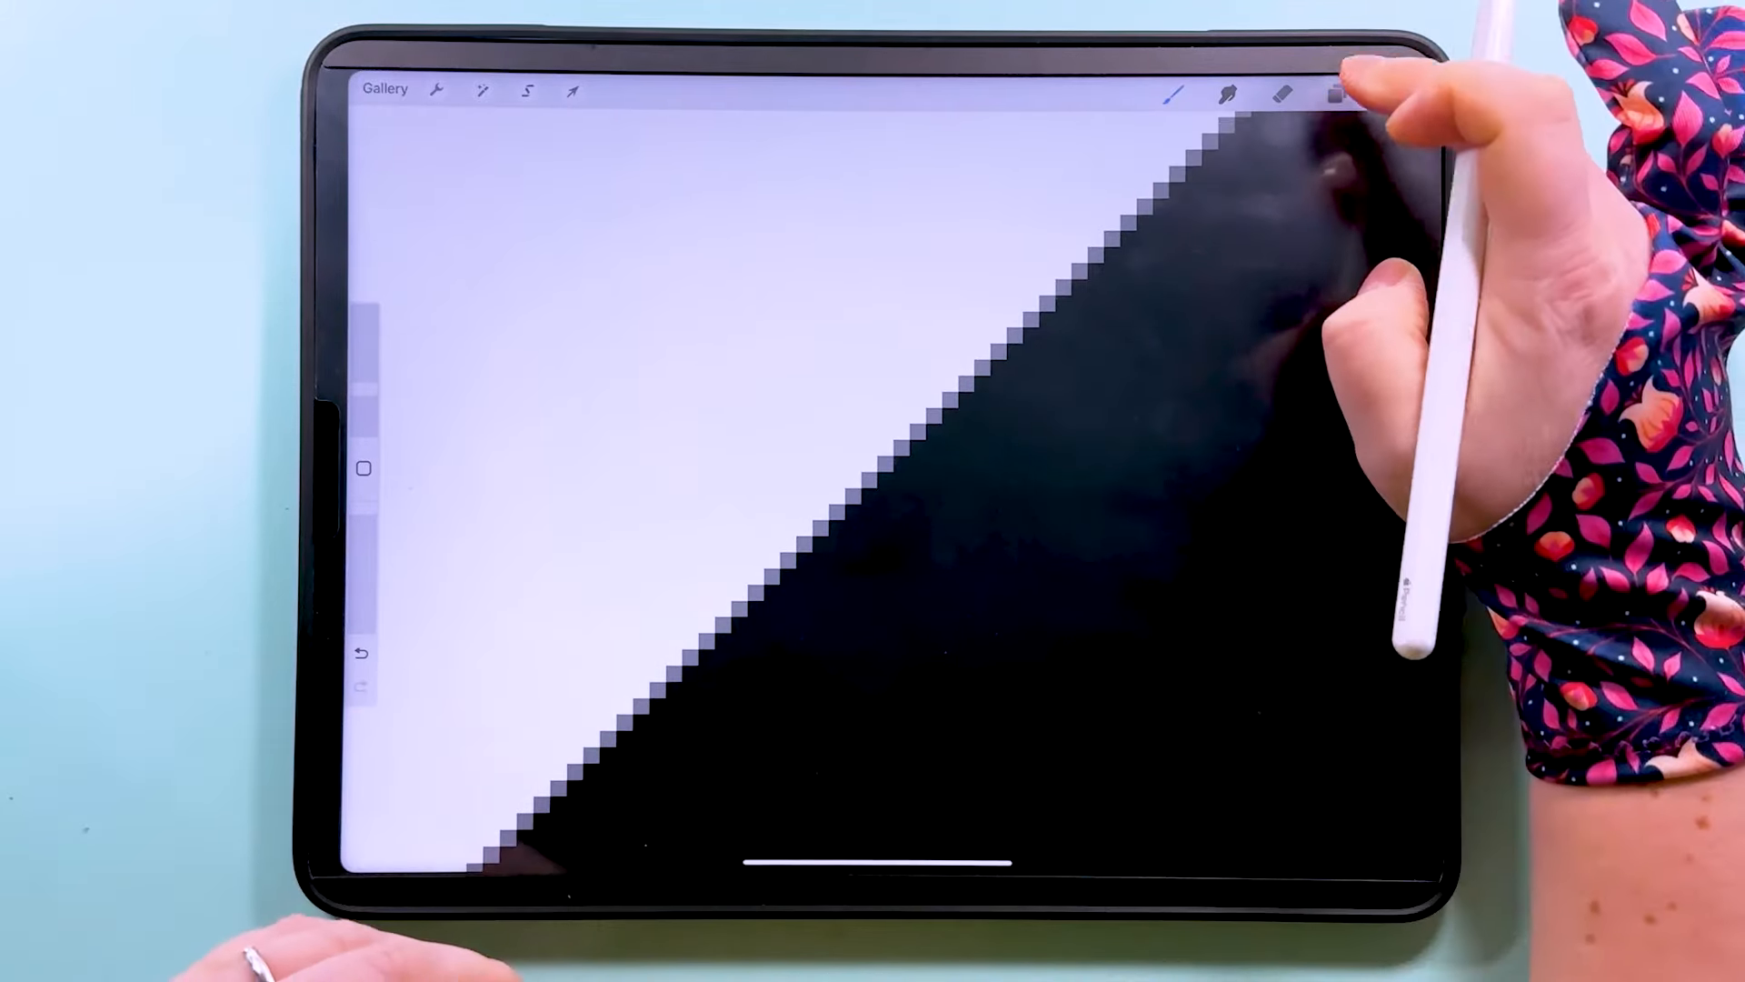
{"action": "left_click", "coordinate": [1333, 94]}
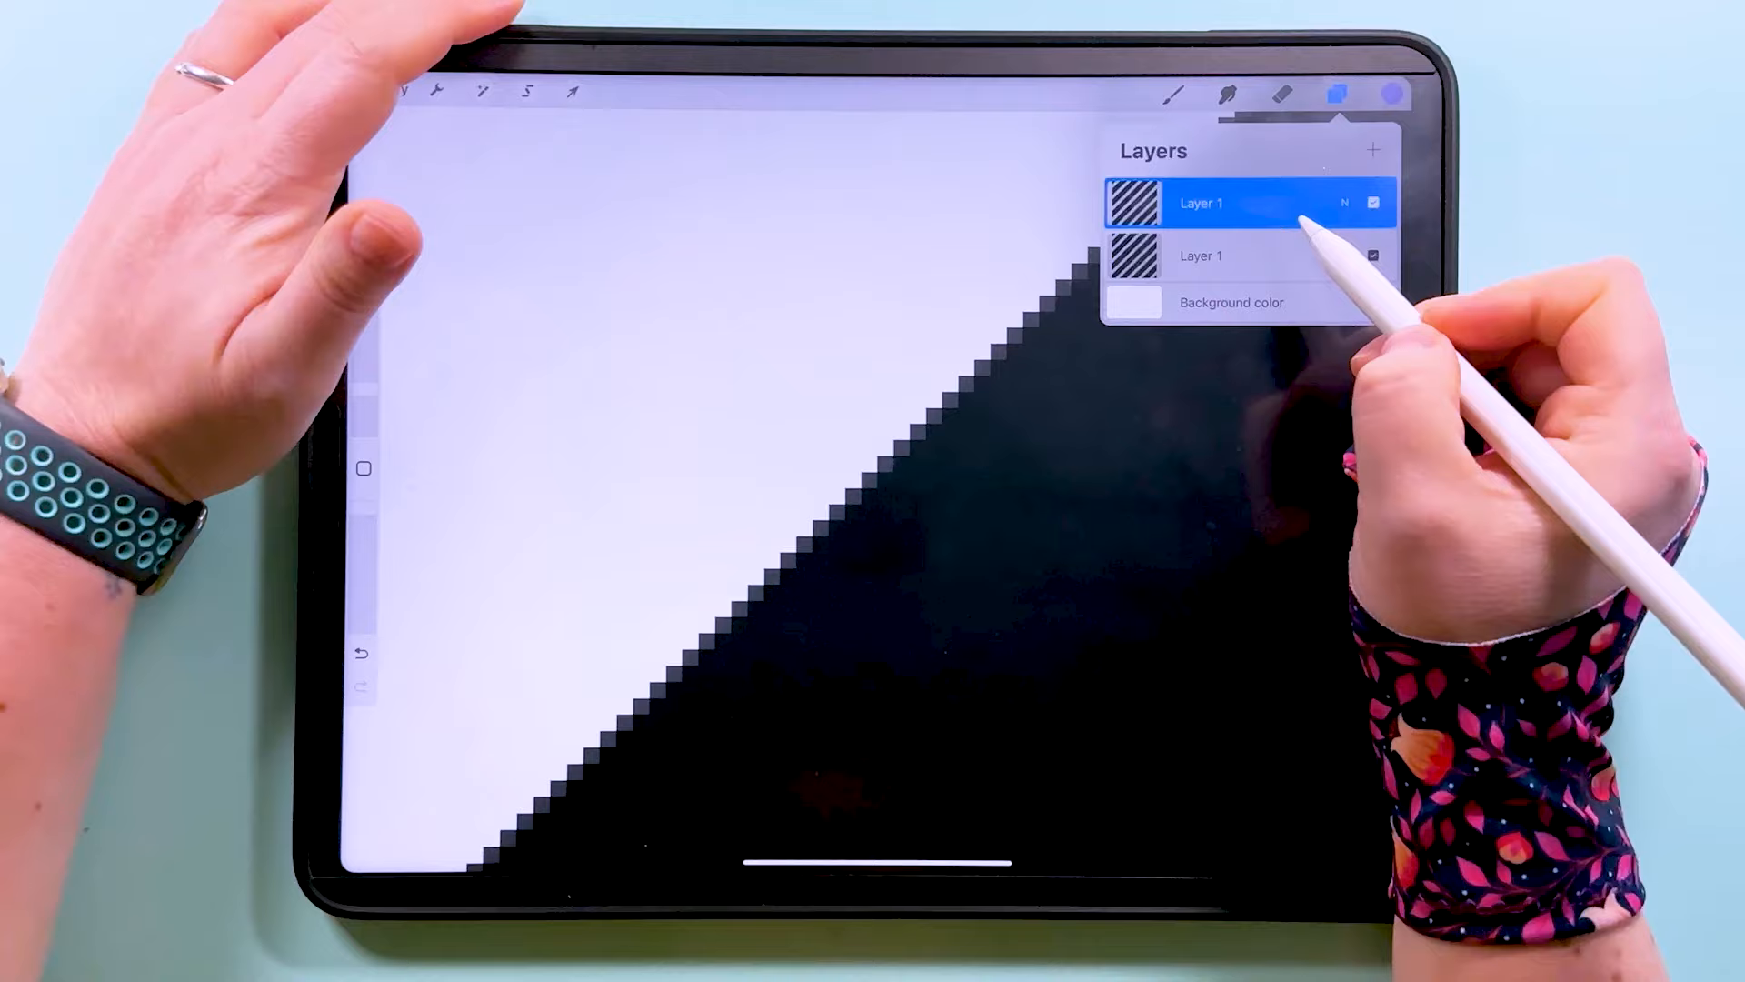
{"action": "left_click", "coordinate": [1374, 150]}
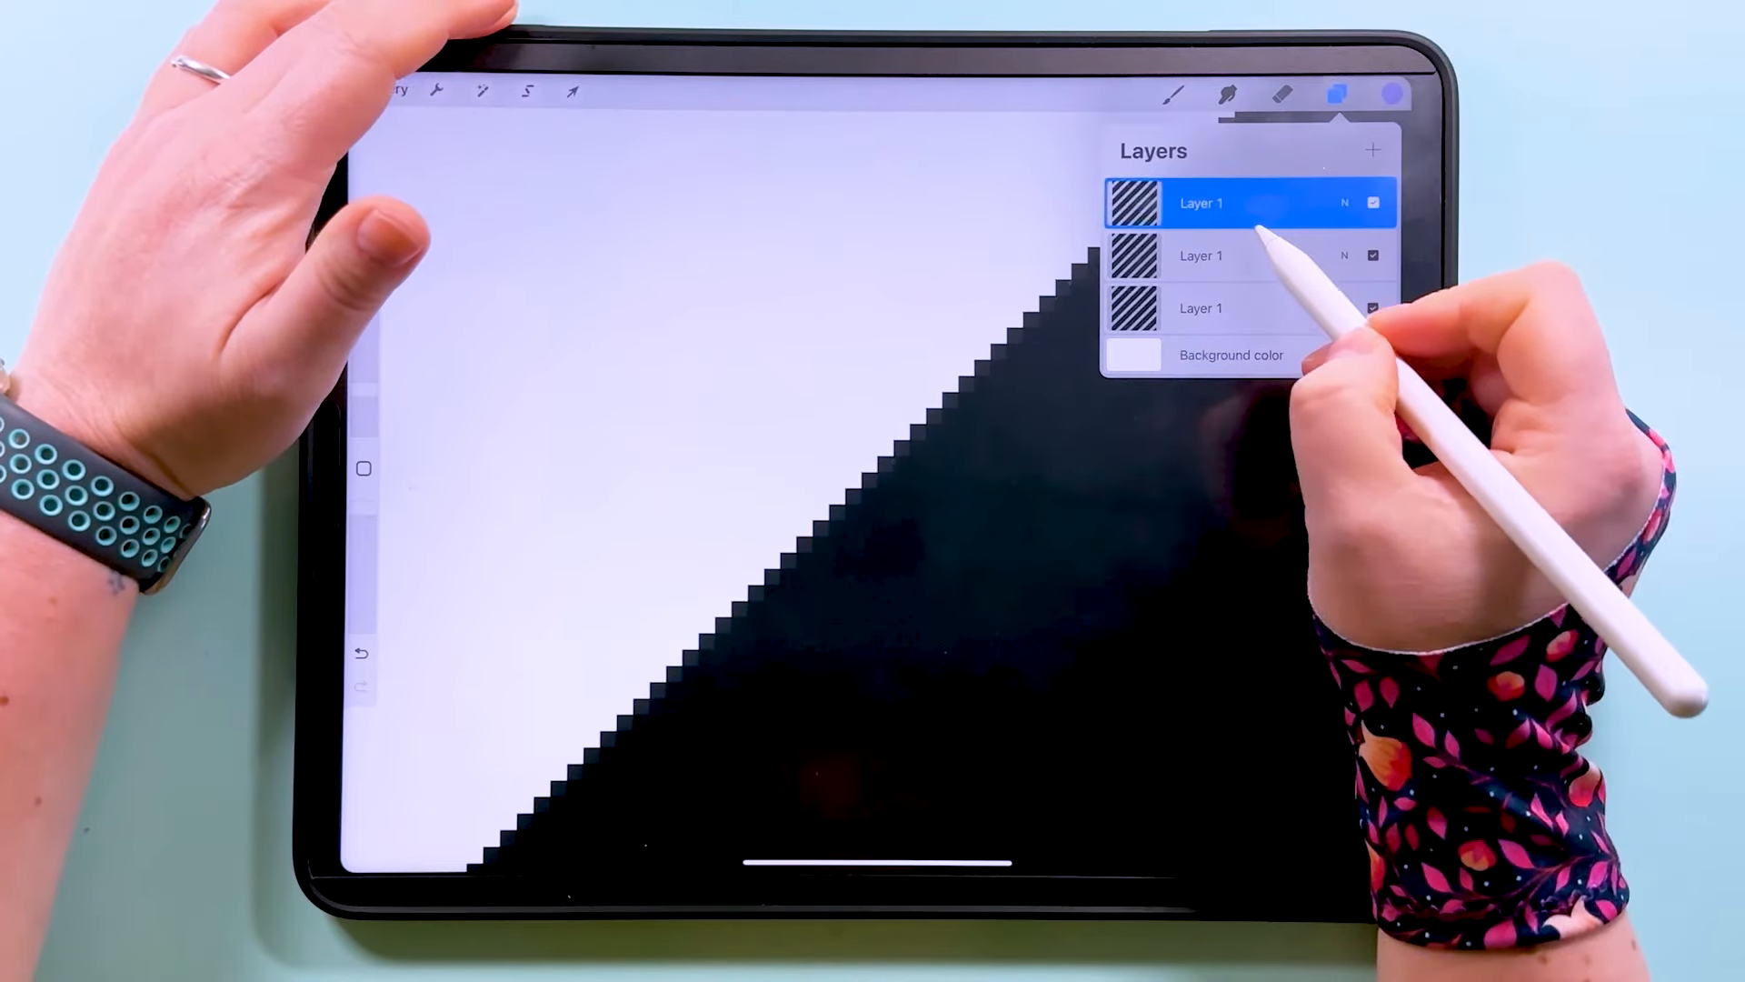
{"action": "left_click", "coordinate": [1373, 150]}
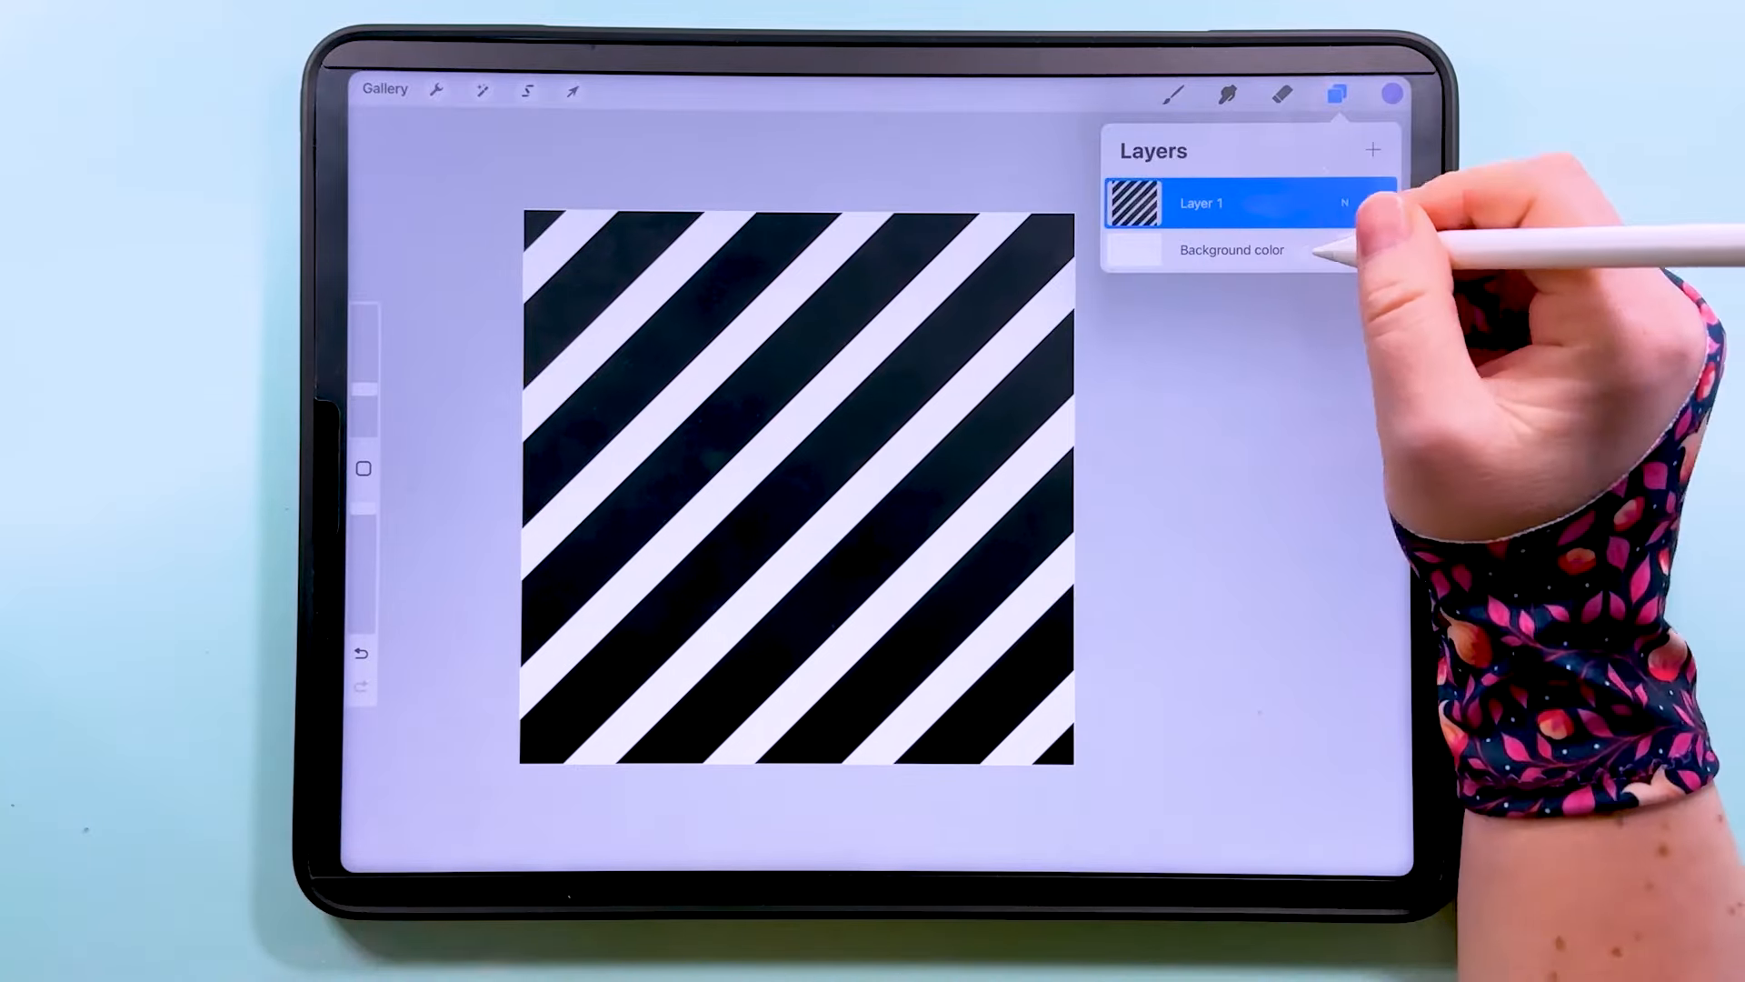
- Set the background colour to pink and ColorDrop orange onto the stripes
{"action": "left_click", "coordinate": [1232, 249]}
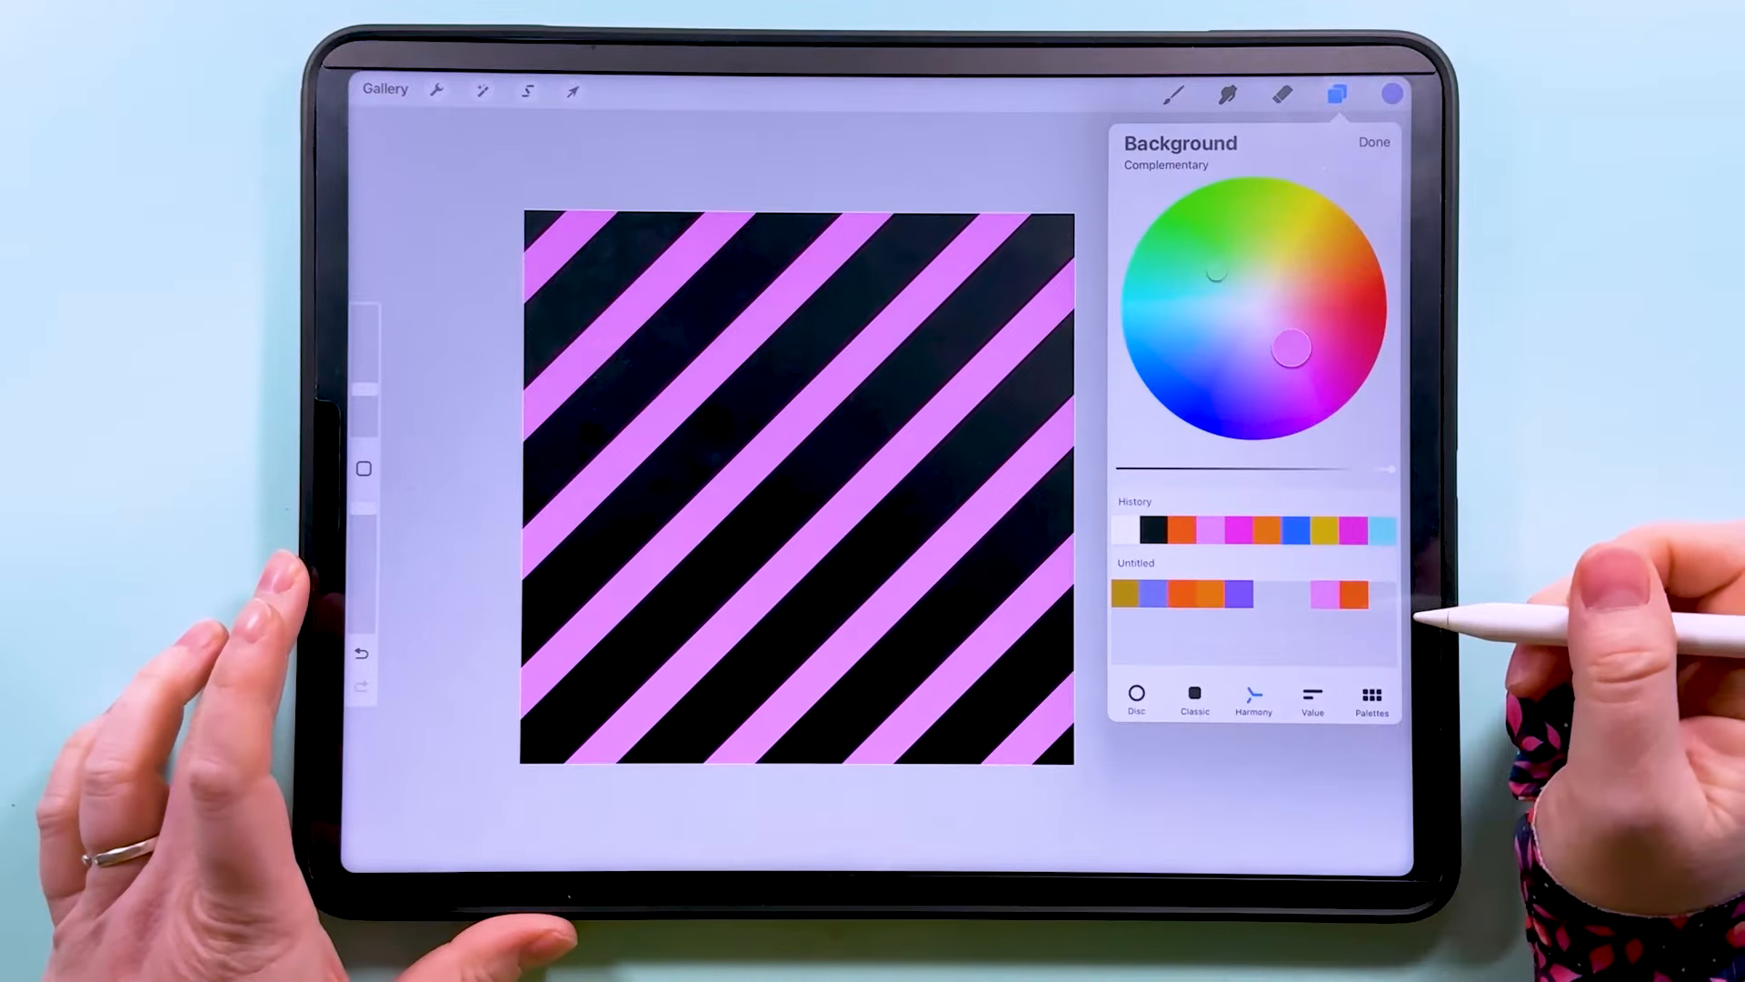
{"action": "left_click", "coordinate": [1337, 93]}
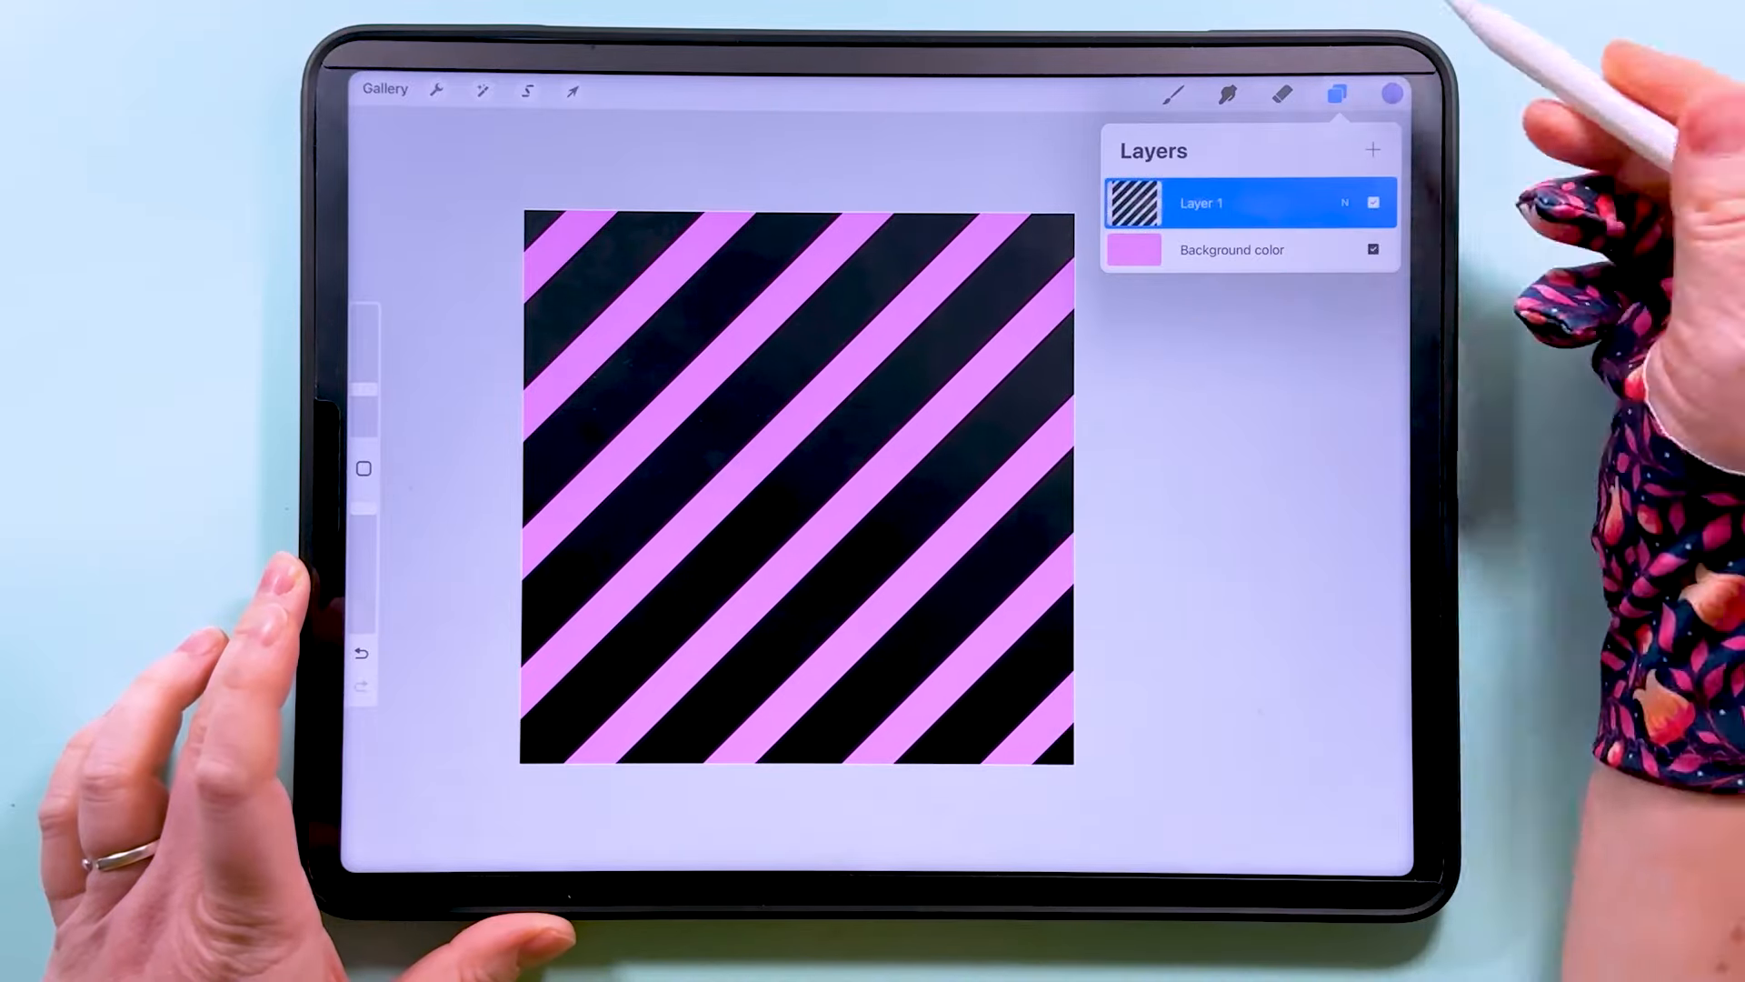
{"action": "left_click", "coordinate": [1391, 93]}
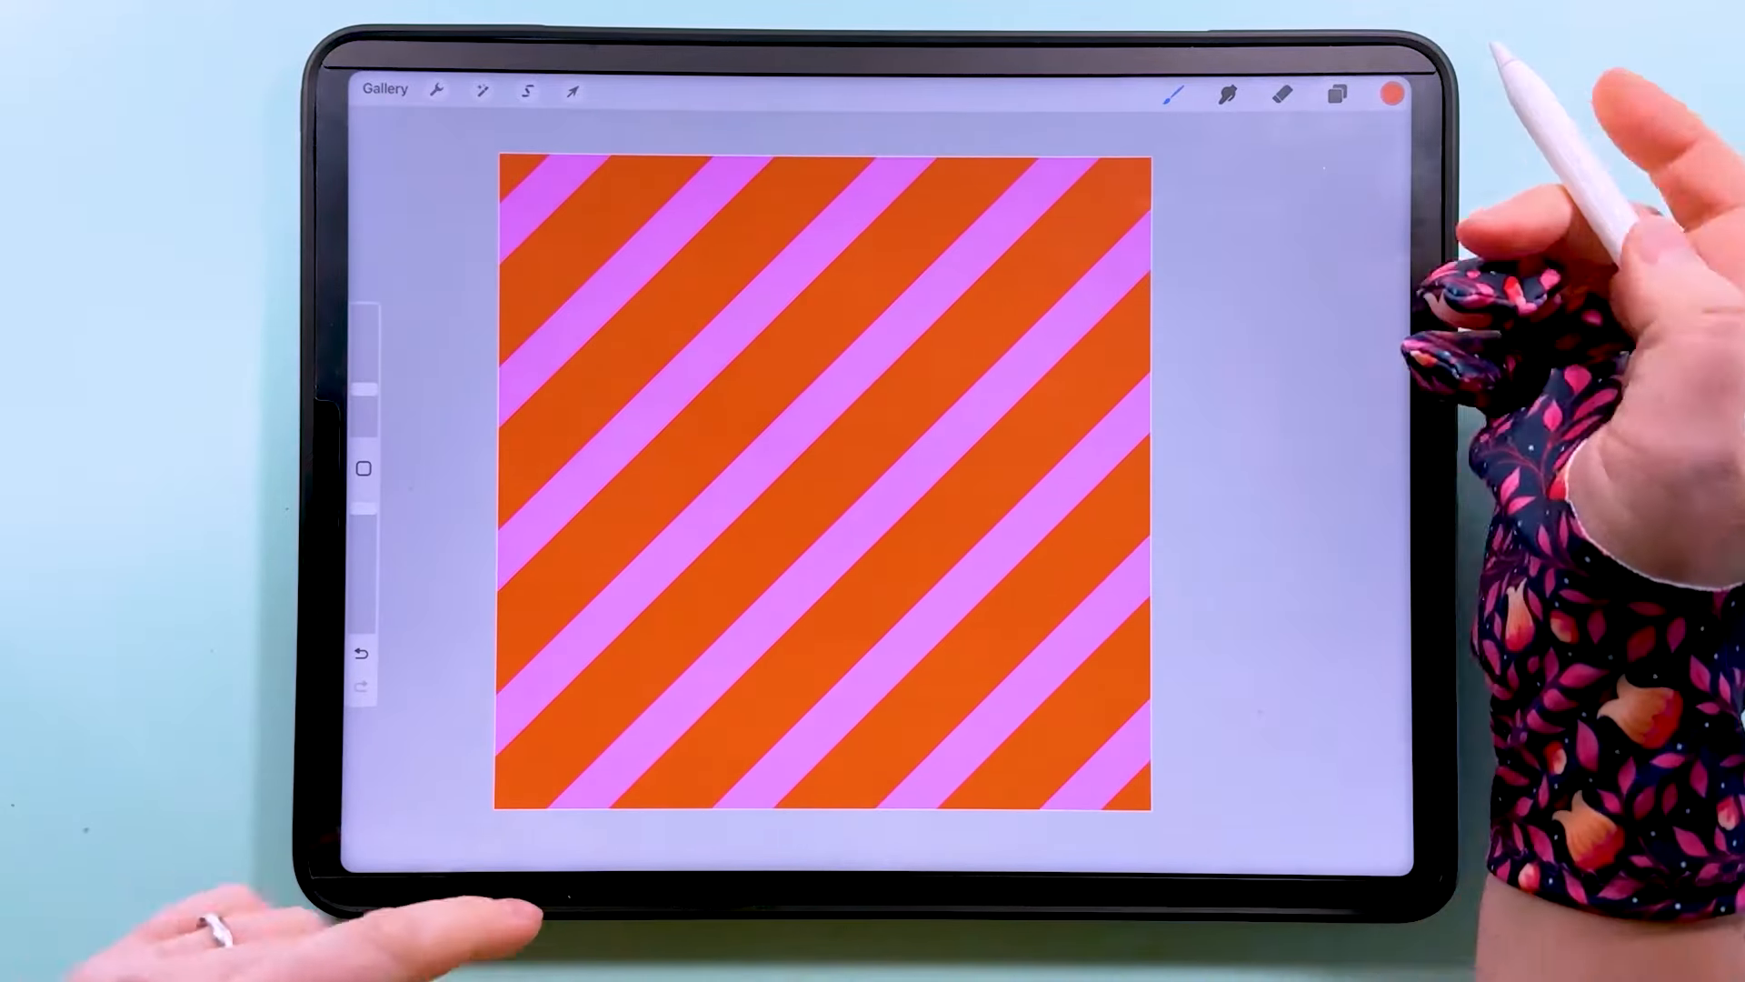
{"action": "left_click", "coordinate": [1335, 94]}
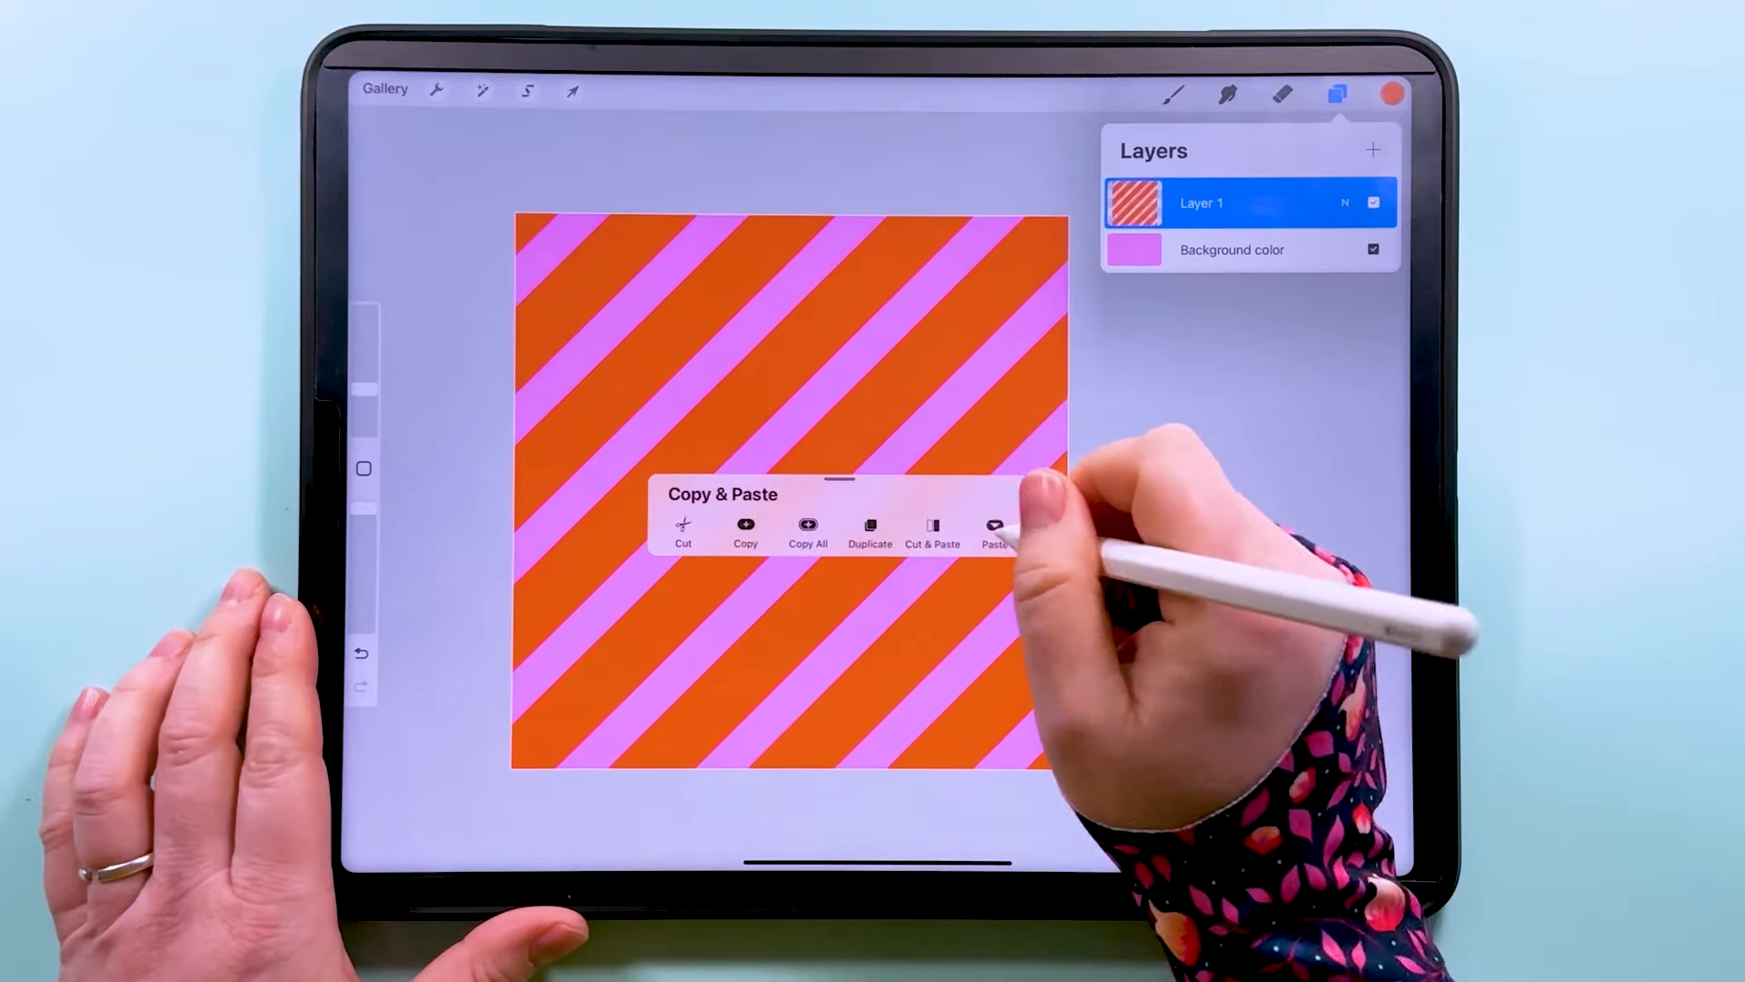
- Paste the flattened tile, hide Layer 1, scale it to 1800px with Nearest Neighbor, and place a duplicate to its right
{"action": "left_click", "coordinate": [995, 531]}
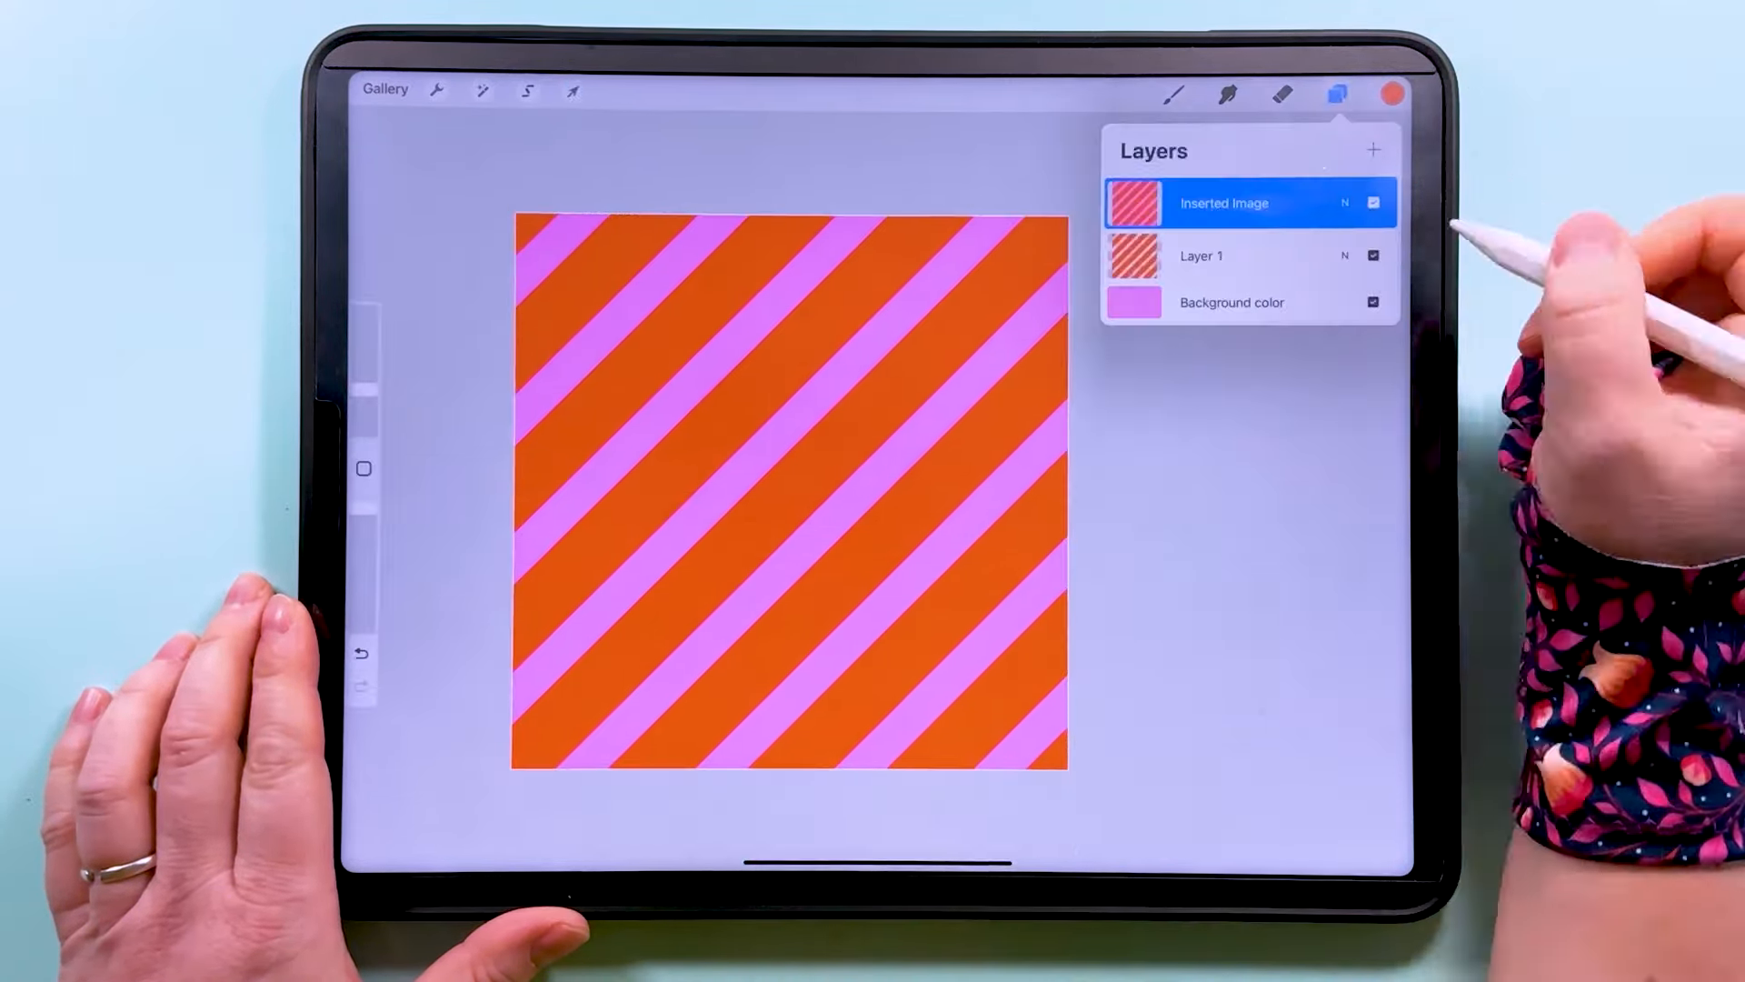
{"action": "left_click", "coordinate": [1374, 256]}
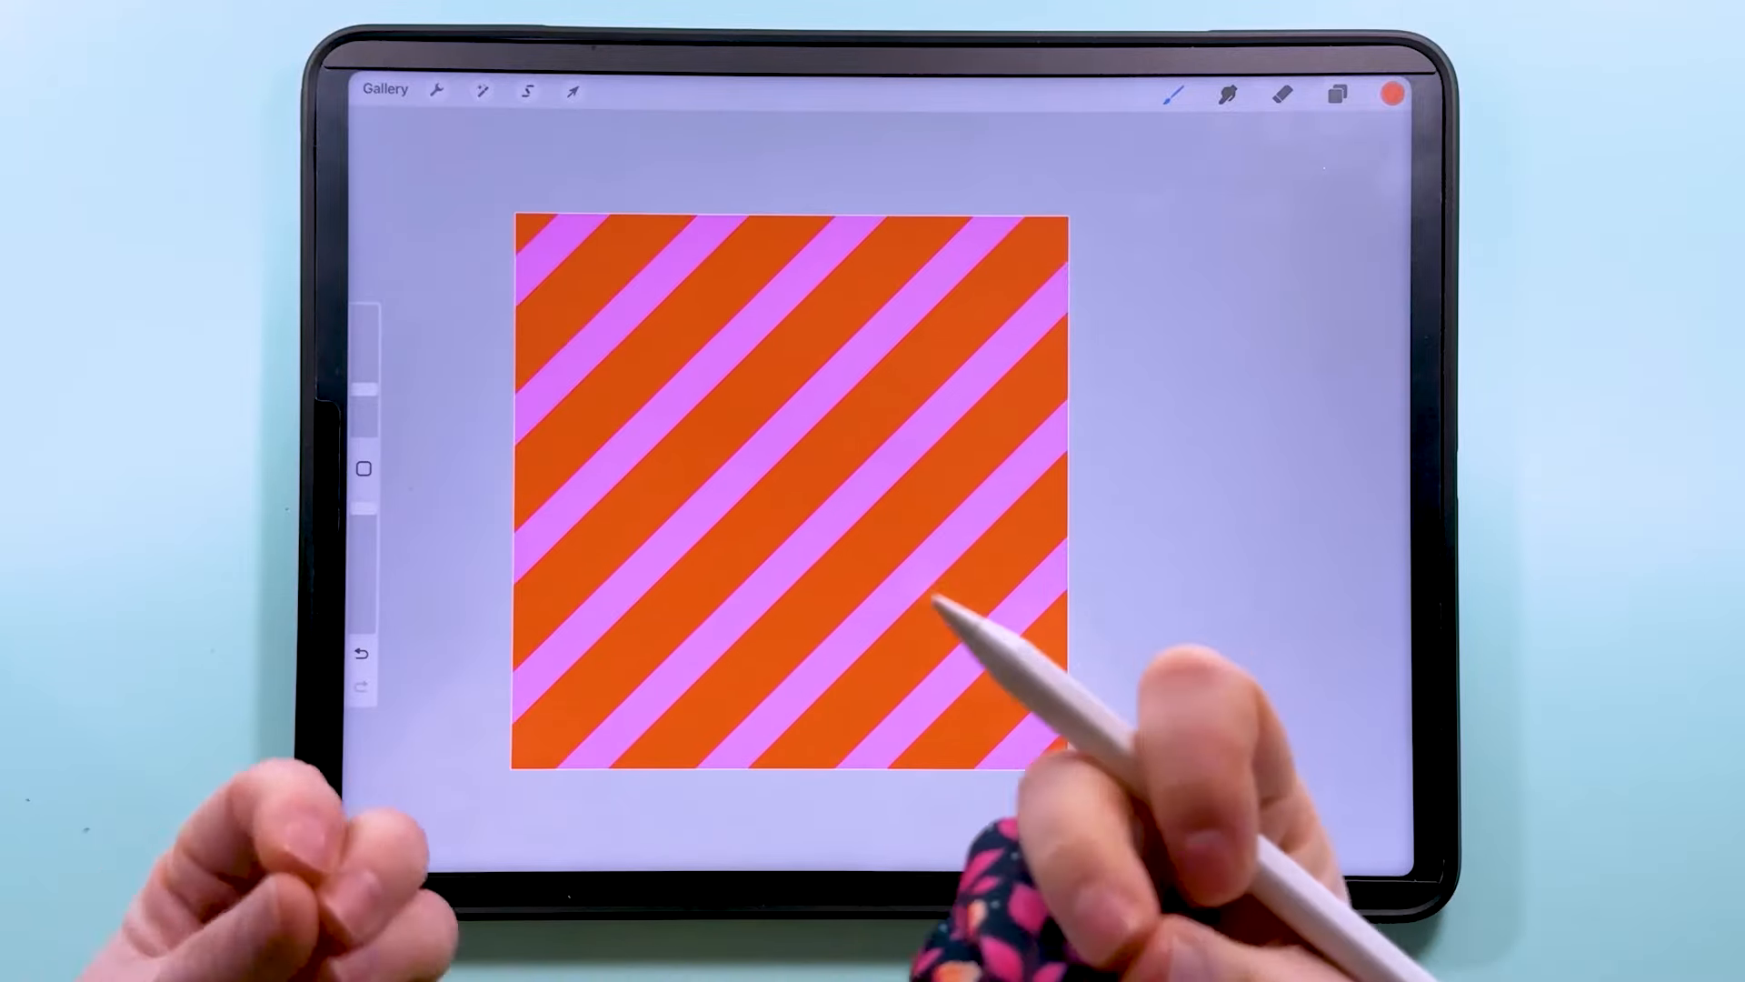
{"action": "left_click", "coordinate": [1336, 94]}
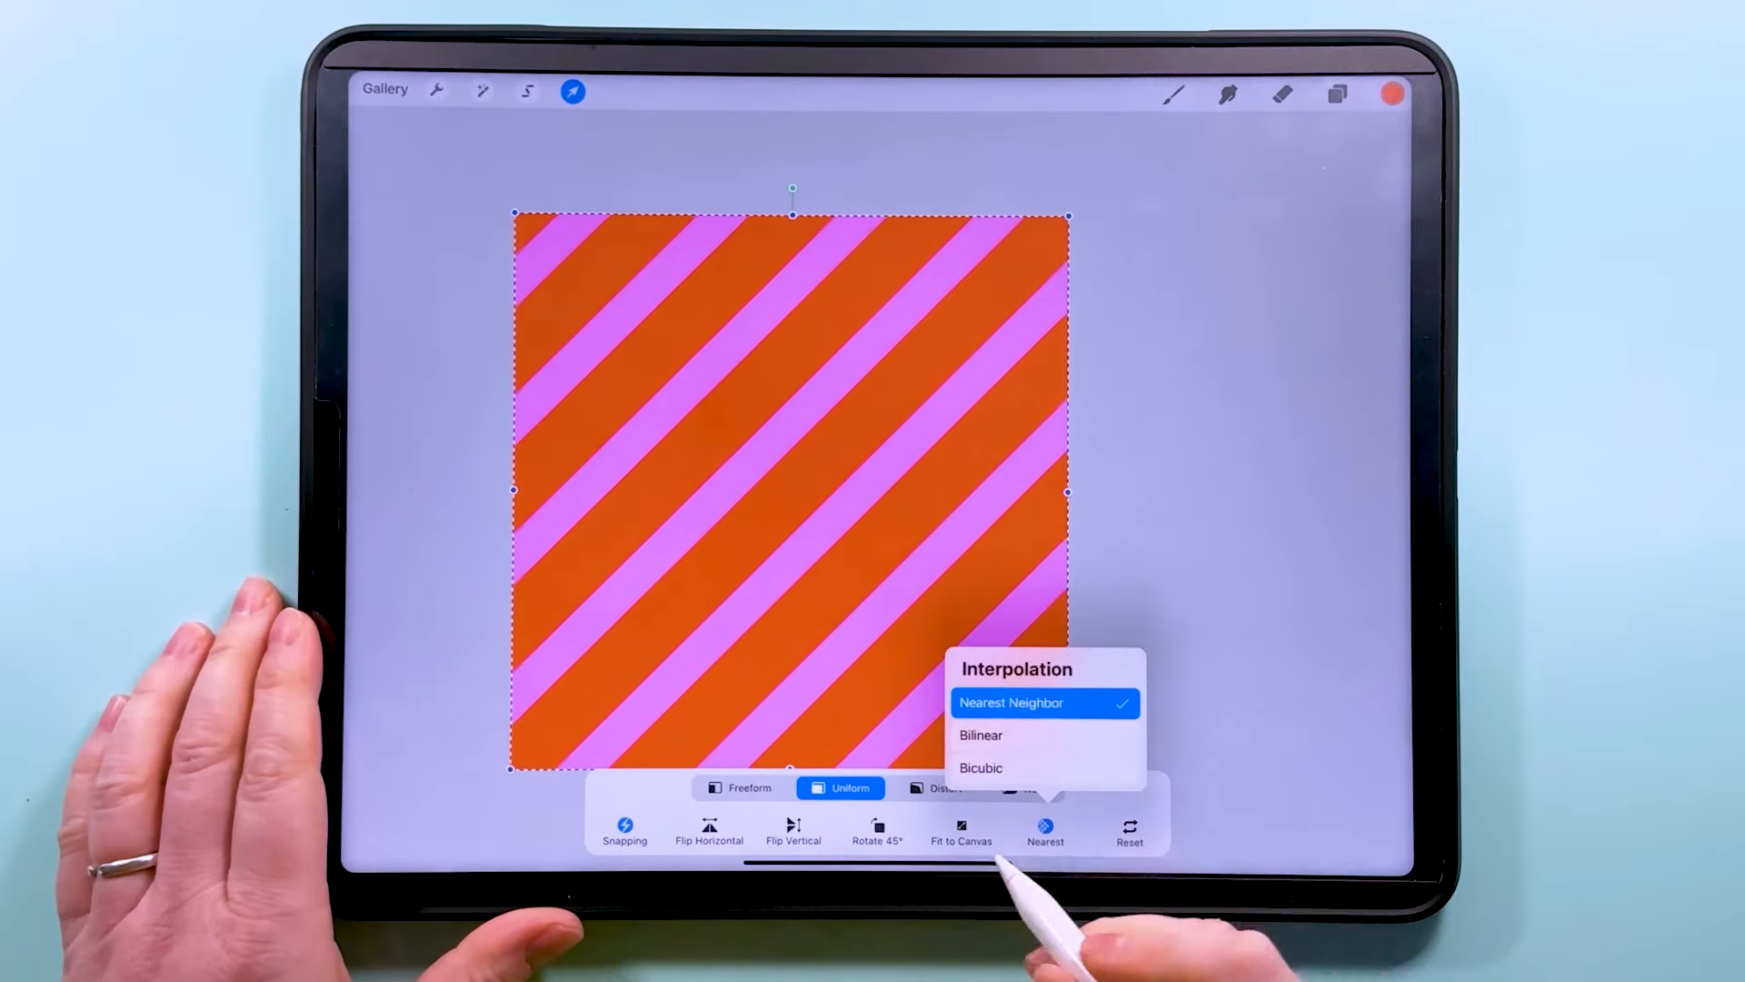
{"action": "left_click", "coordinate": [981, 768]}
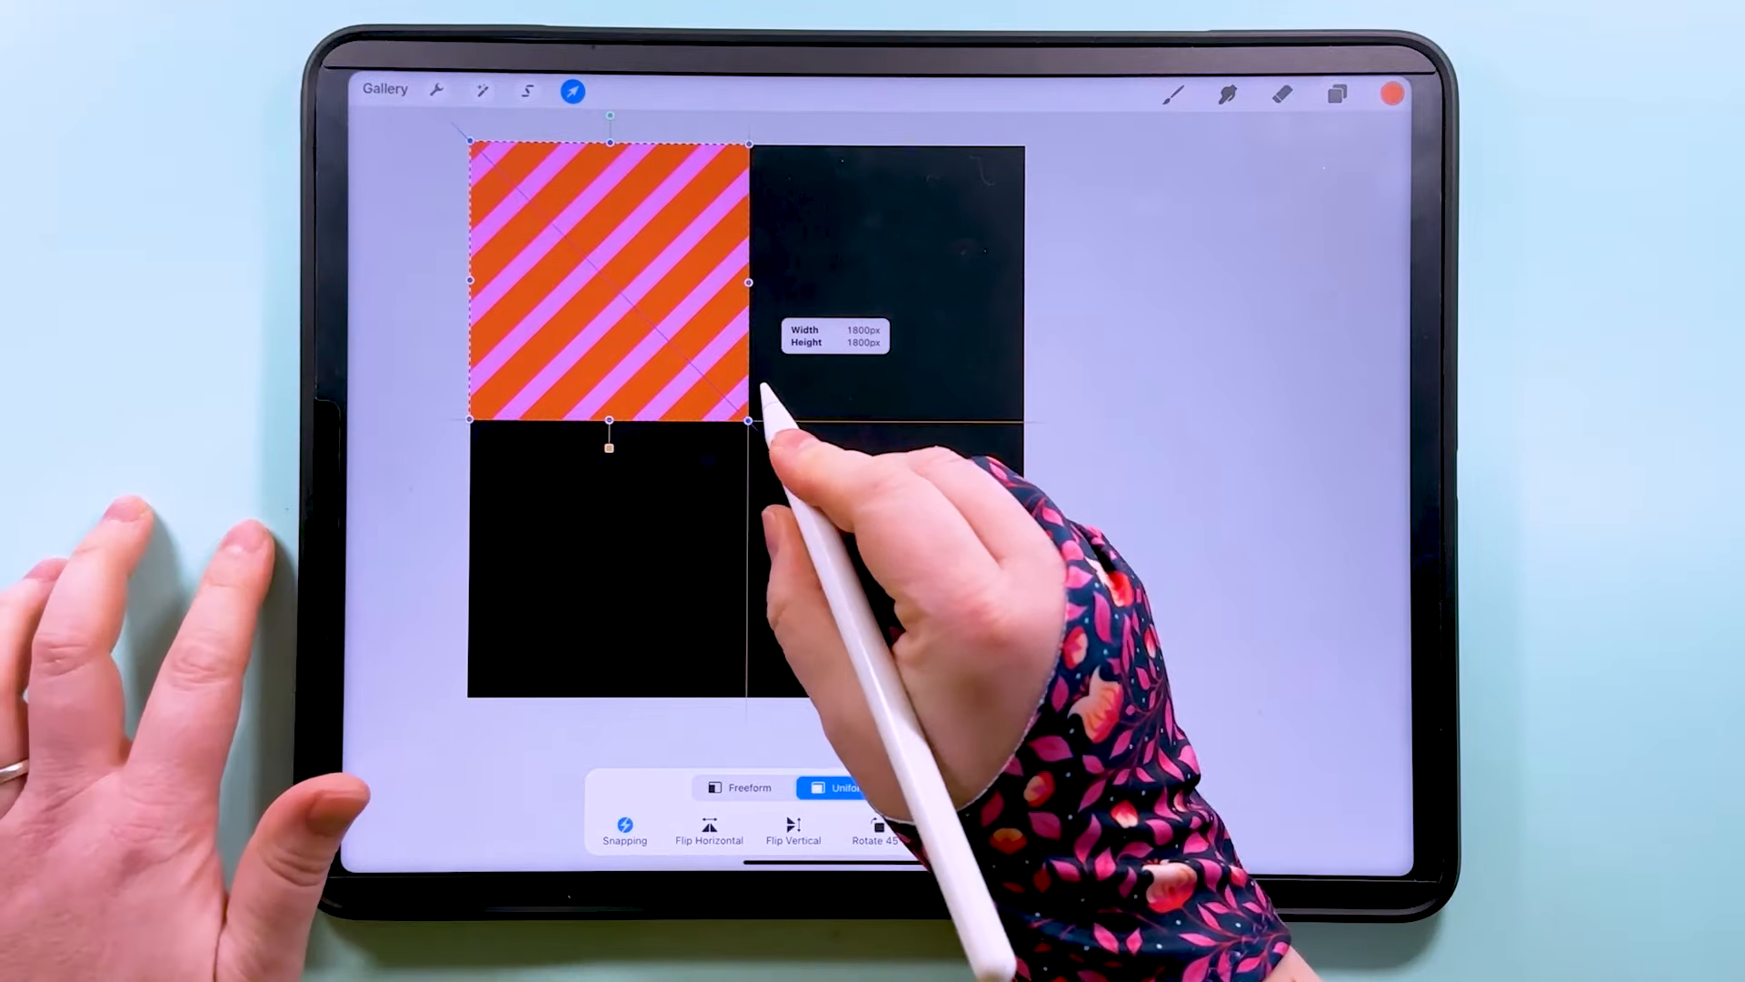
{"action": "left_click", "coordinate": [1335, 94]}
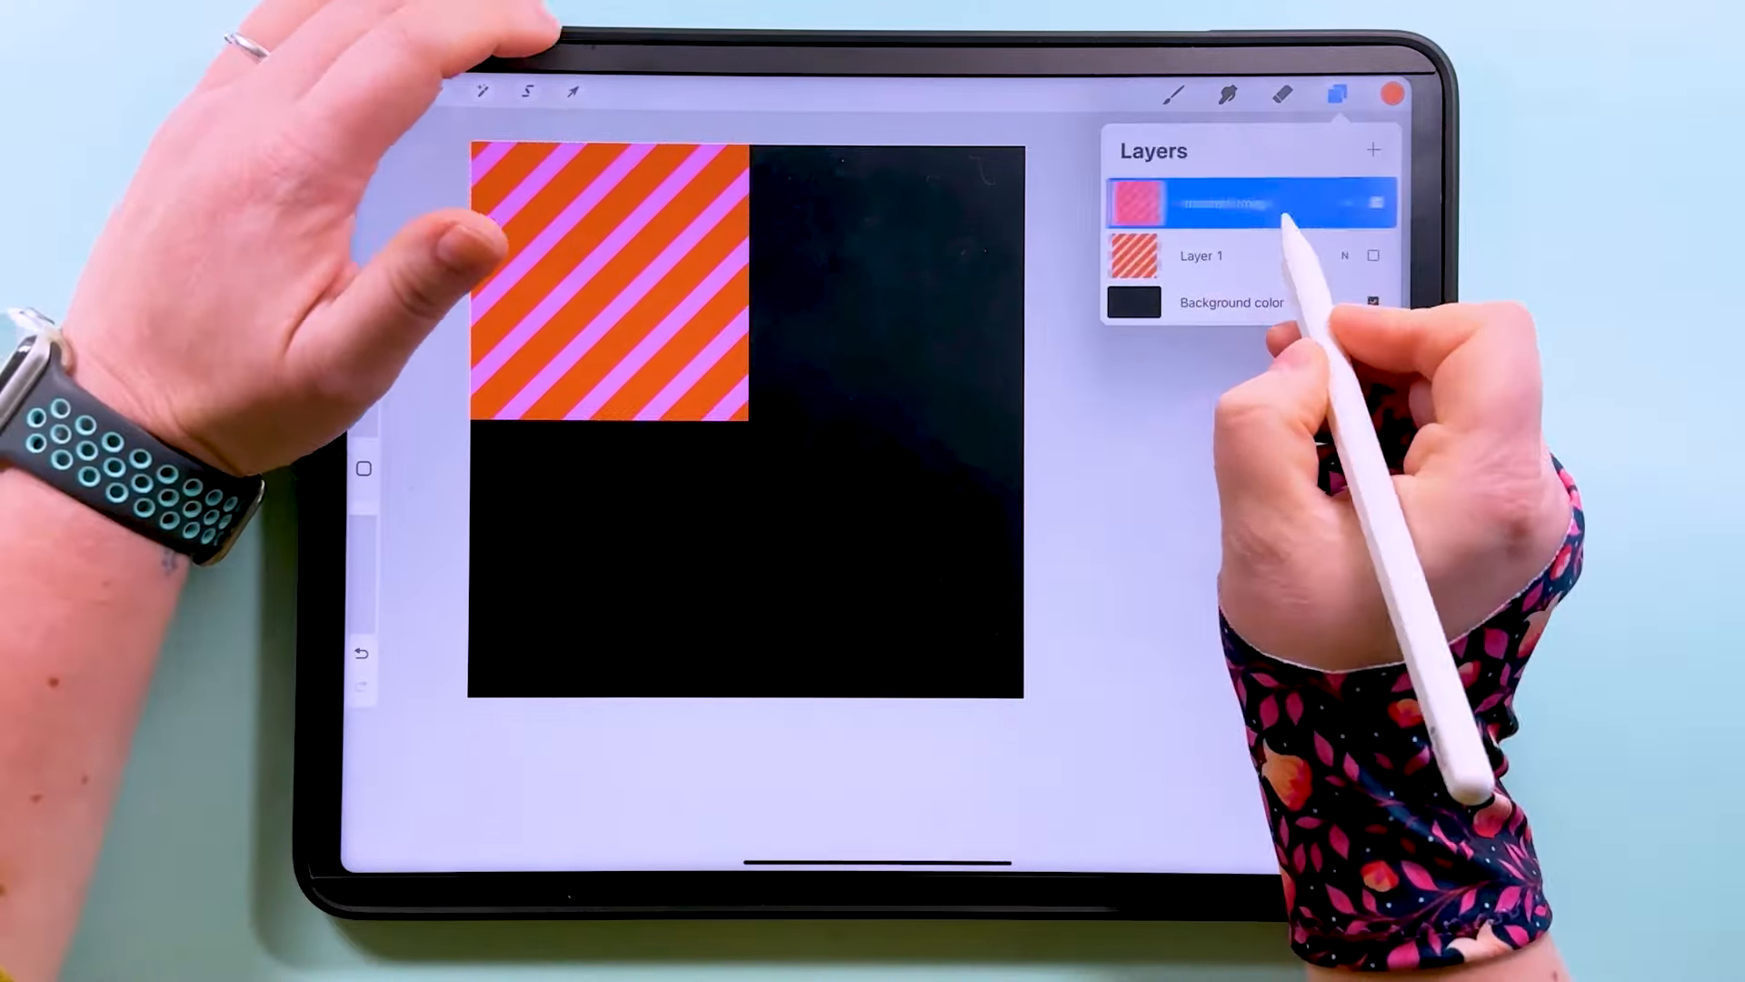
{"action": "left_click", "coordinate": [570, 92]}
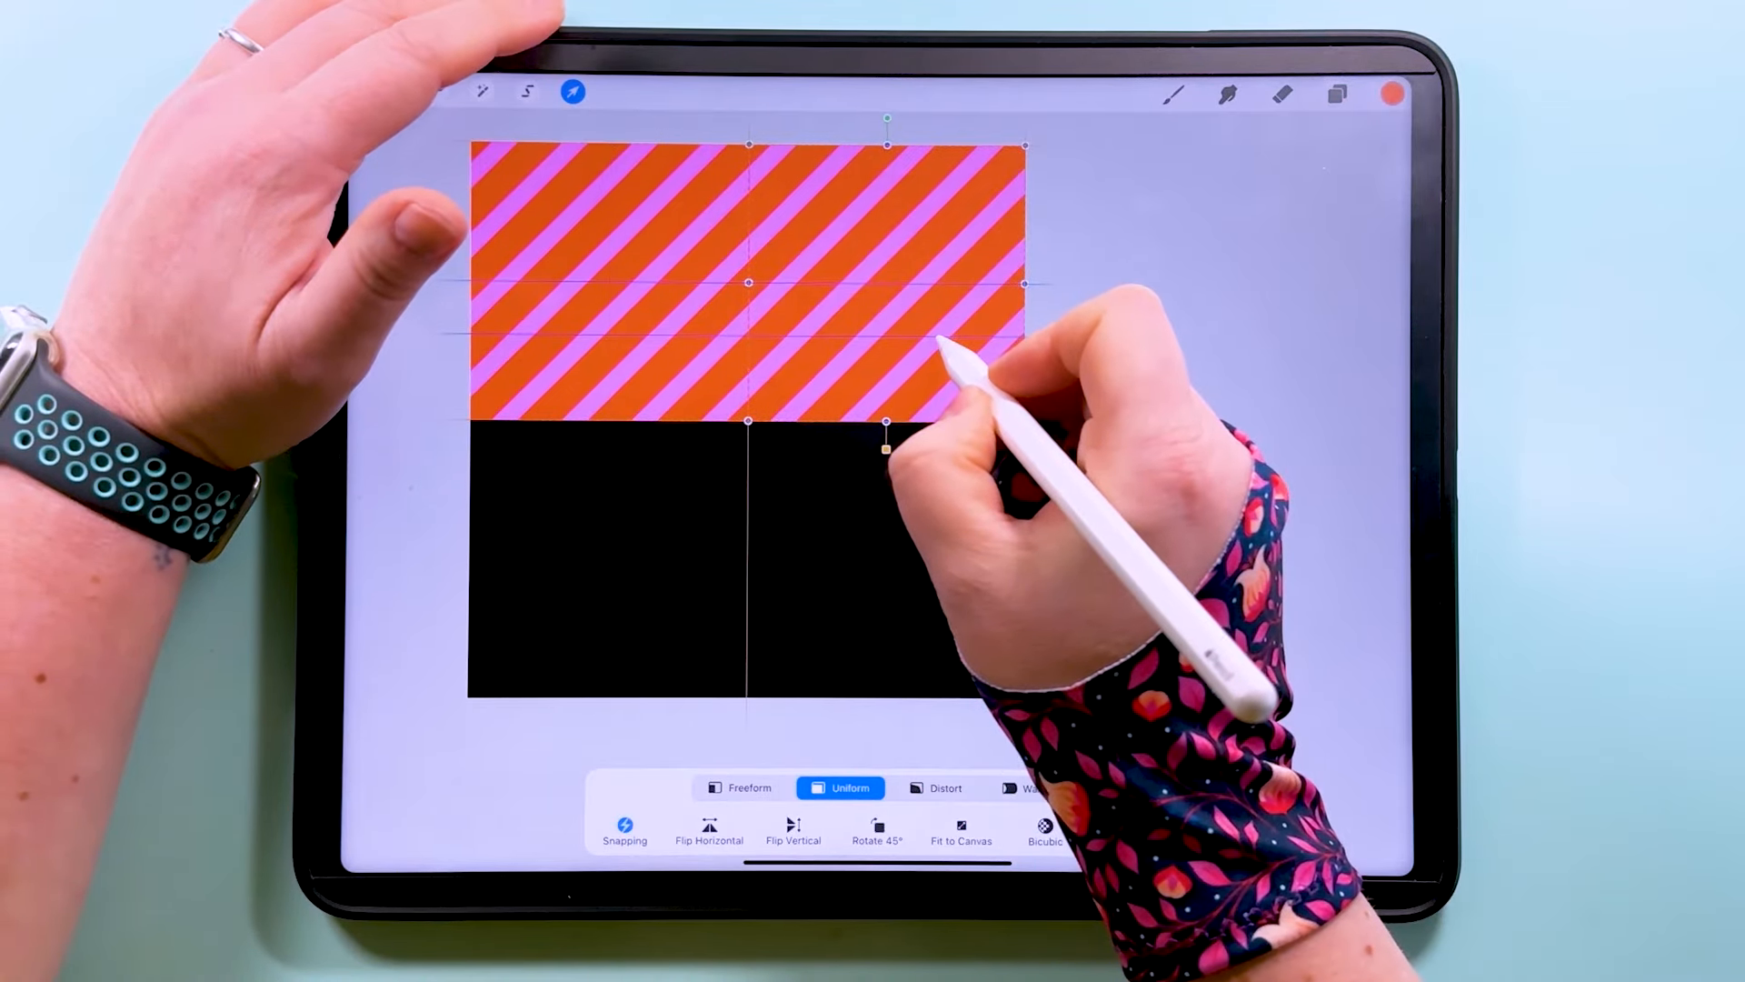
{"action": "left_click", "coordinate": [1337, 94]}
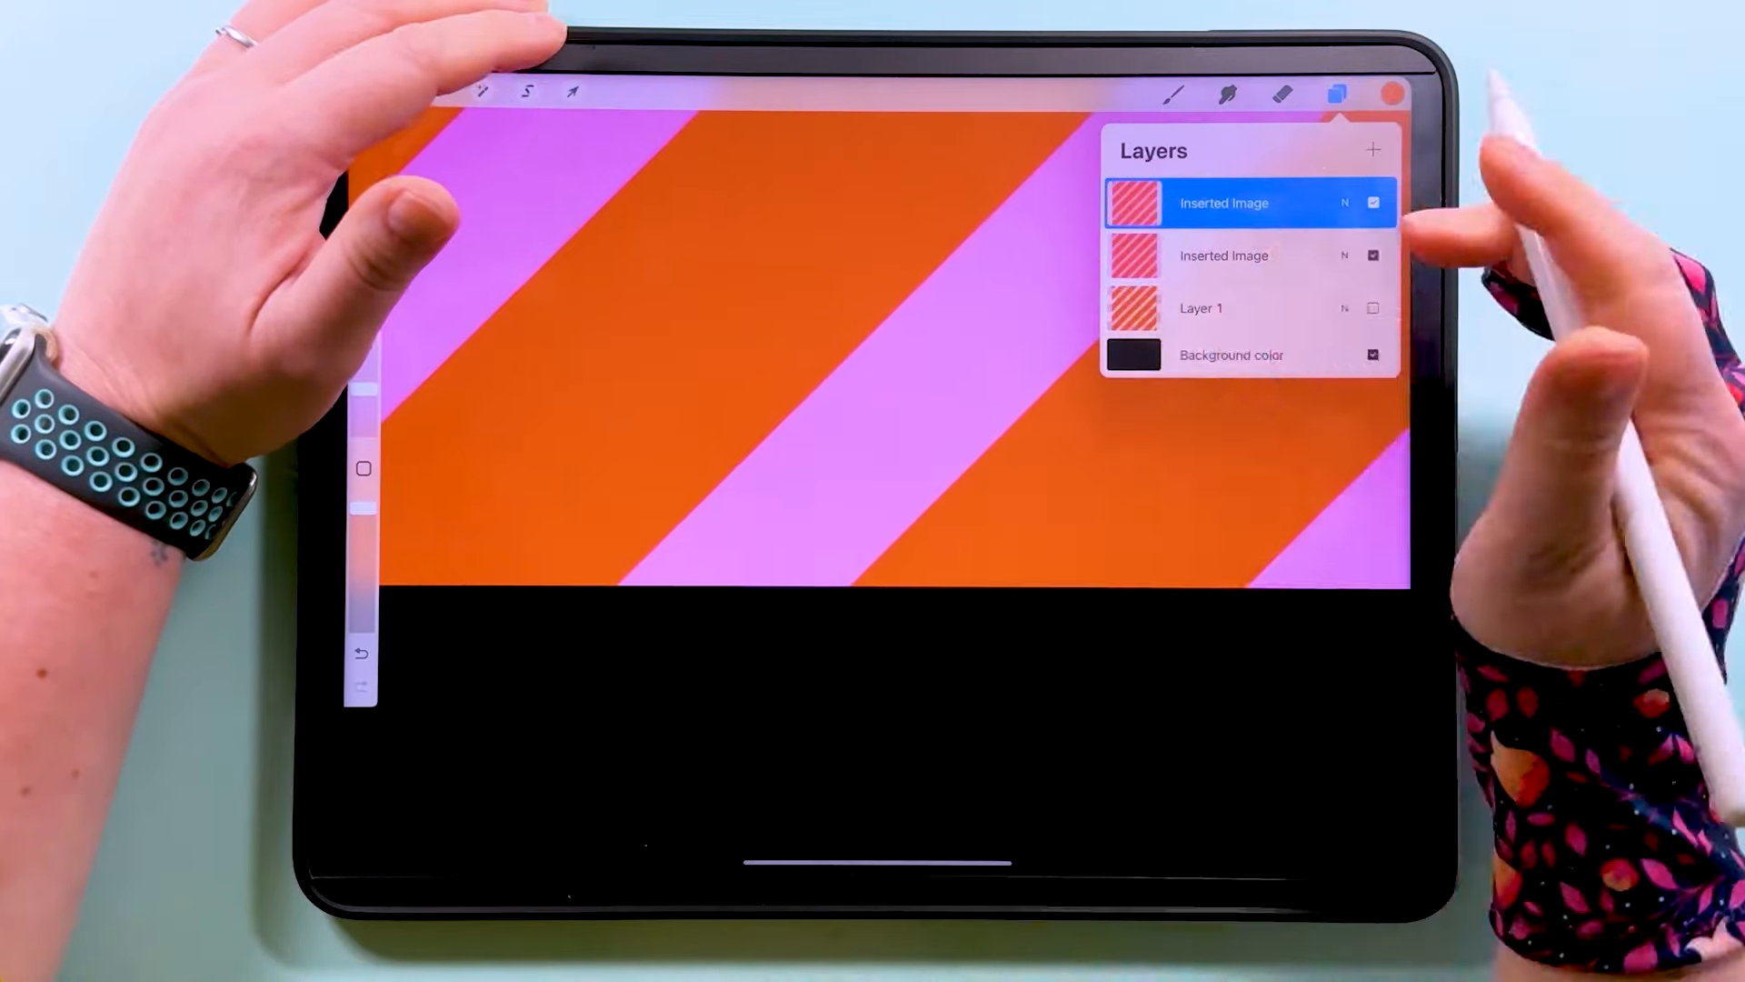
{"action": "left_click", "coordinate": [1373, 202]}
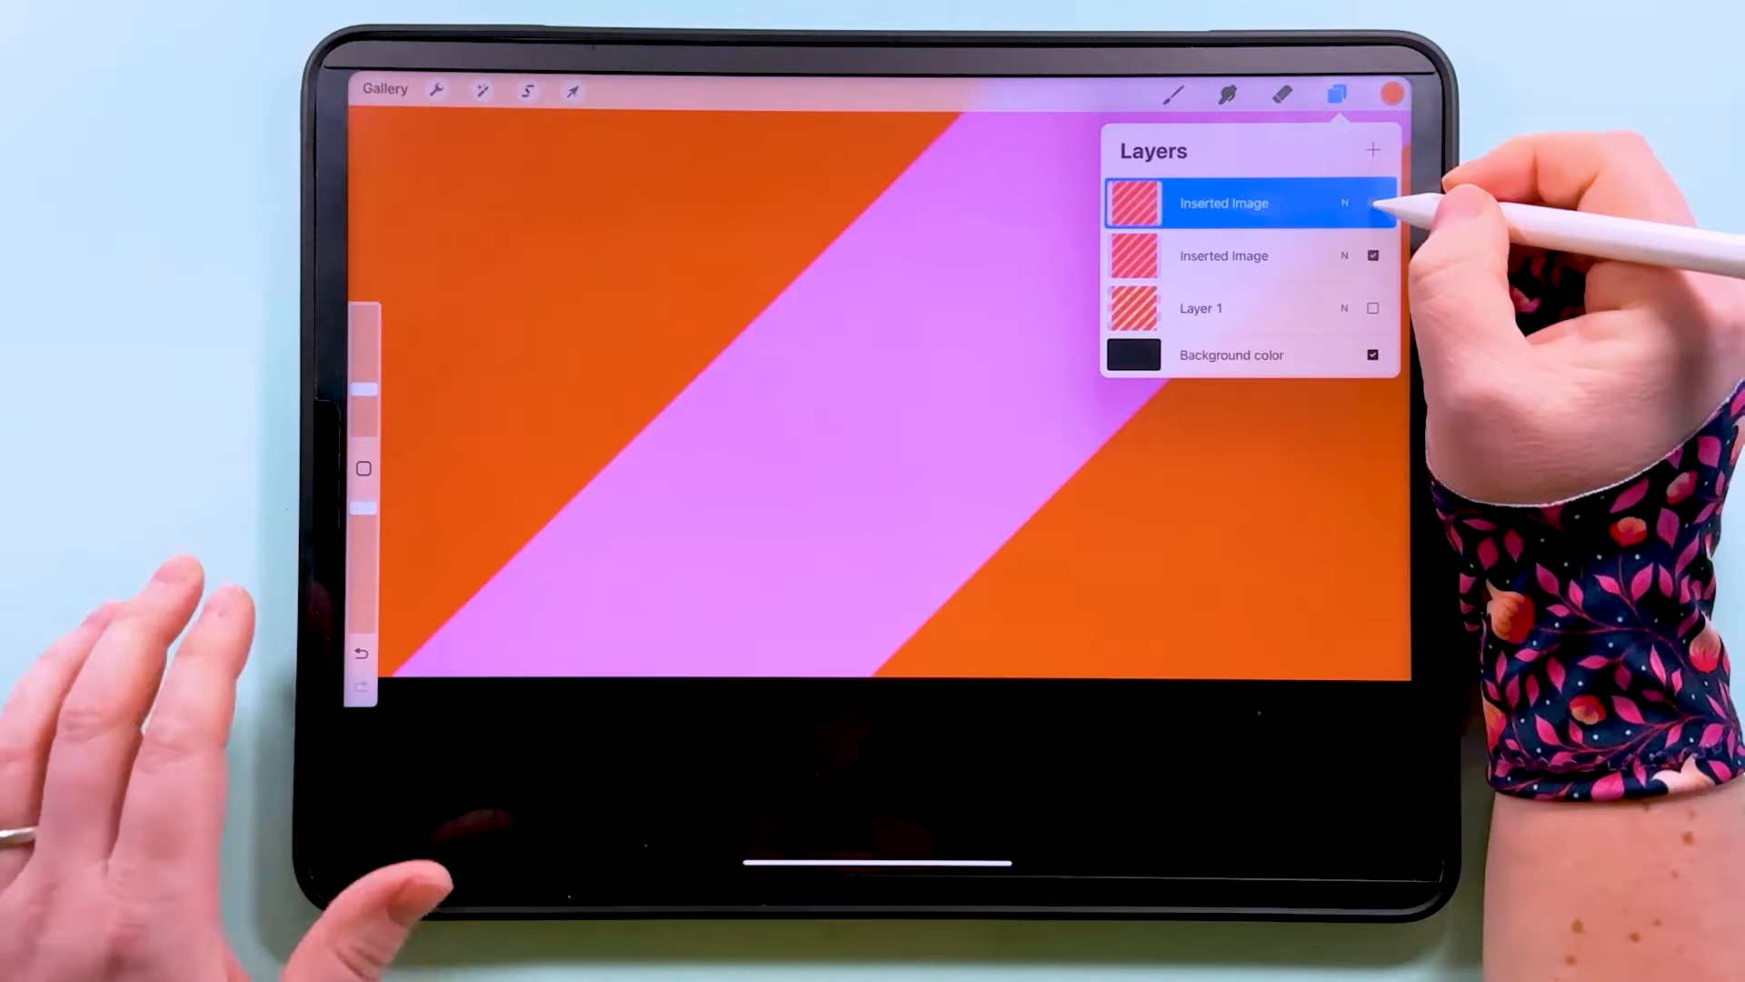
{"action": "left_click", "coordinate": [1373, 202]}
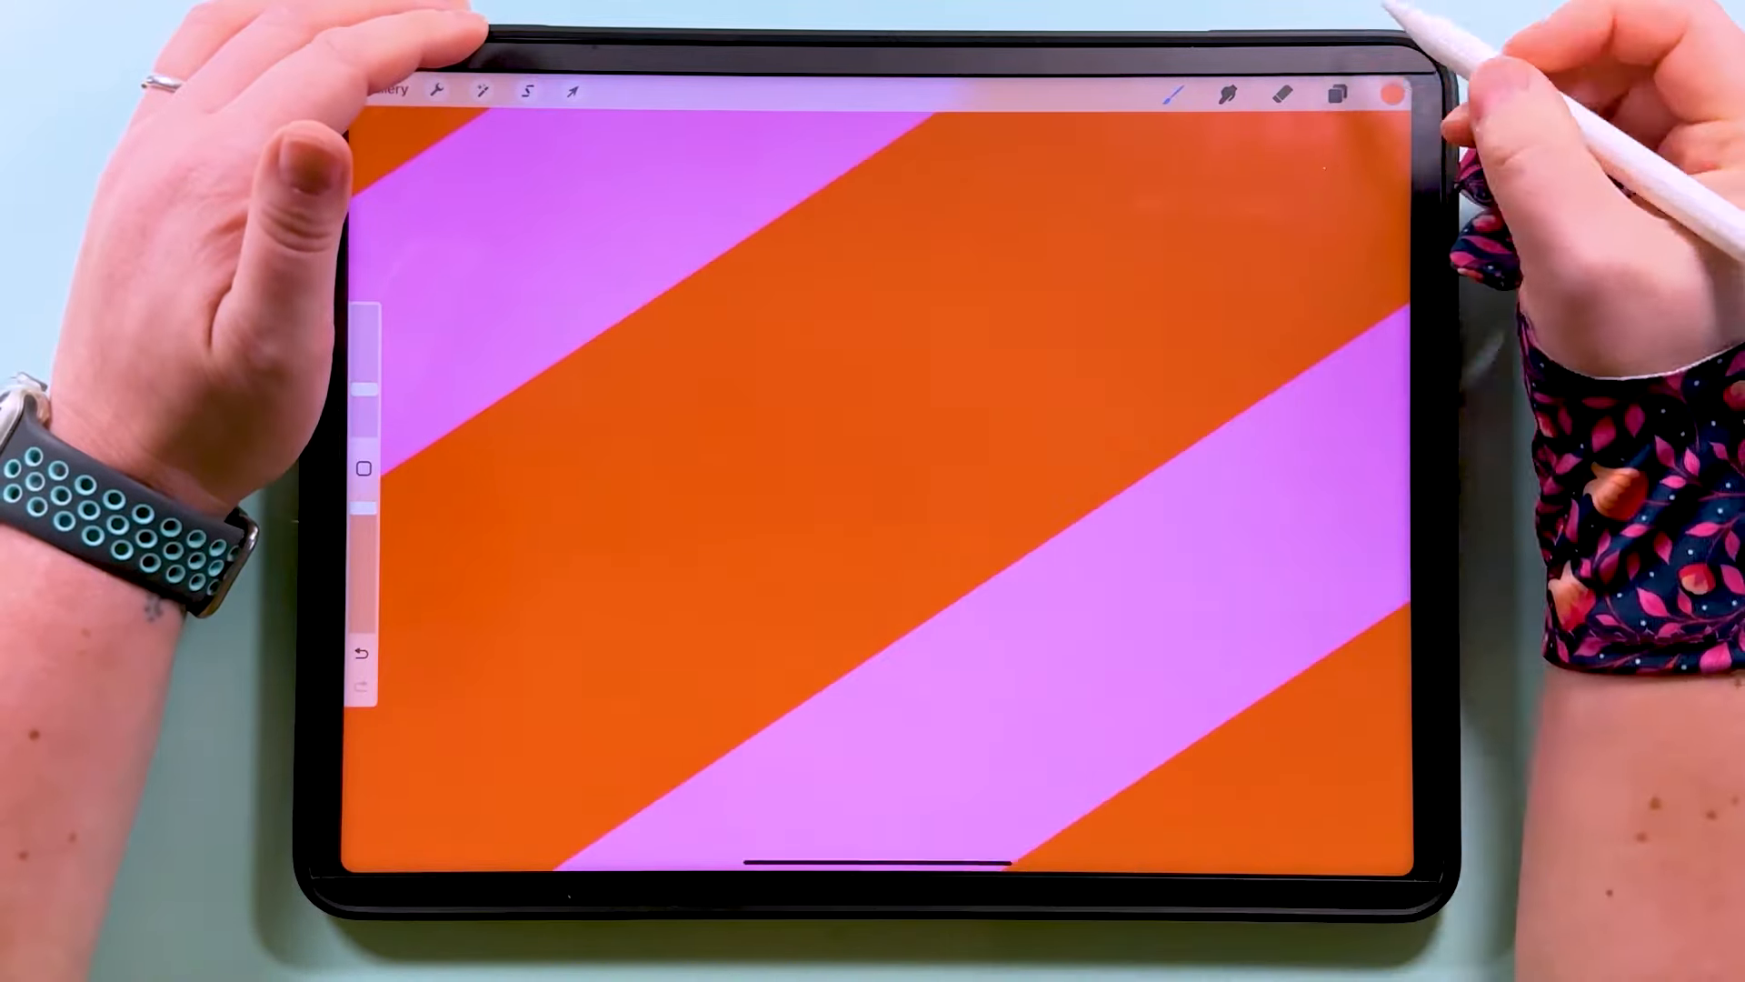
{"action": "left_click", "coordinate": [1335, 94]}
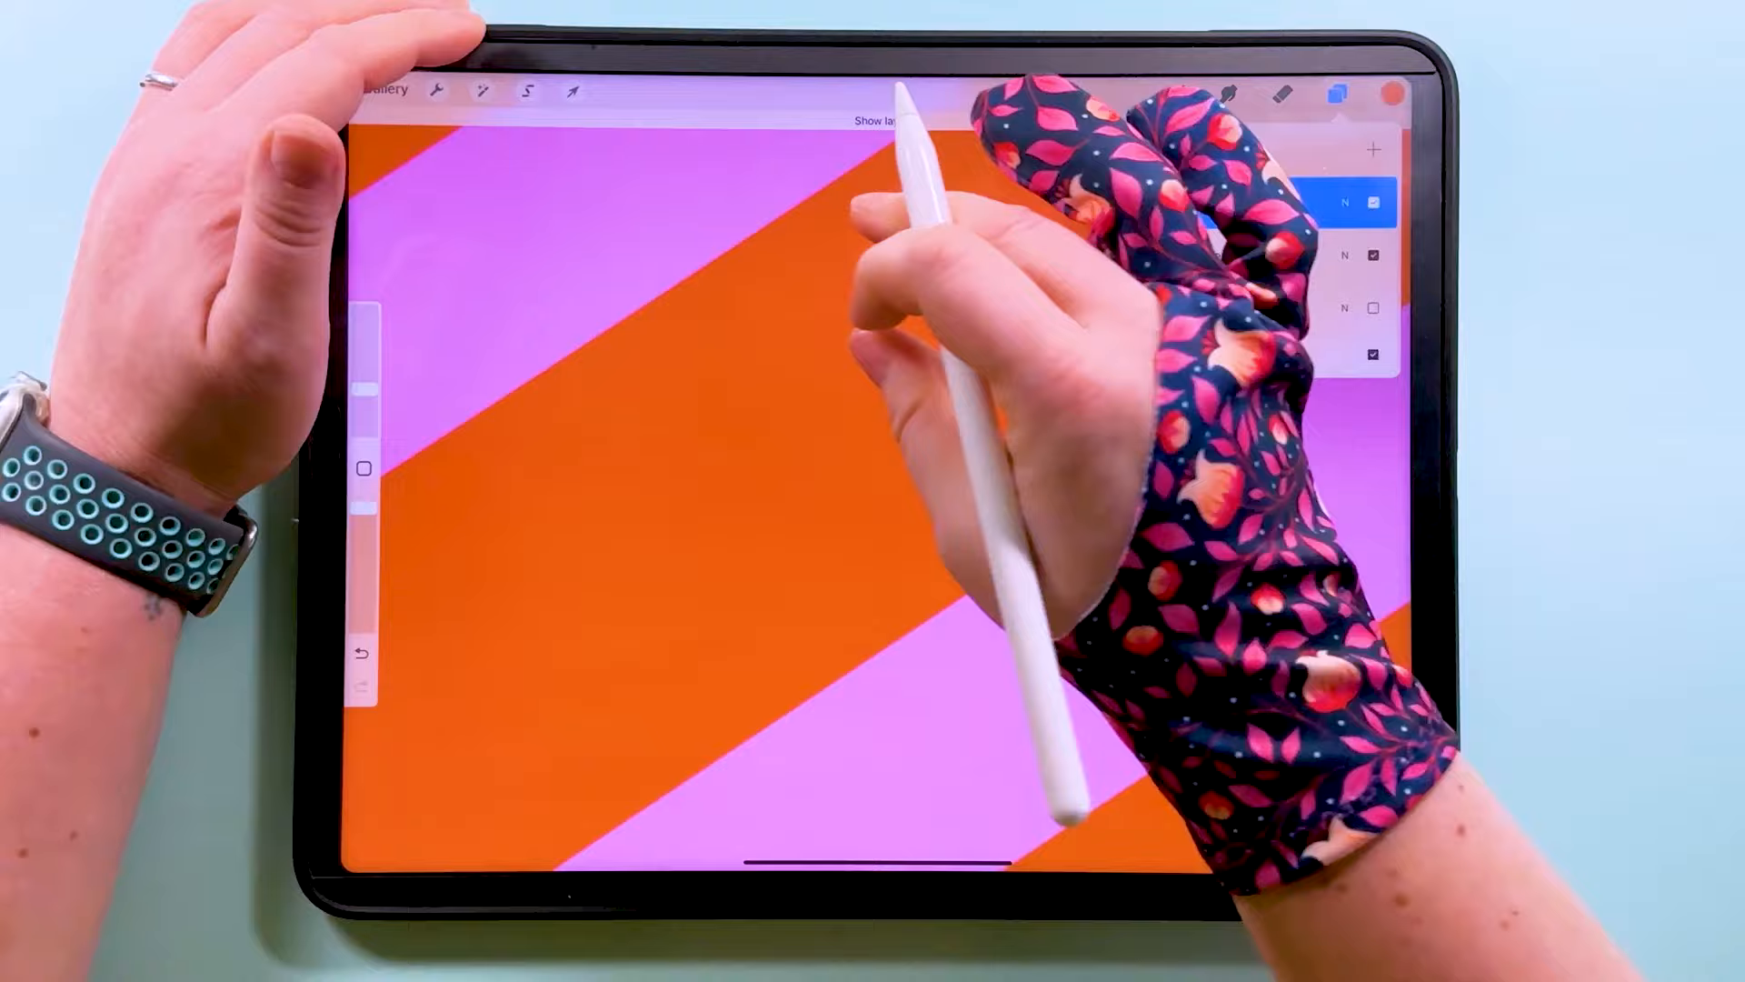
{"action": "left_click", "coordinate": [1336, 93]}
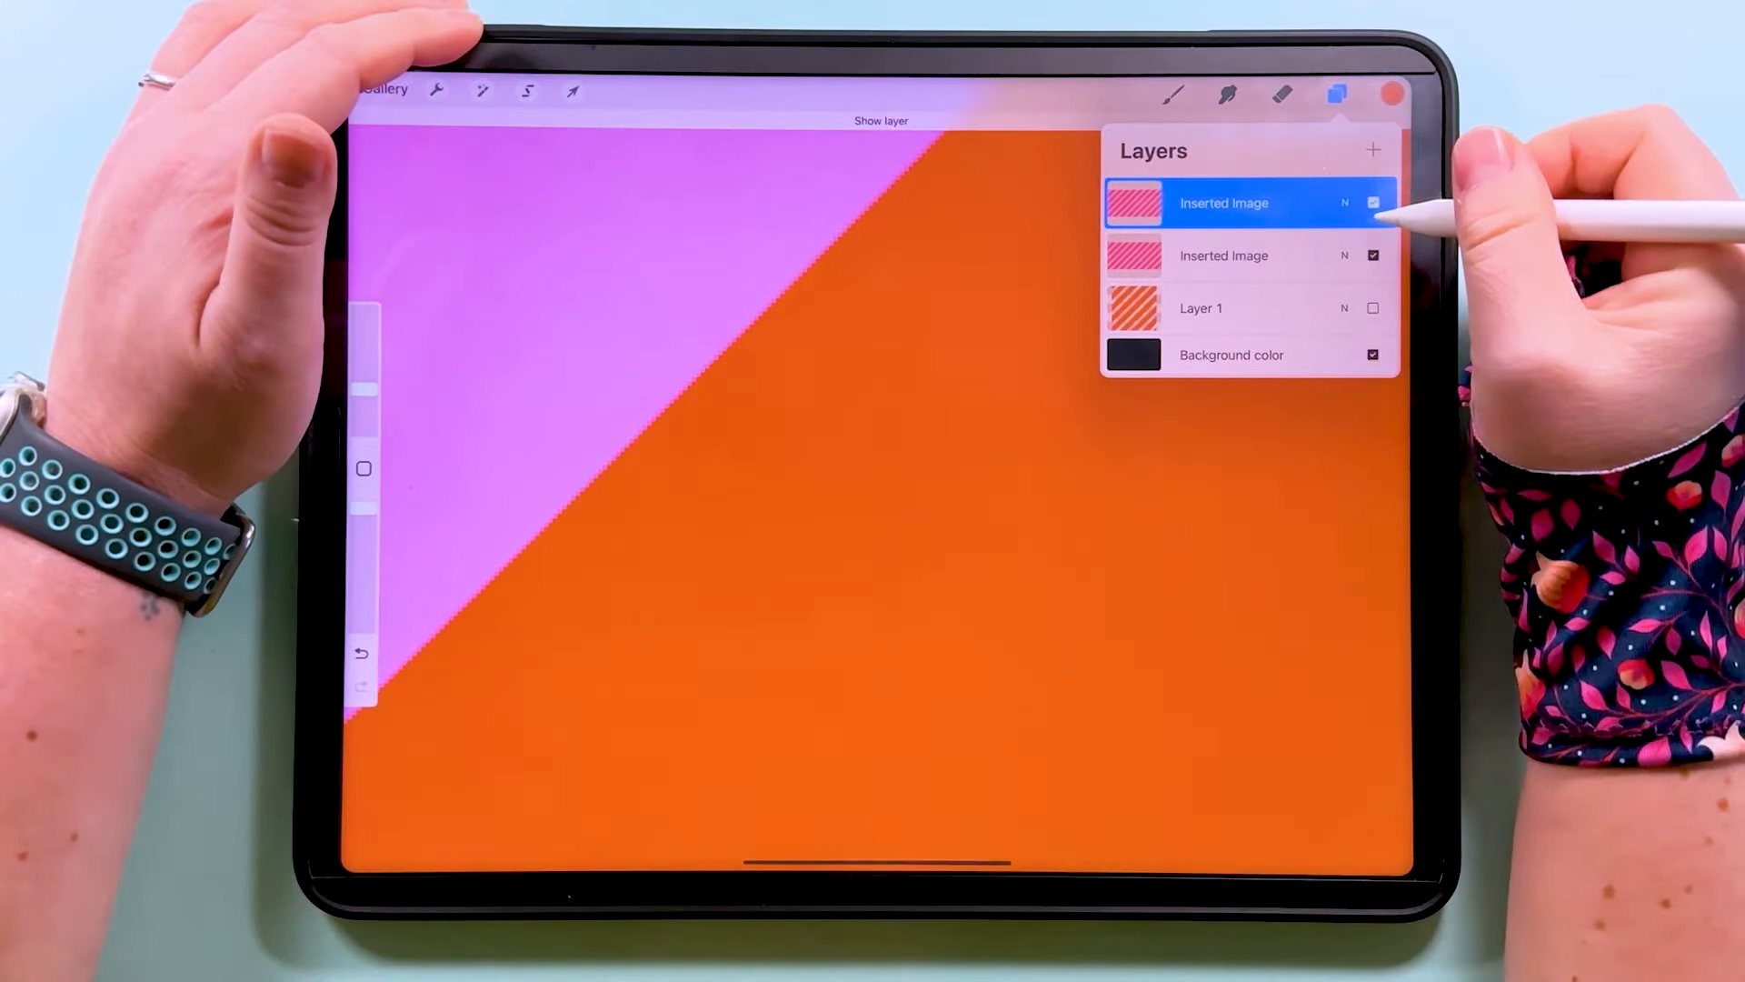